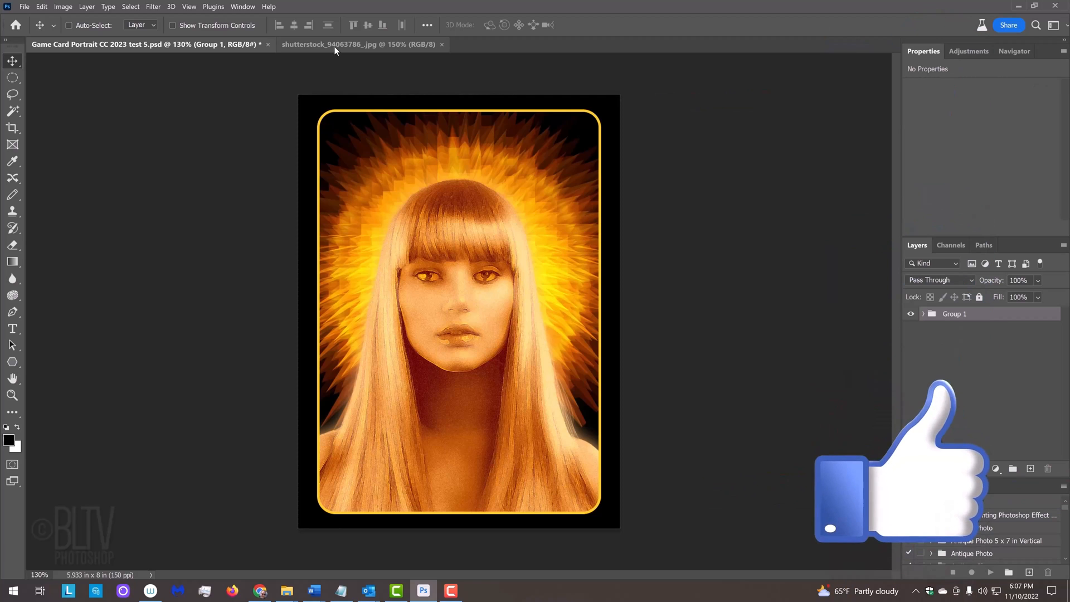
- Switch to the shutterstock portrait document with the woman on Layer 0
{"action": "left_click", "coordinate": [358, 43]}
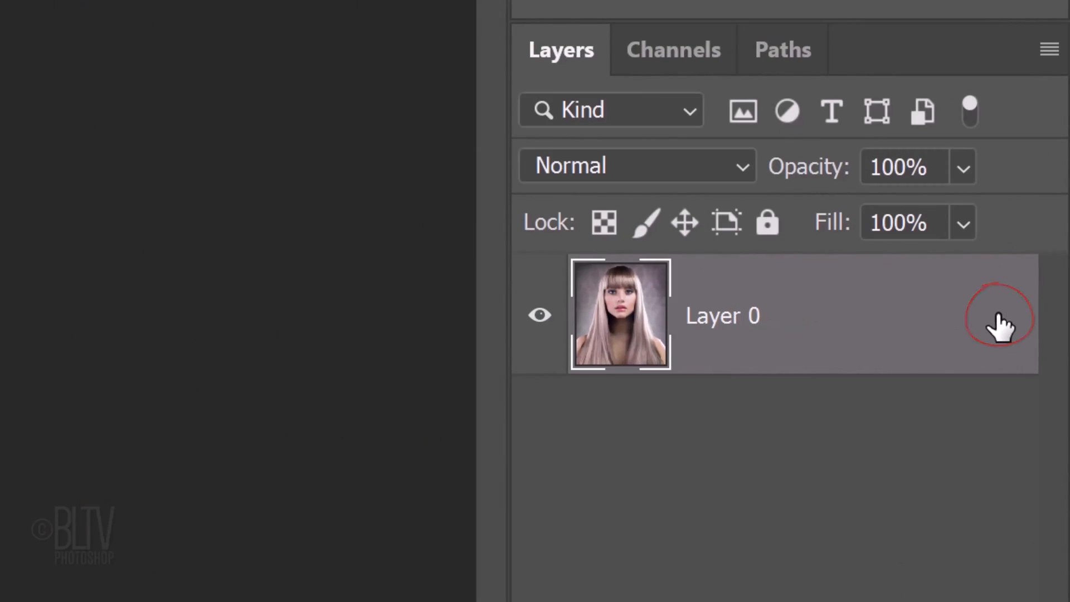
- Use the Properties panel's Remove Background quick action to isolate the woman on Layer 0
{"action": "left_click", "coordinate": [576, 36]}
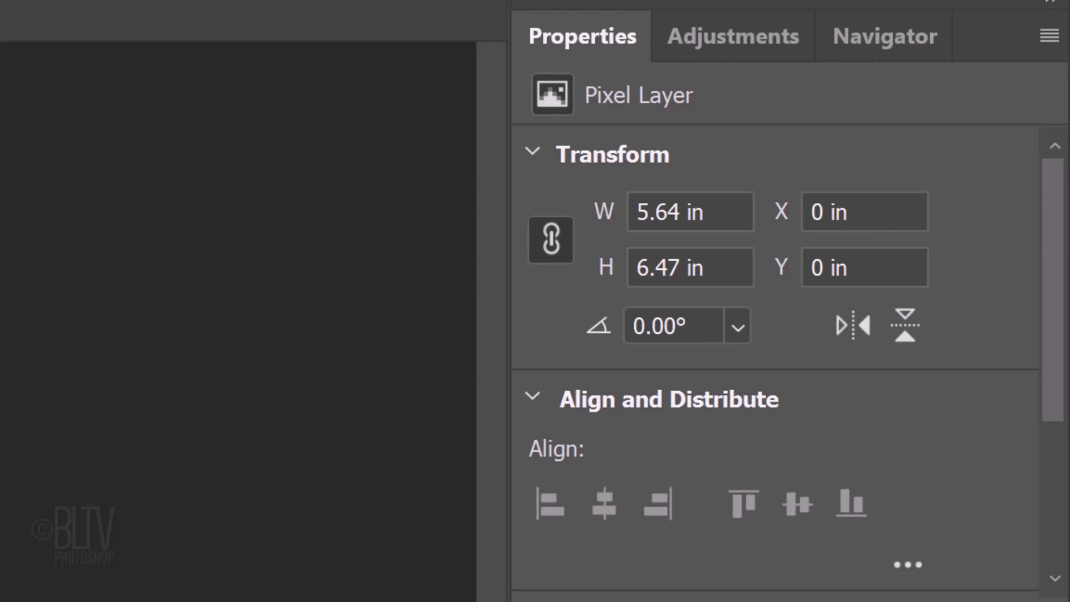
{"action": "scroll", "scroll_direction": "down", "scroll_amount": 3}
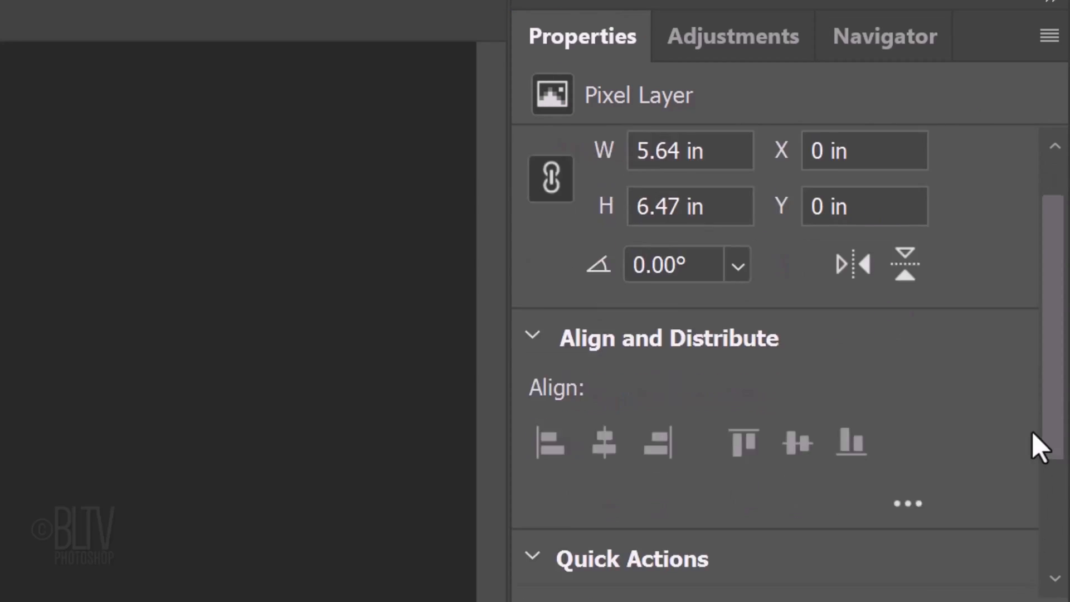
{"action": "scroll", "scroll_direction": "down", "scroll_amount": 3}
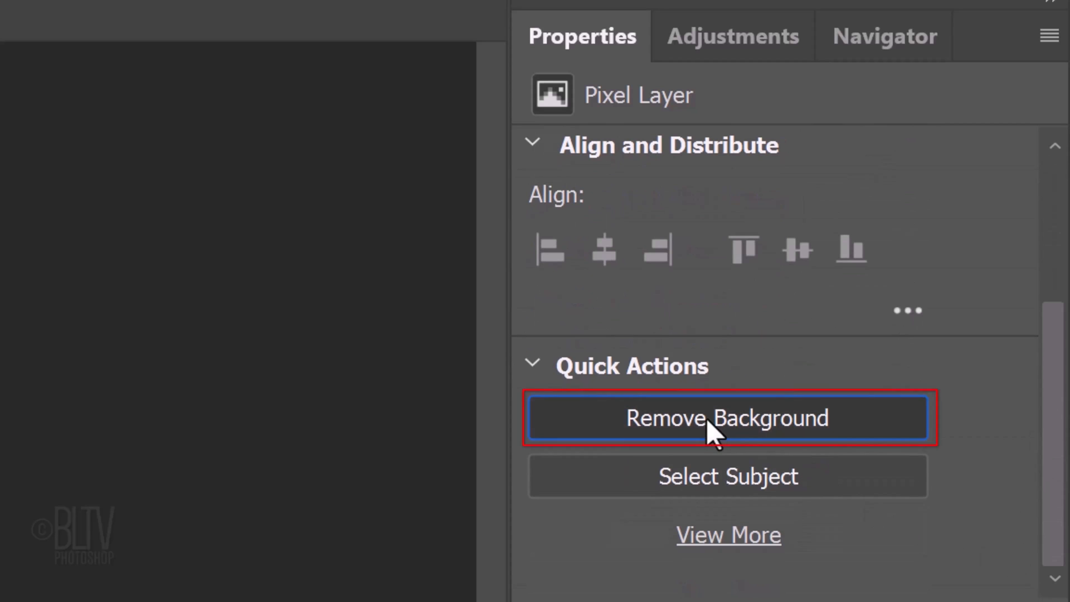
{"action": "left_click", "coordinate": [726, 417]}
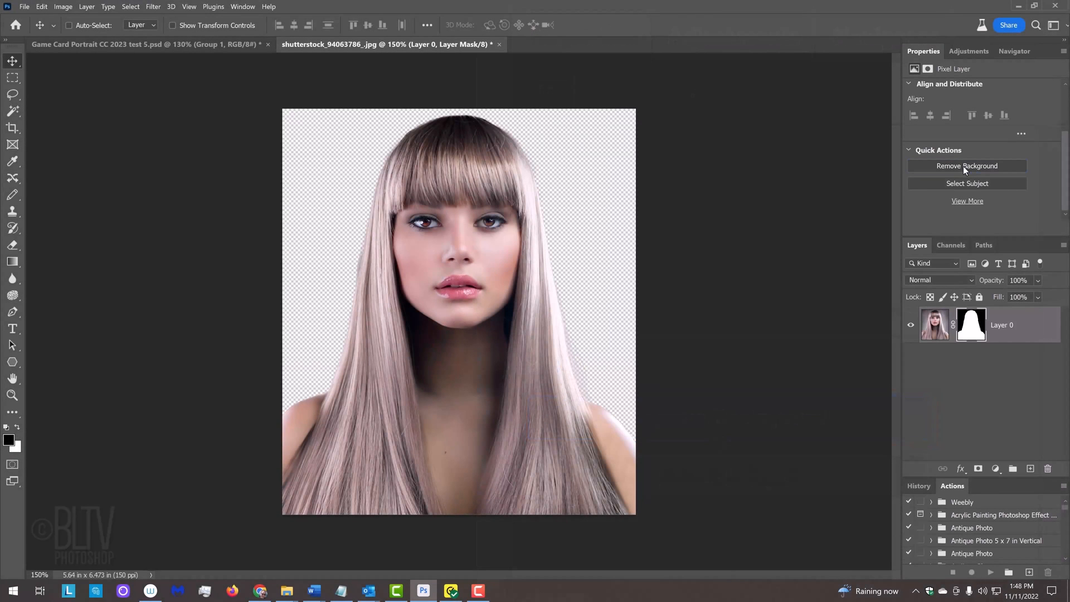
{"action": "left_click", "coordinate": [971, 324]}
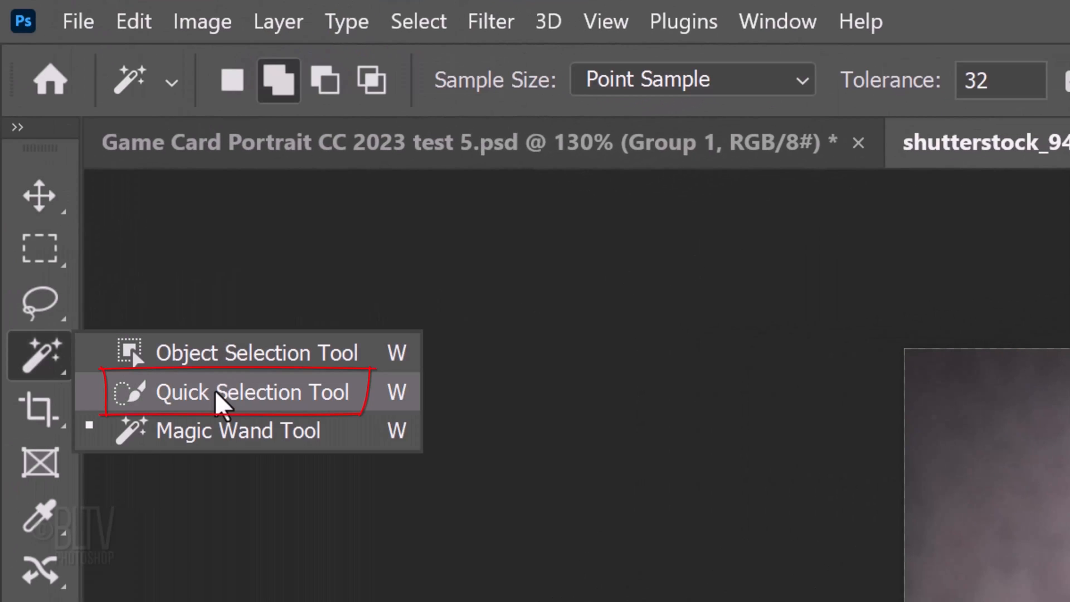
- Select the woman with Select Subject, refine with Alt, and mask Layer 0 to hide the backdrop
{"action": "left_click", "coordinate": [232, 391]}
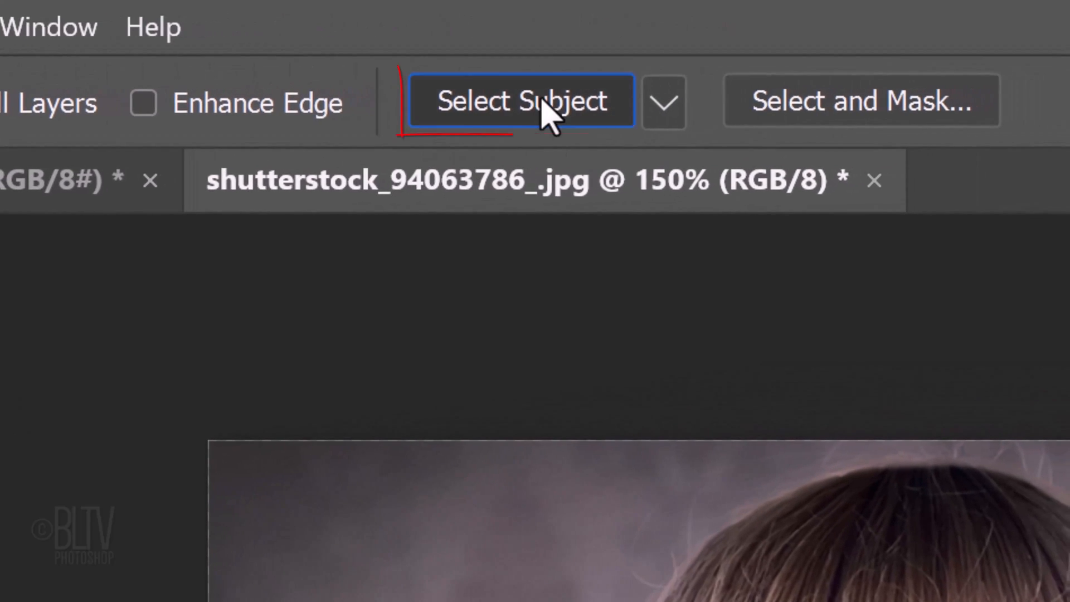
{"action": "left_click", "coordinate": [520, 101]}
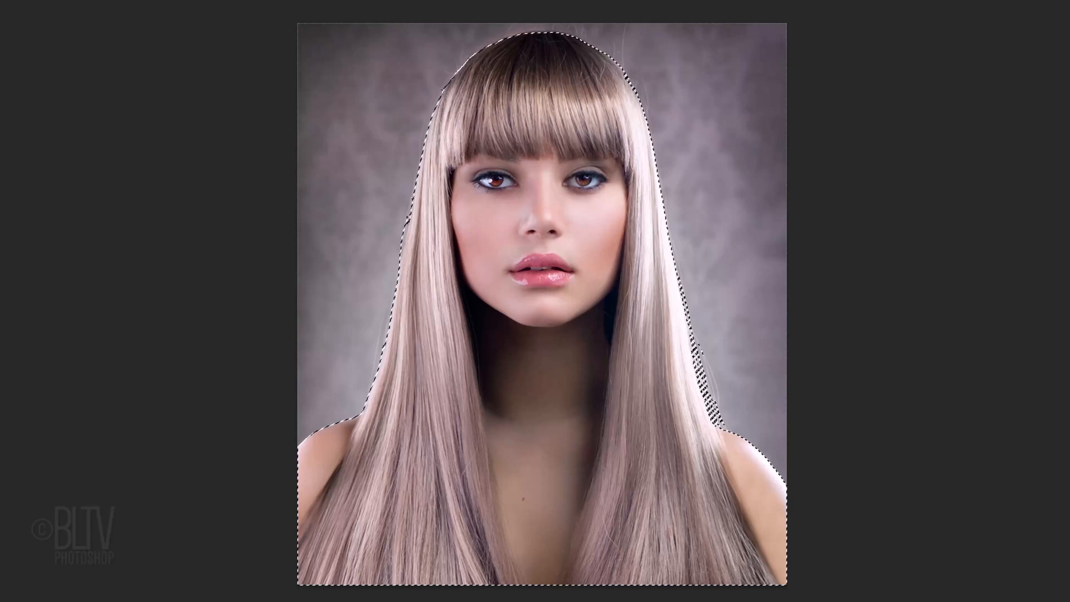
{"action": "key", "text": "alt"}
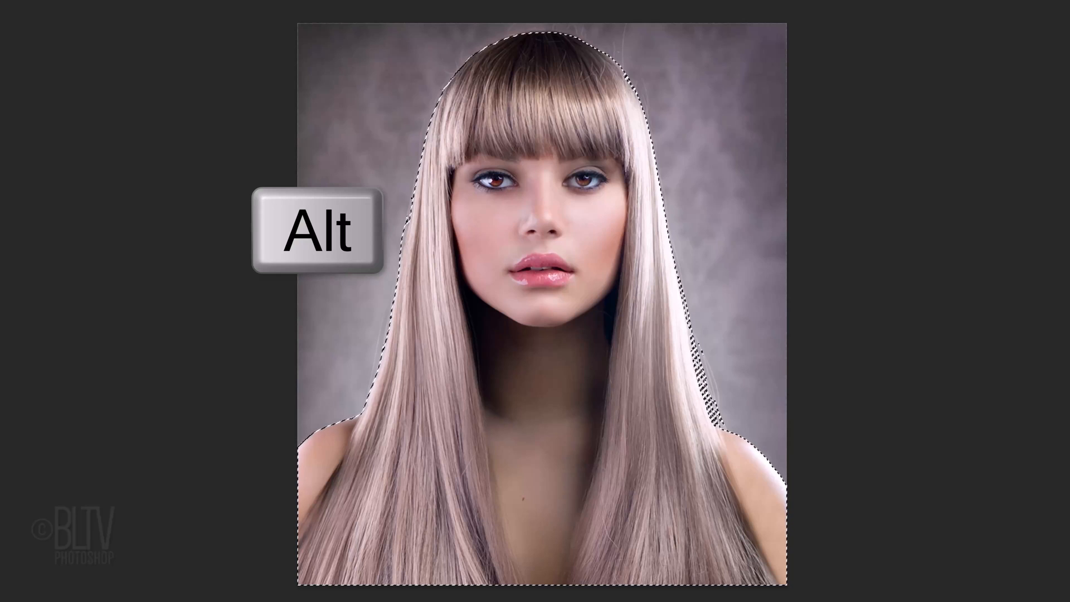
{"action": "key", "text": "Alt"}
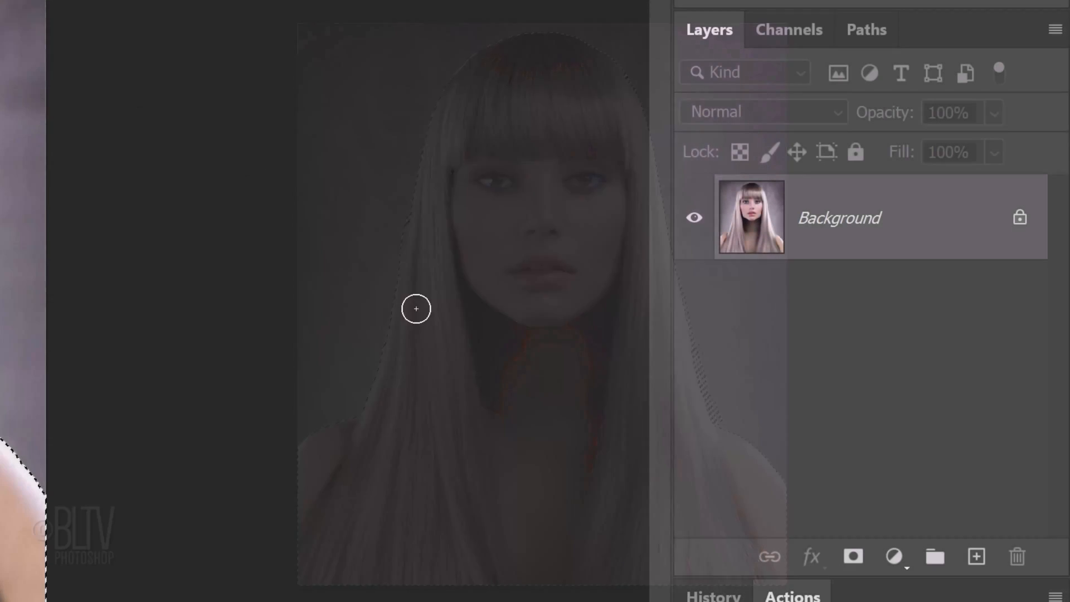
{"action": "left_click", "coordinate": [853, 557]}
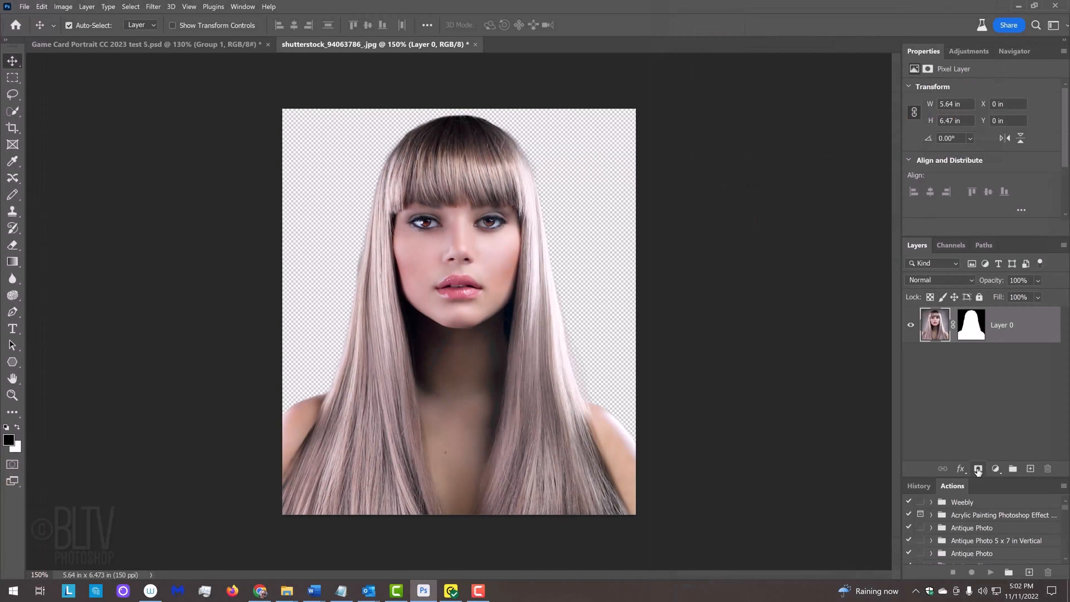
- Create a new 900 × 1200 px, 150 ppi document with black background contents
{"action": "key", "text": "ctrl+n"}
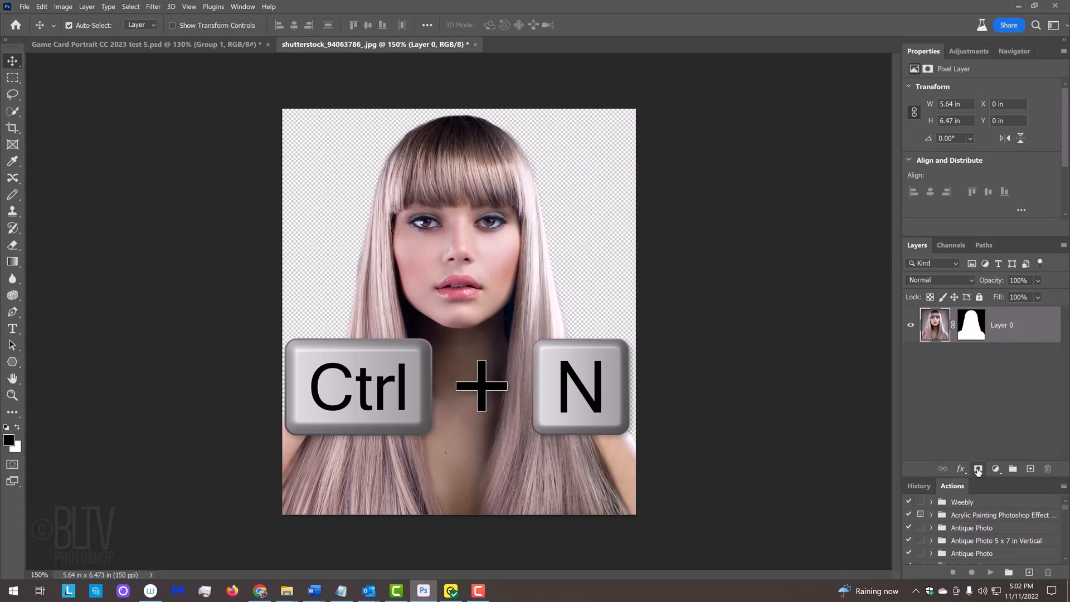
{"action": "key", "text": "ctrl+n"}
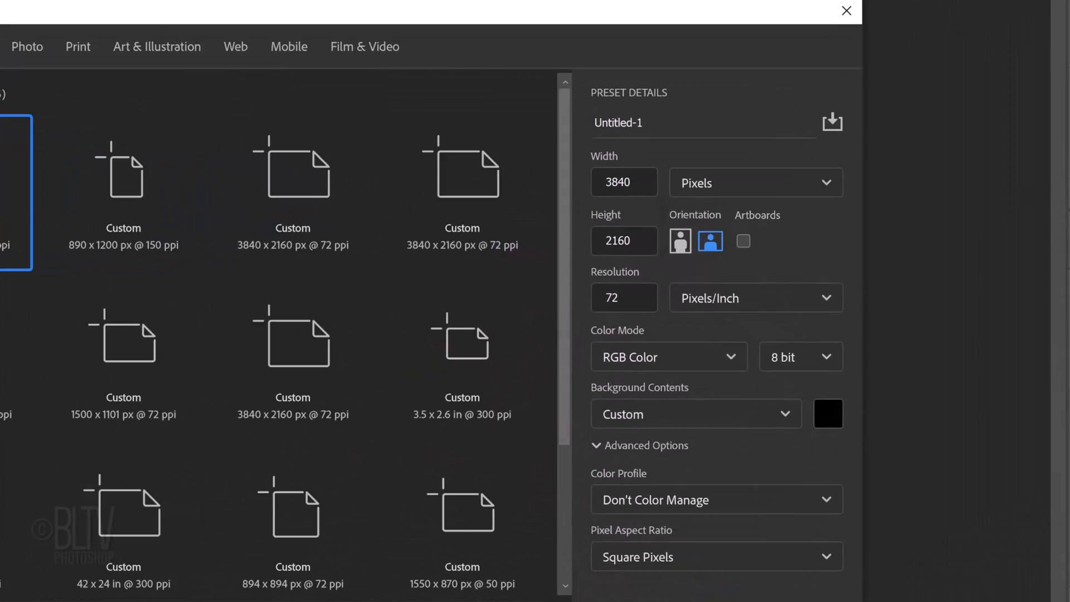
{"action": "left_click", "coordinate": [624, 181]}
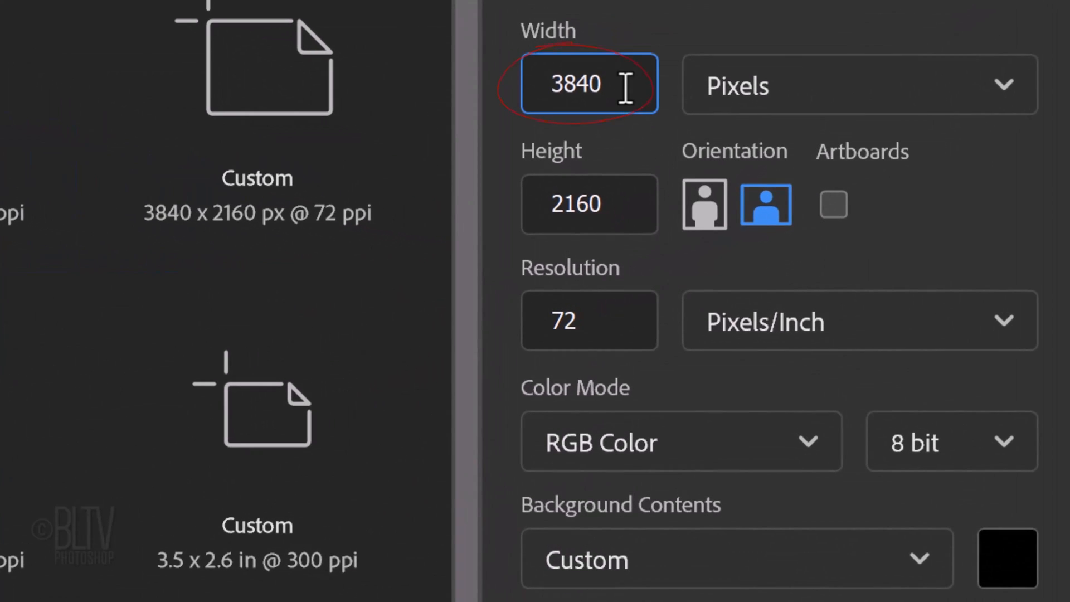
{"action": "type", "text": "900"}
{"action": "left_click", "coordinate": [589, 204]}
{"action": "type", "text": "12"}
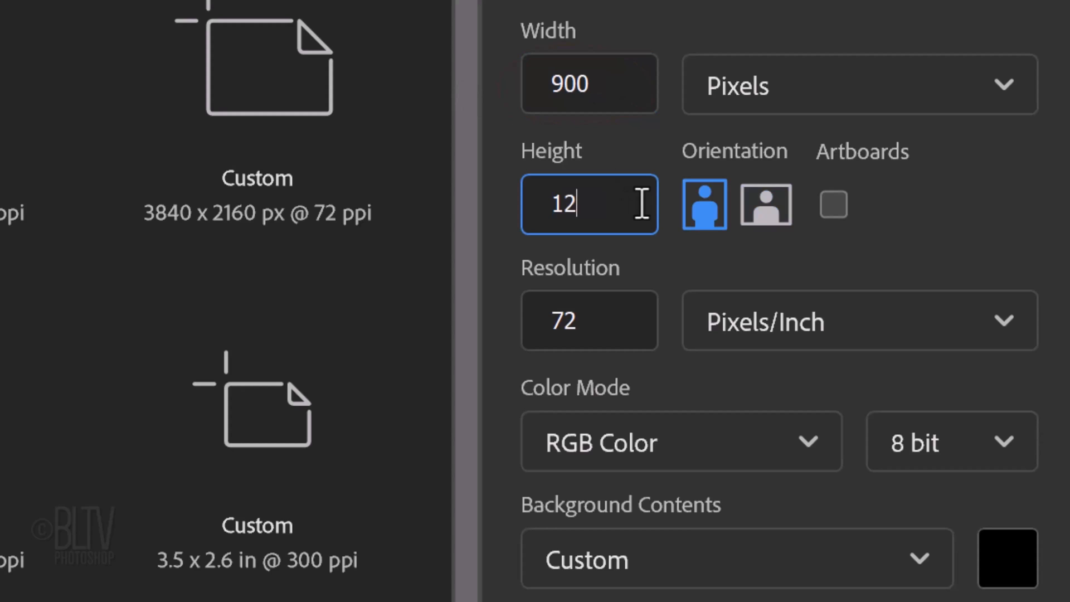
{"action": "type", "text": "00"}
{"action": "left_click", "coordinate": [588, 320]}
{"action": "type", "text": "150"}
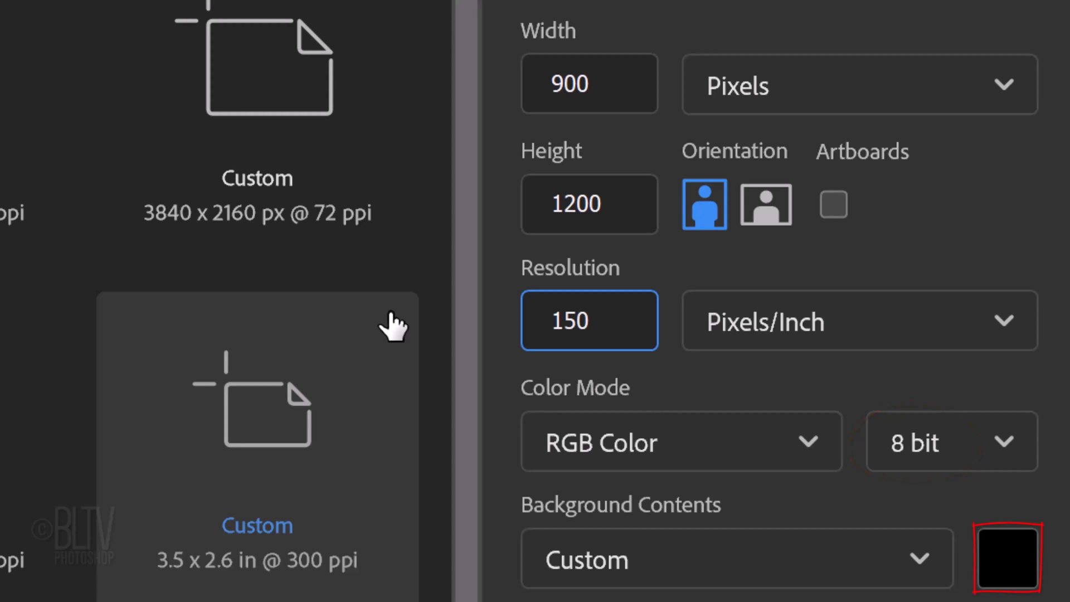
{"action": "scroll", "scroll_direction": "down", "scroll_amount": 3}
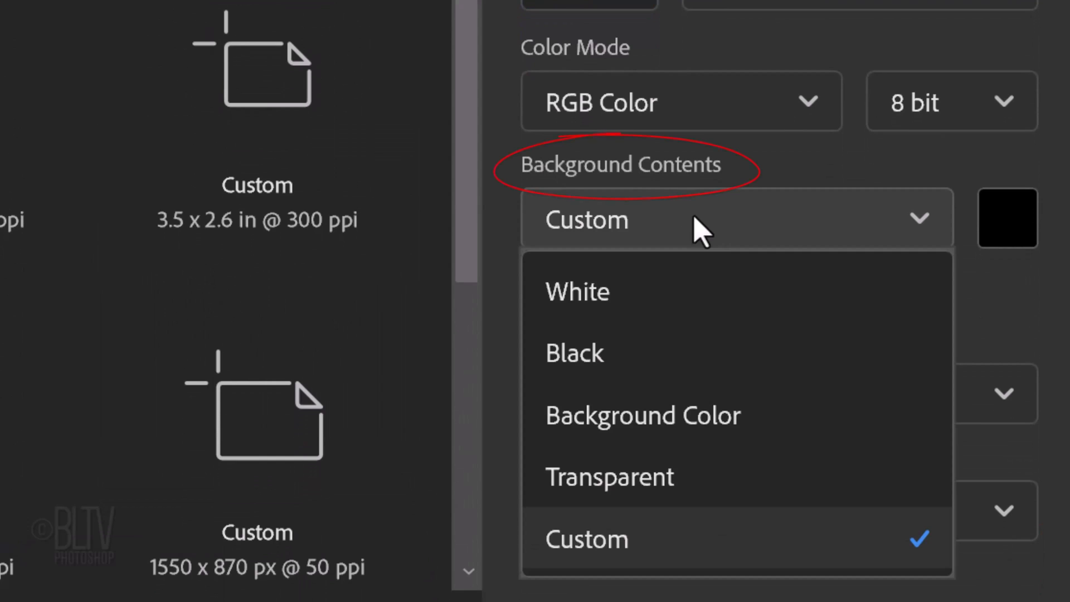
{"action": "left_click", "coordinate": [574, 353]}
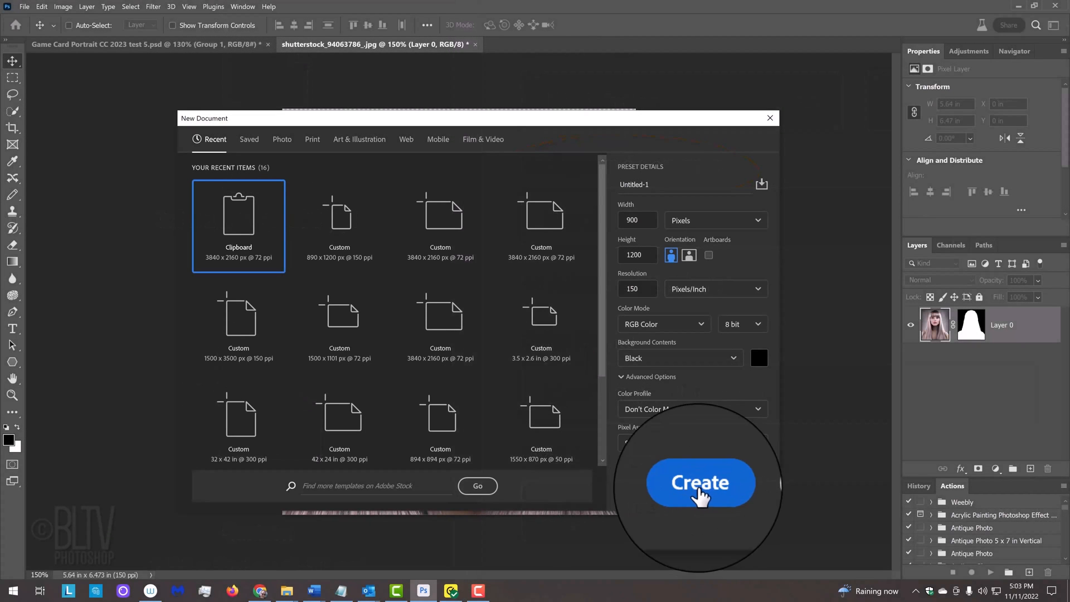
{"action": "left_click", "coordinate": [699, 483]}
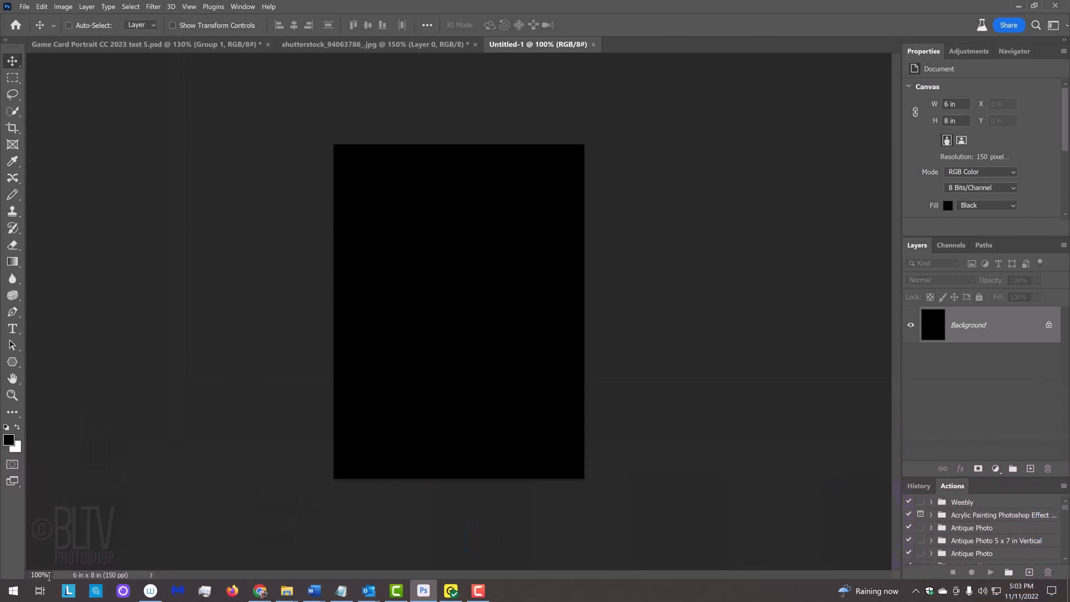
- Drag the masked woman from the portrait tab onto the black Untitled-1 canvas as Layer 1
{"action": "key", "text": "ctrl+0"}
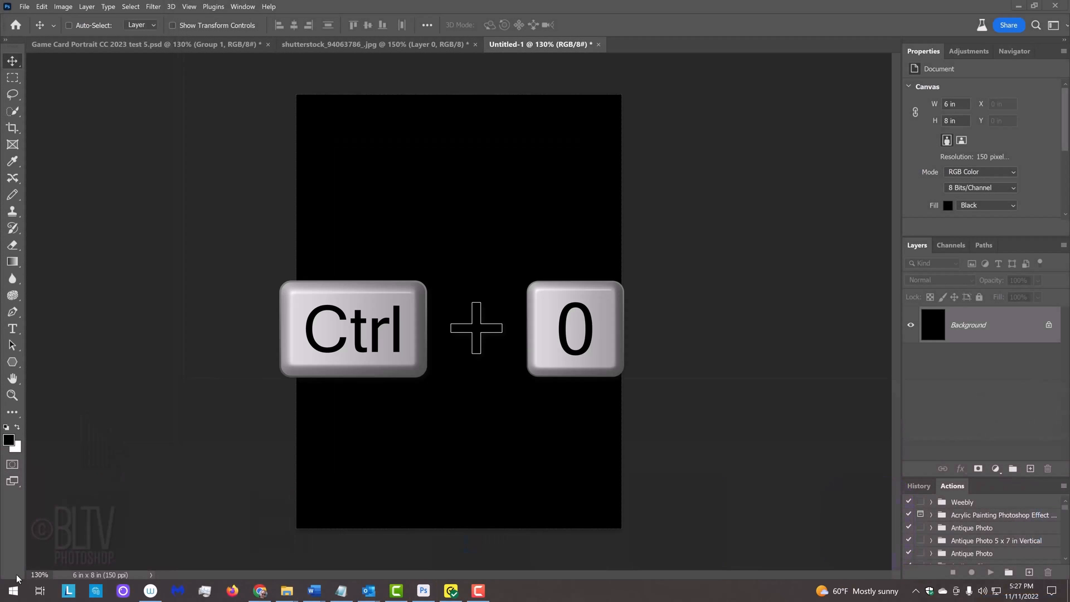
{"action": "key", "text": "ctrl+0"}
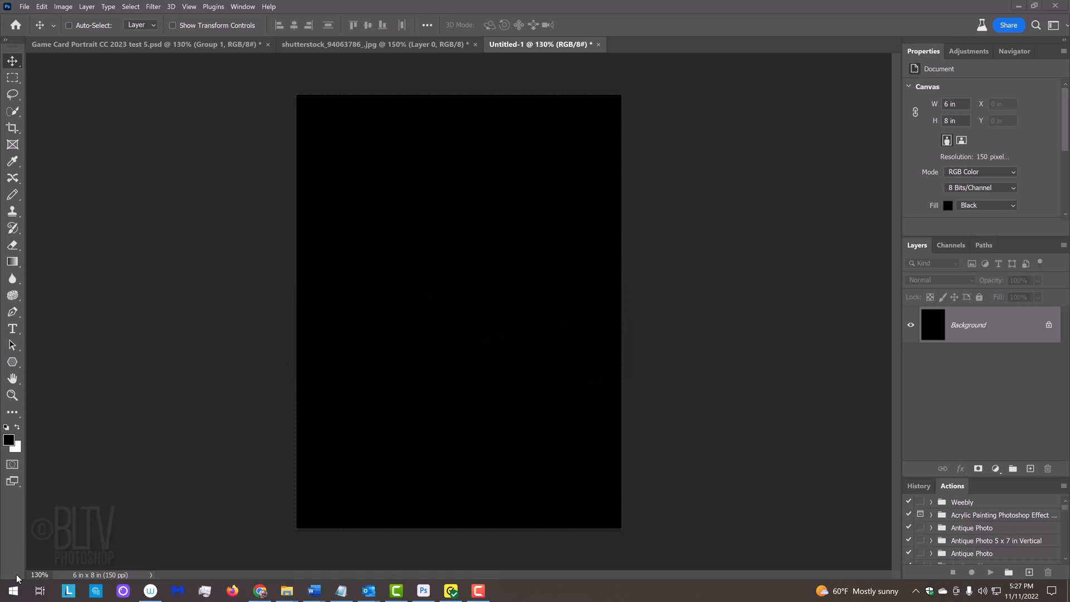
{"action": "mouse_move", "coordinate": [297, 194]}
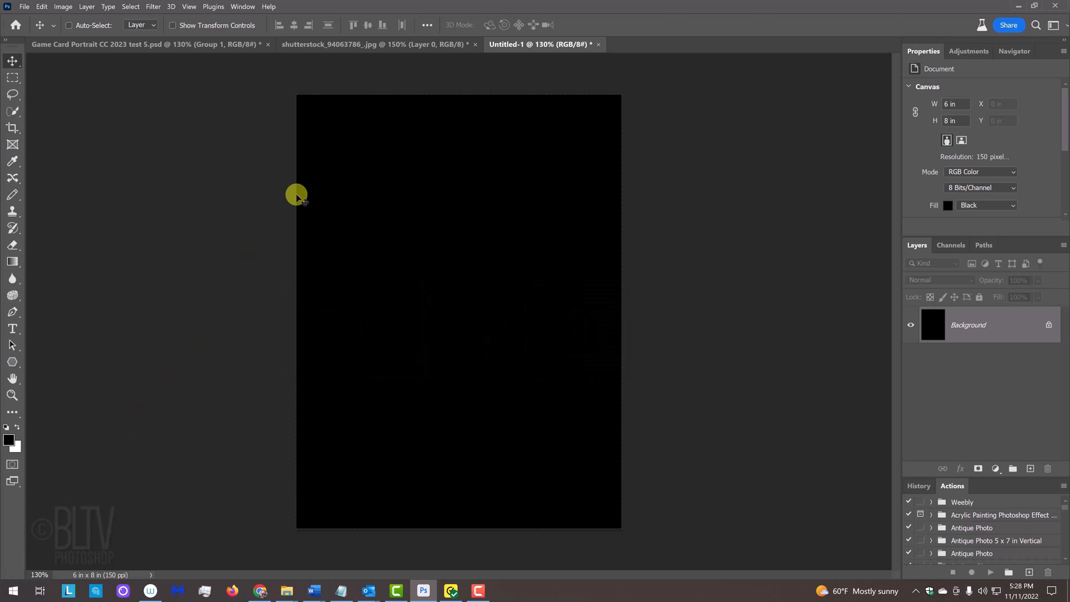
{"action": "left_click", "coordinate": [375, 45]}
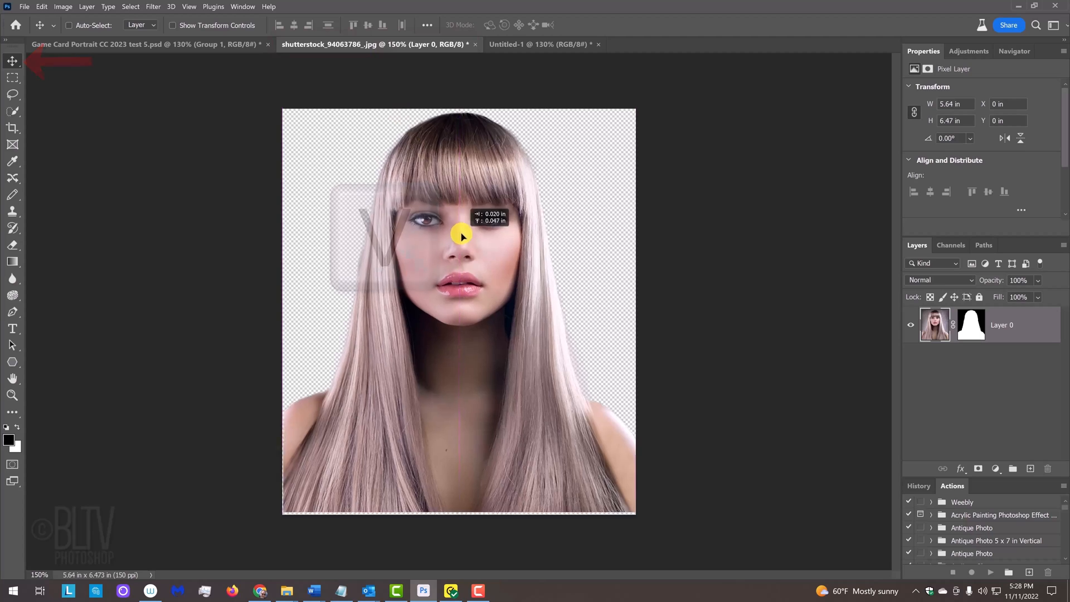
{"action": "left_click", "coordinate": [539, 45]}
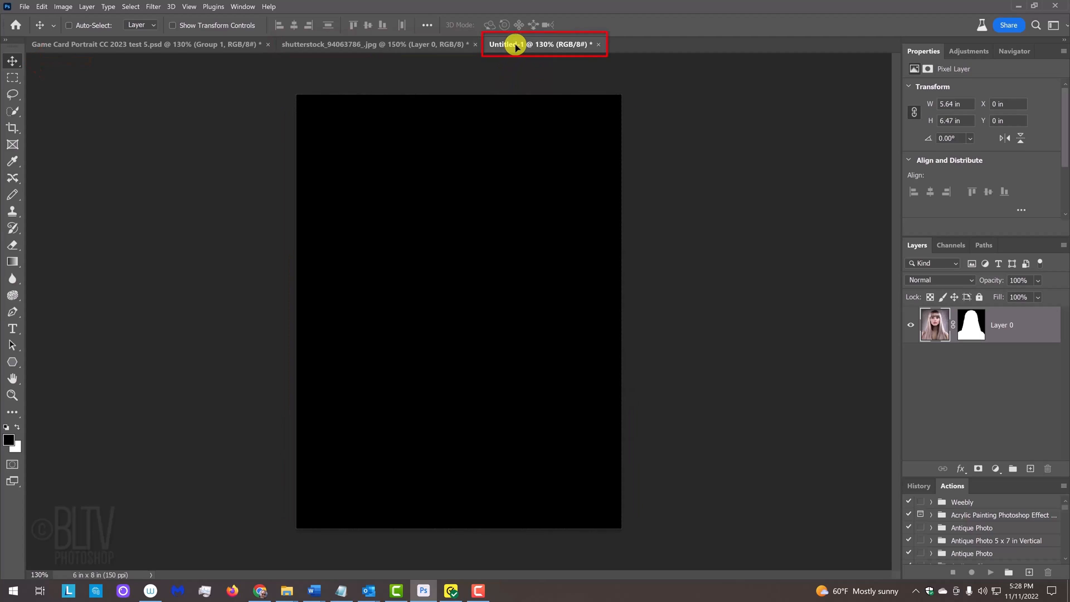
{"action": "left_click", "coordinate": [543, 43]}
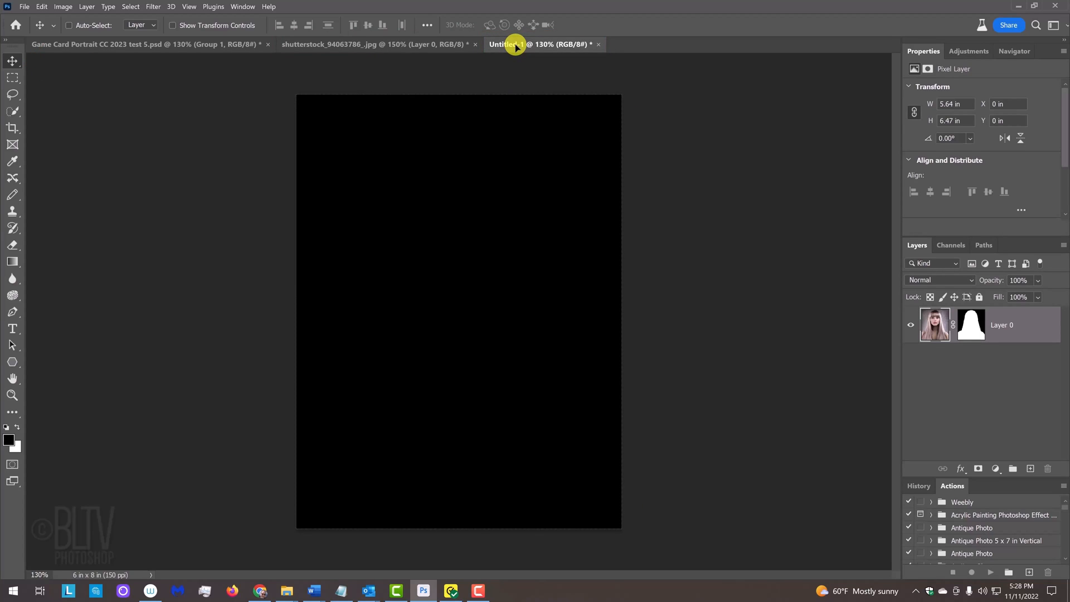
{"action": "key", "text": "shift"}
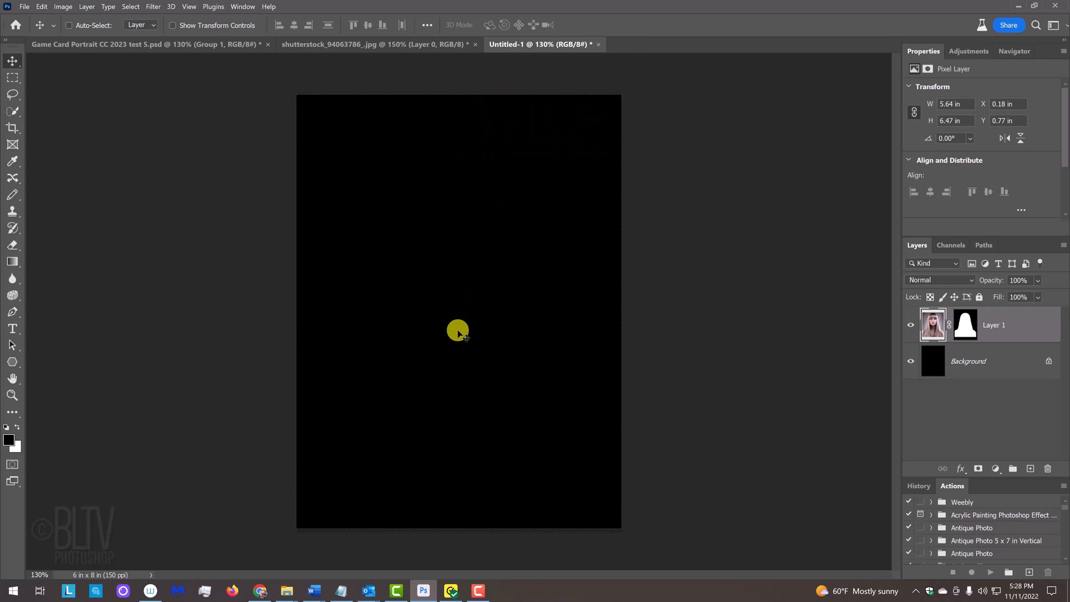
{"action": "left_click", "coordinate": [911, 325]}
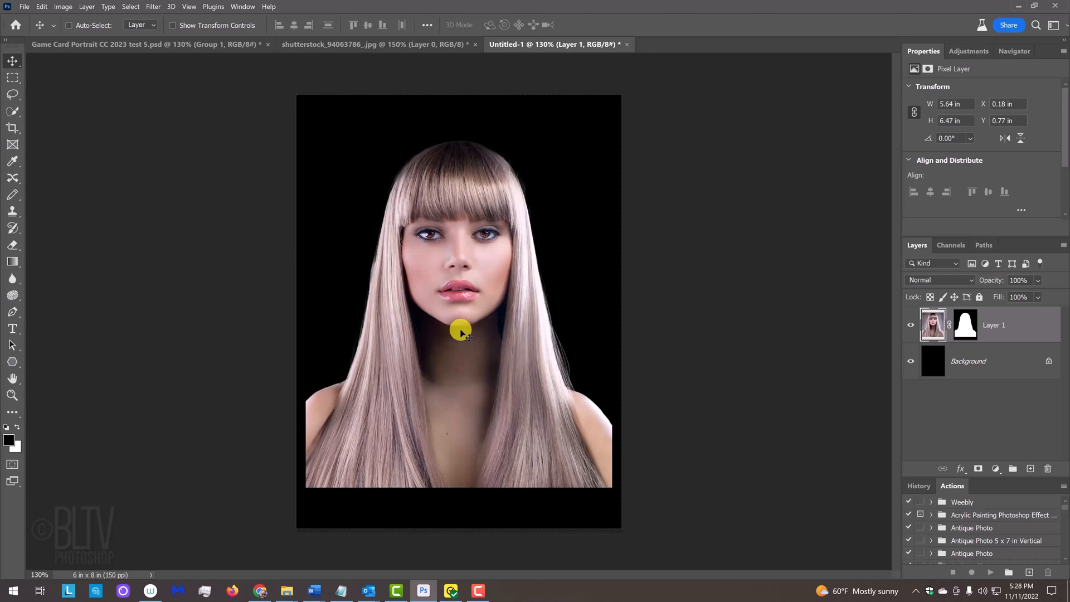
- Free-transform Layer 1 to about 106% and lower it so her shoulders meet the bottom edge
{"action": "key", "text": "ctrl+t"}
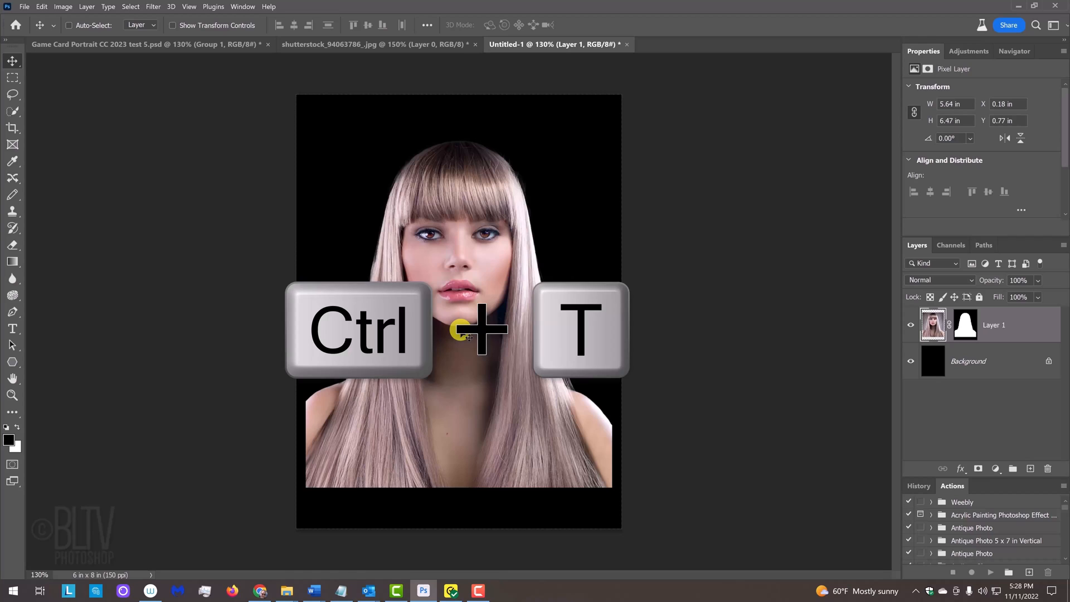
{"action": "key", "text": "ctrl+t"}
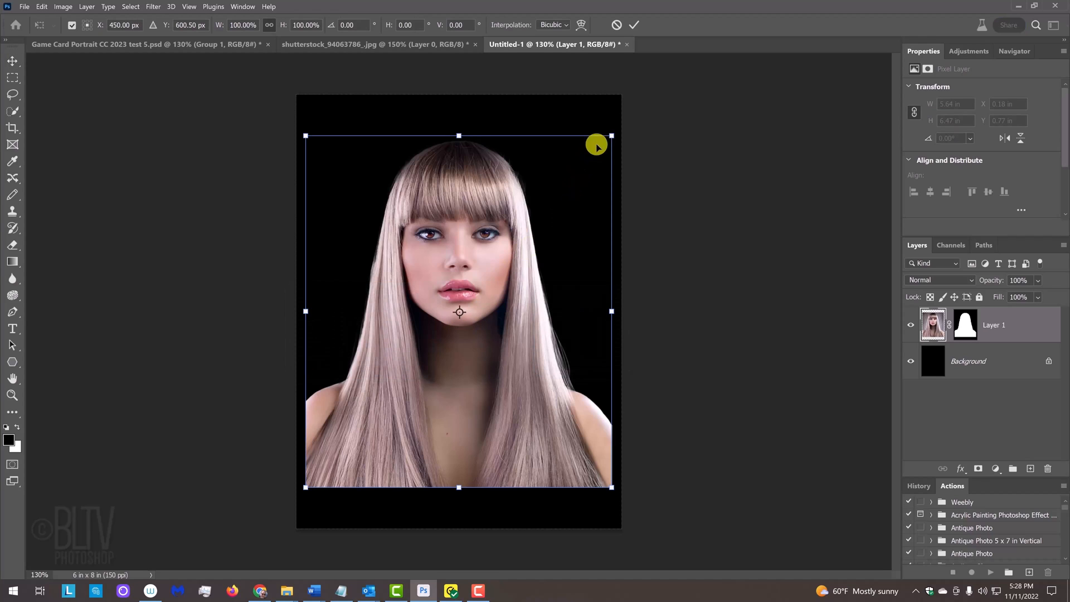
{"action": "mouse_move", "coordinate": [611, 134]}
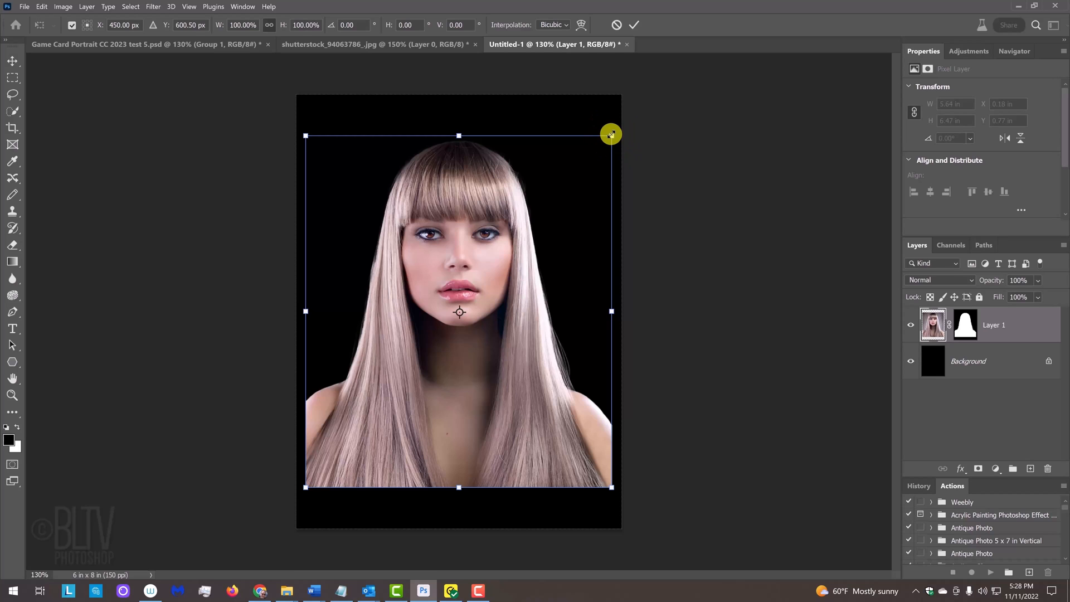
{"action": "key", "text": "alt"}
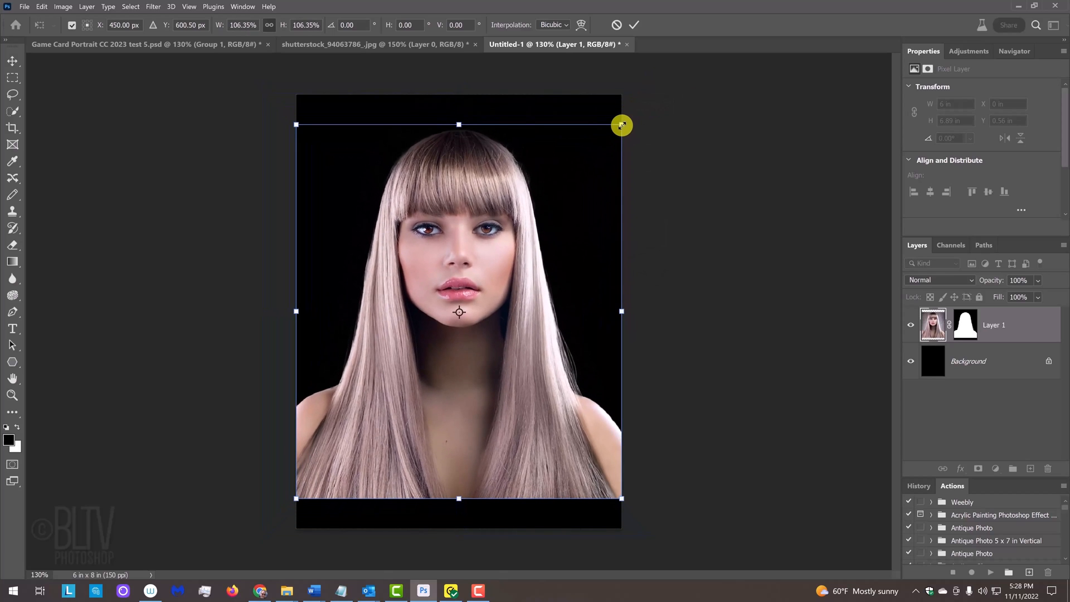
{"action": "key", "text": "alt+shift"}
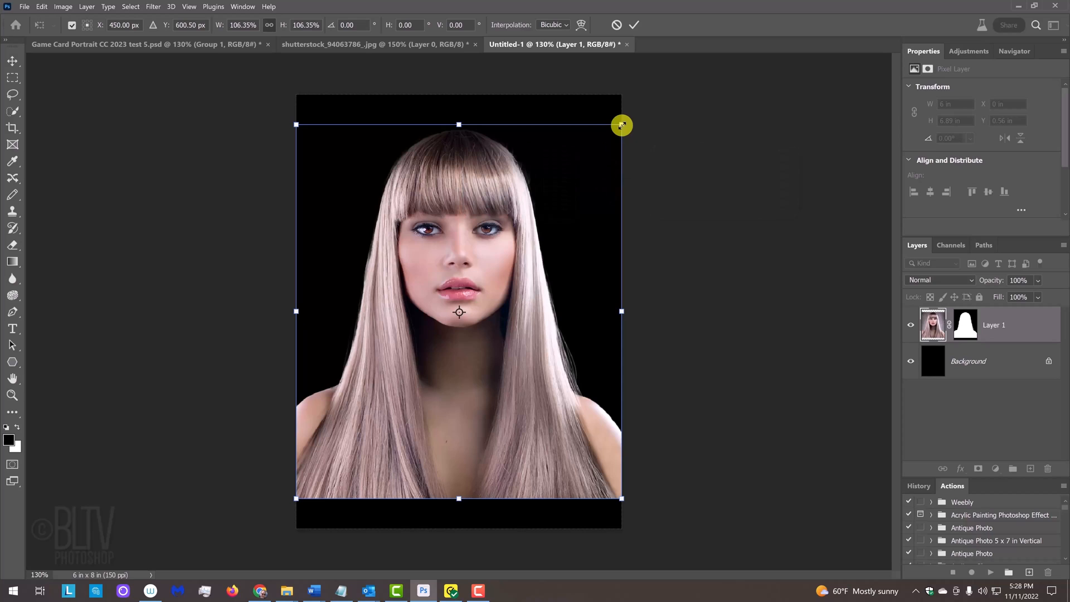
{"action": "mouse_move", "coordinate": [478, 241]}
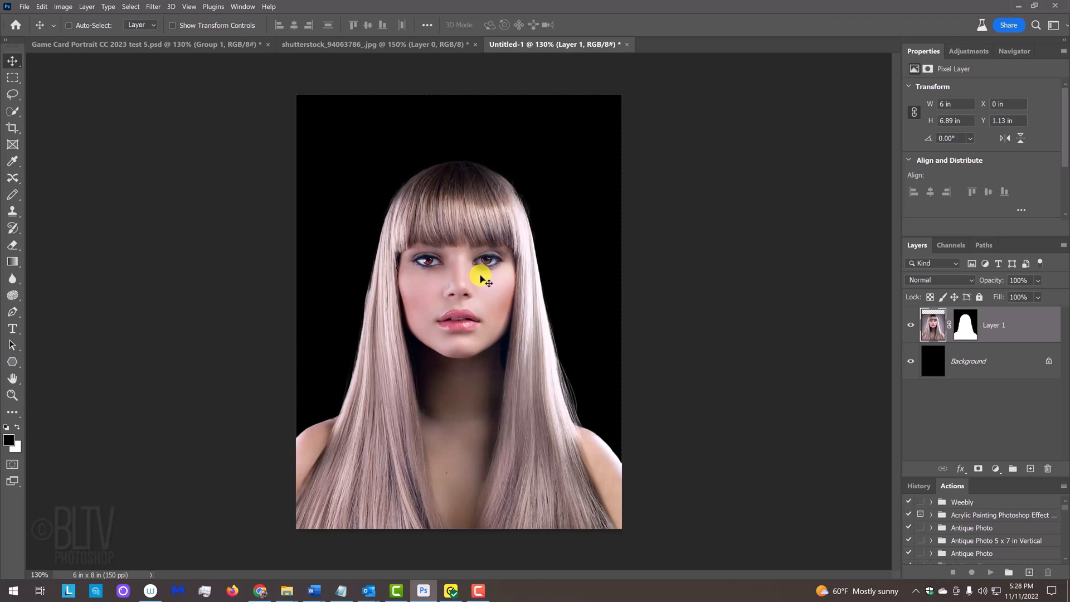
{"action": "mouse_move", "coordinate": [651, 246]}
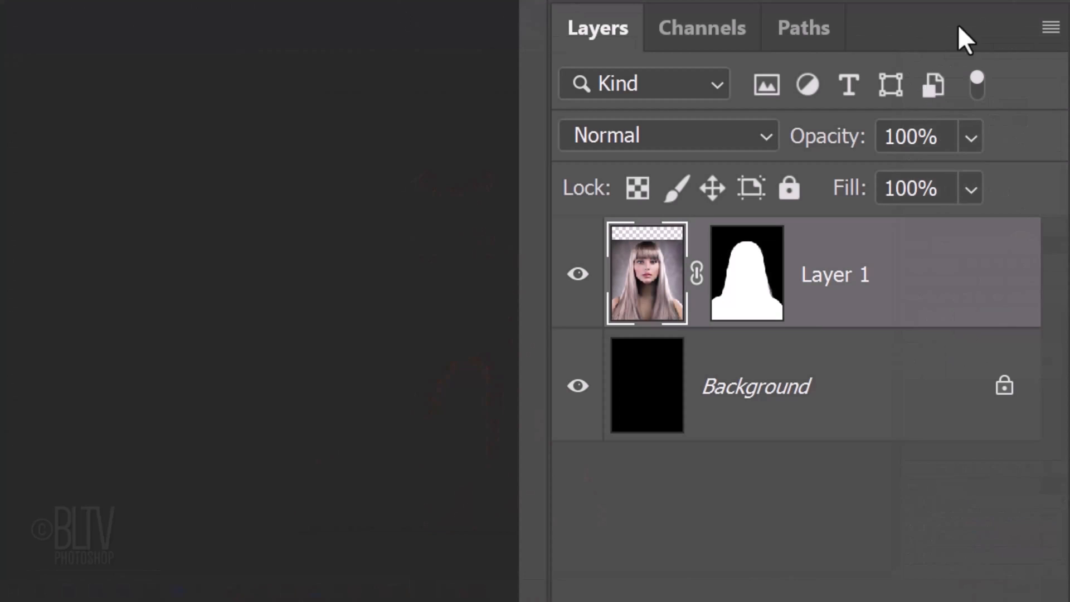
- Convert Layer 1 to a smart object via the Layers panel menu
{"action": "left_click", "coordinate": [1050, 27]}
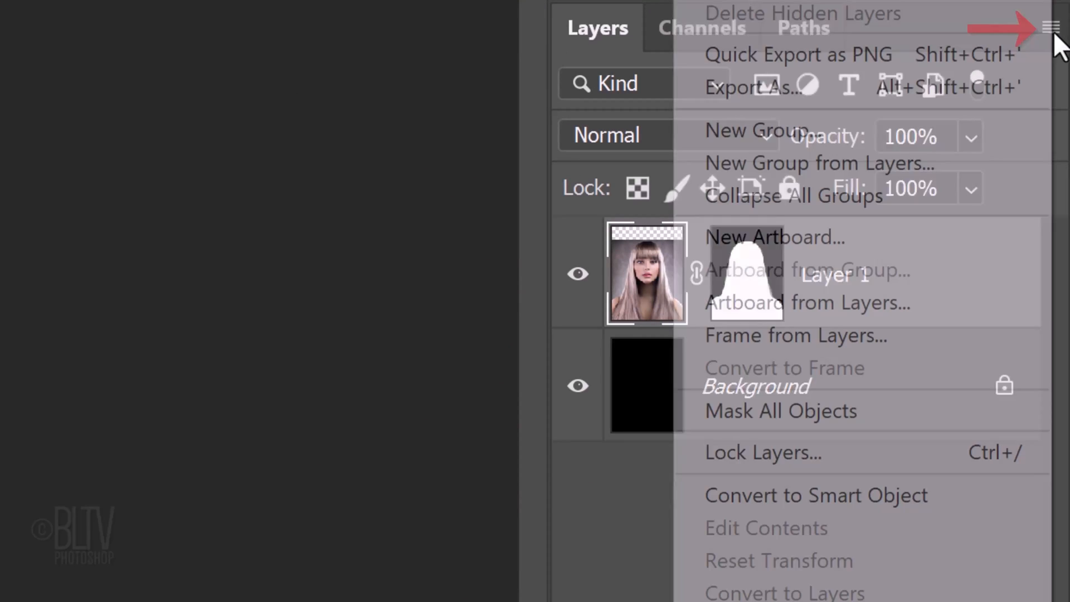
{"action": "mouse_move", "coordinate": [833, 494]}
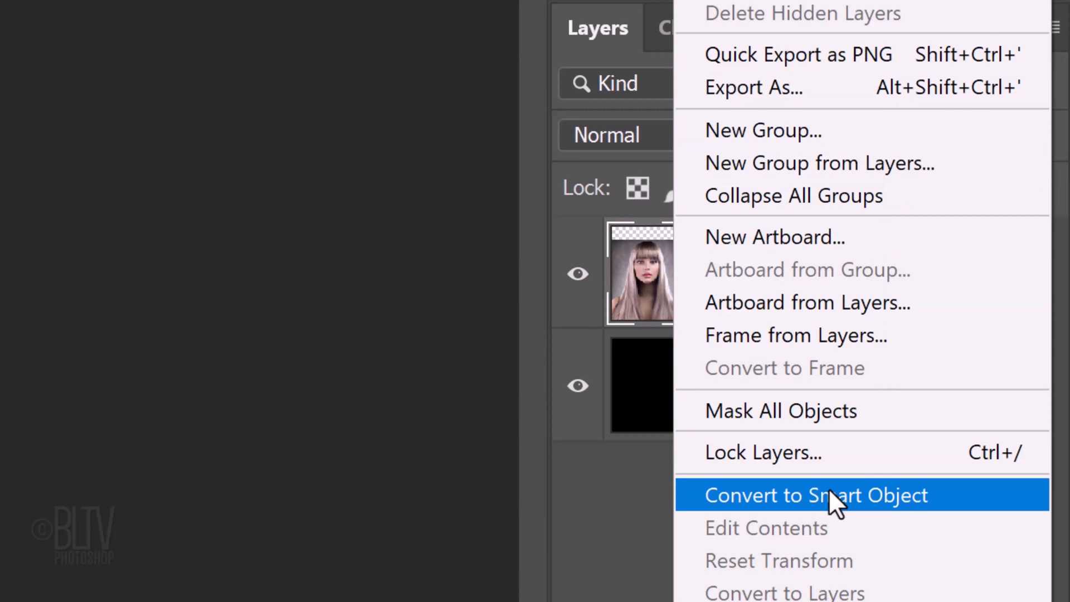
{"action": "left_click", "coordinate": [815, 495]}
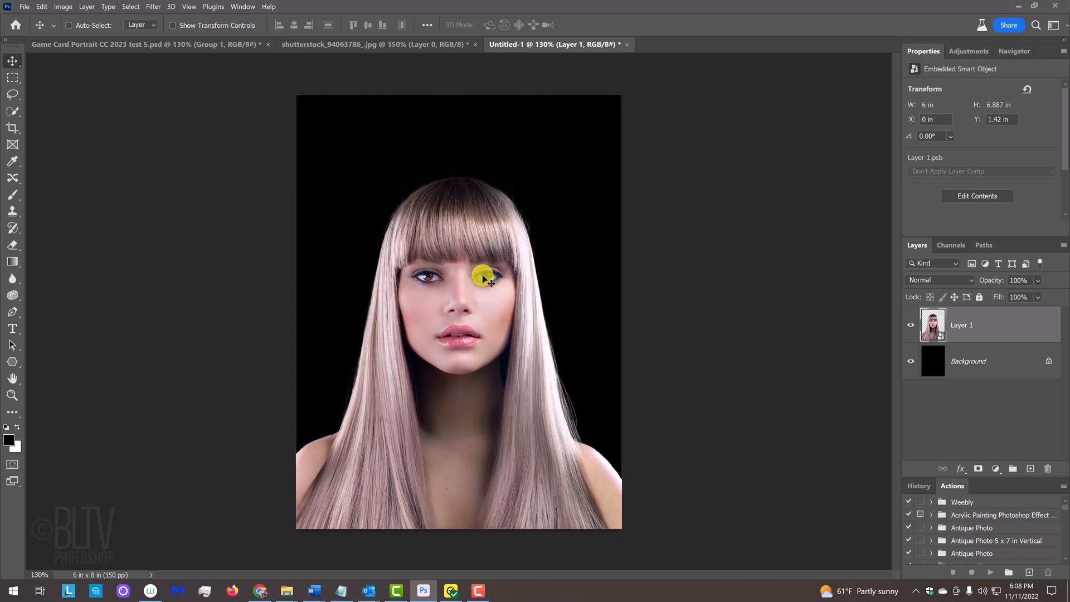
- Apply the Filter Gallery Paint Daubs effect (Brush Size 8, Sharpness 20, Simple) as a smart filter
{"action": "left_click", "coordinate": [153, 6]}
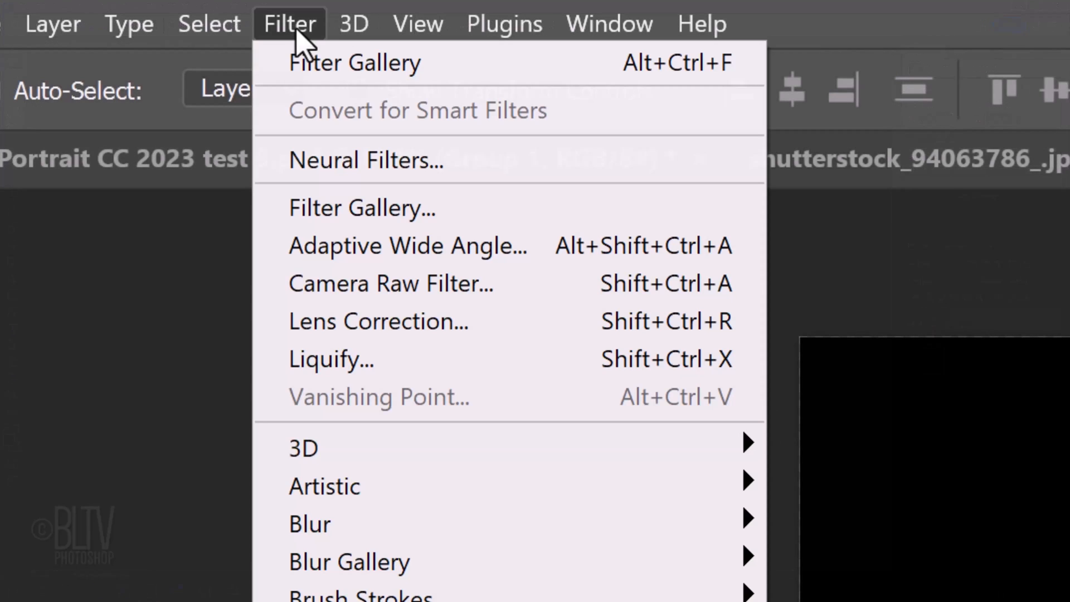
{"action": "mouse_move", "coordinate": [361, 208]}
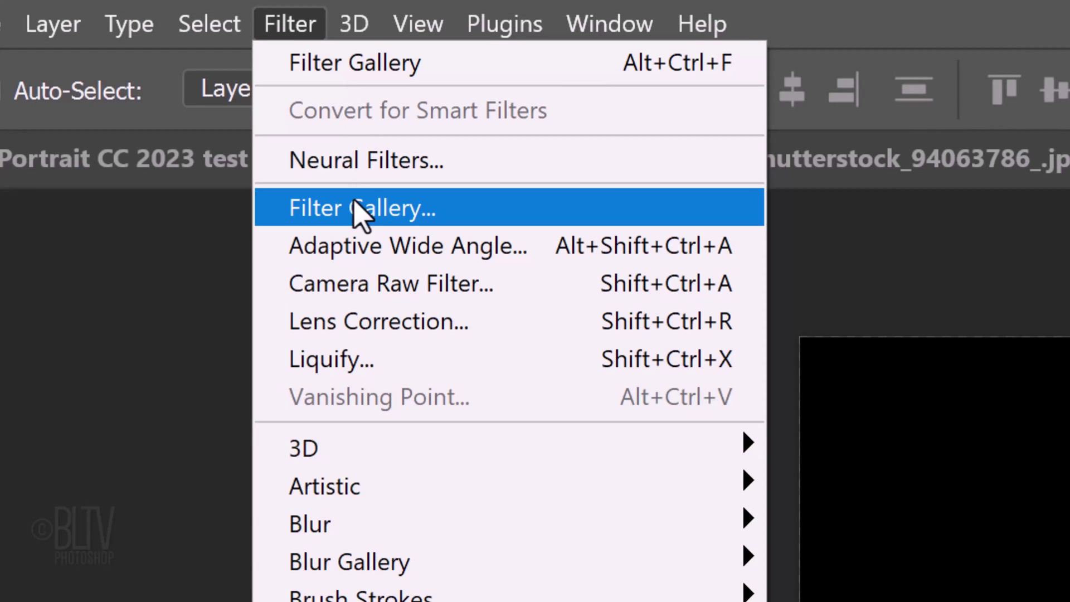
{"action": "left_click", "coordinate": [362, 207]}
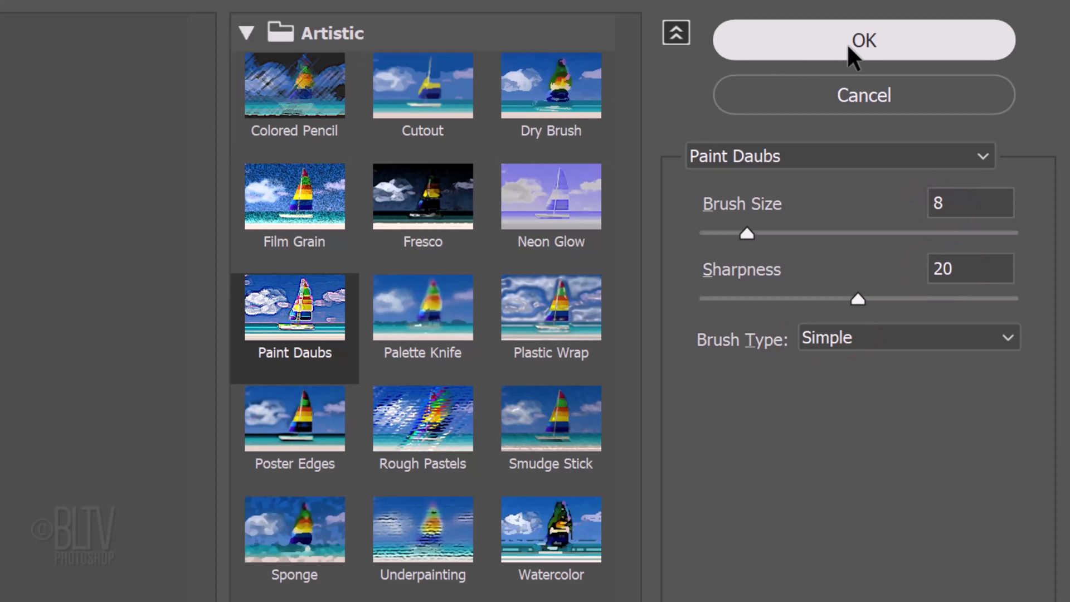
{"action": "left_click", "coordinate": [862, 40]}
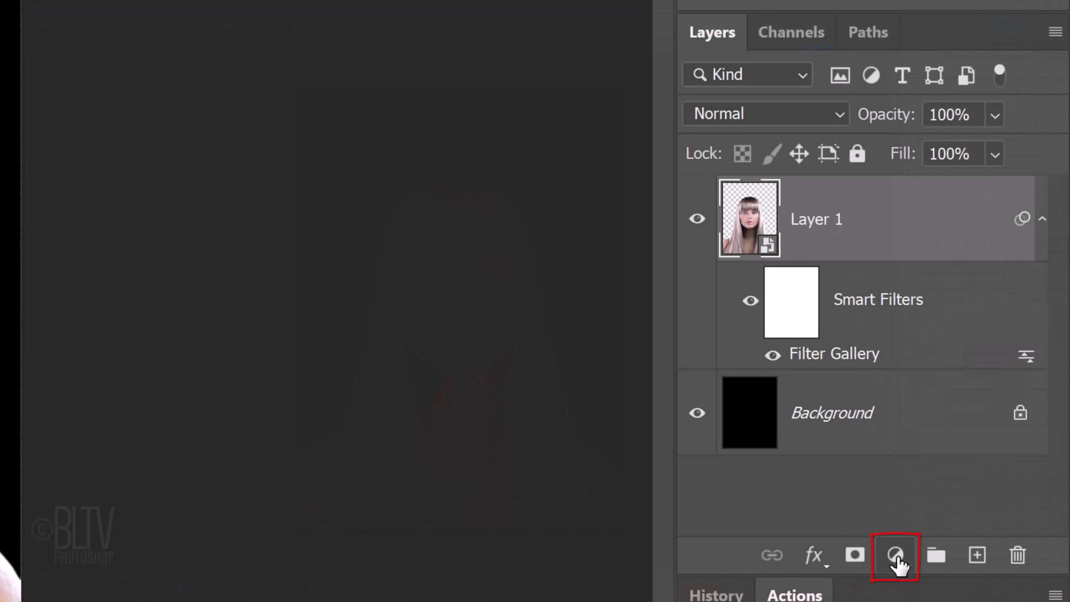
- Add a Gradient Map adjustment layer above the woman, turning her black and white
{"action": "left_click", "coordinate": [896, 555]}
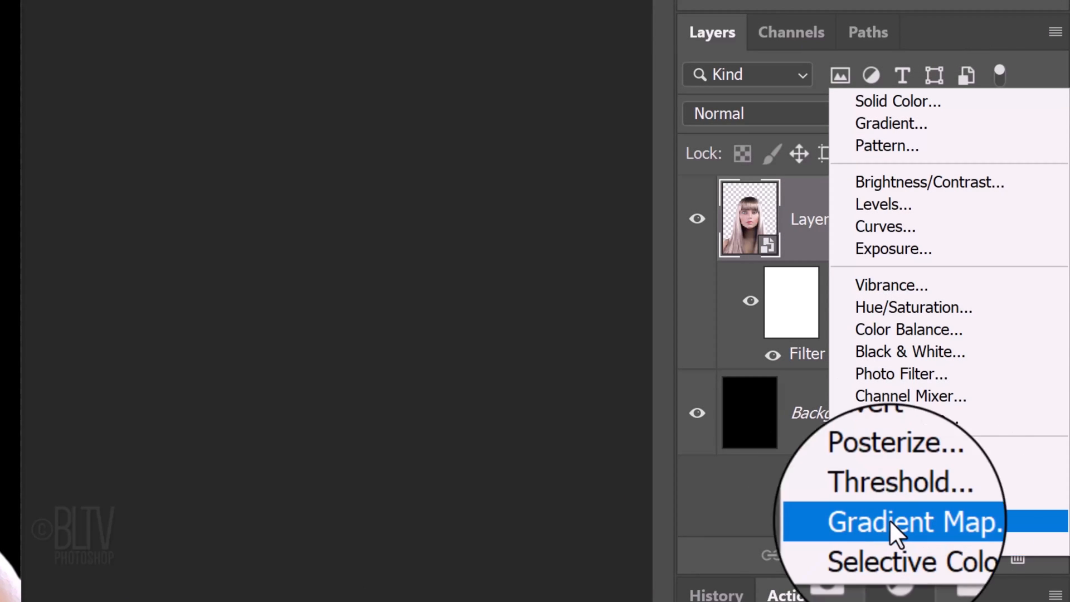
{"action": "left_click", "coordinate": [914, 521]}
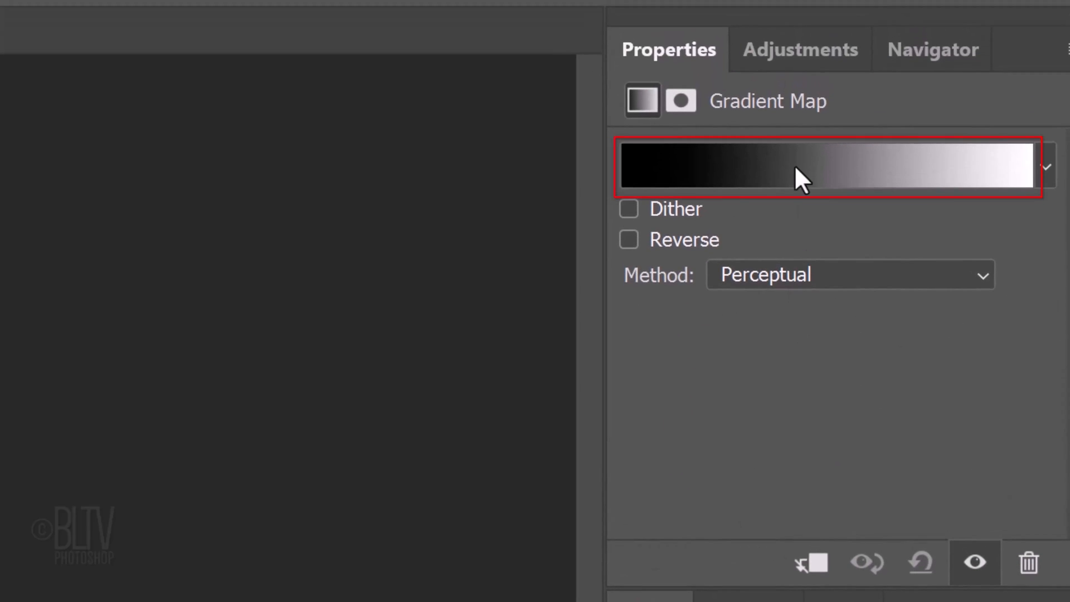
- Start the gradient map from the dark red to yellow preset in the gradient editor
{"action": "left_click", "coordinate": [801, 166]}
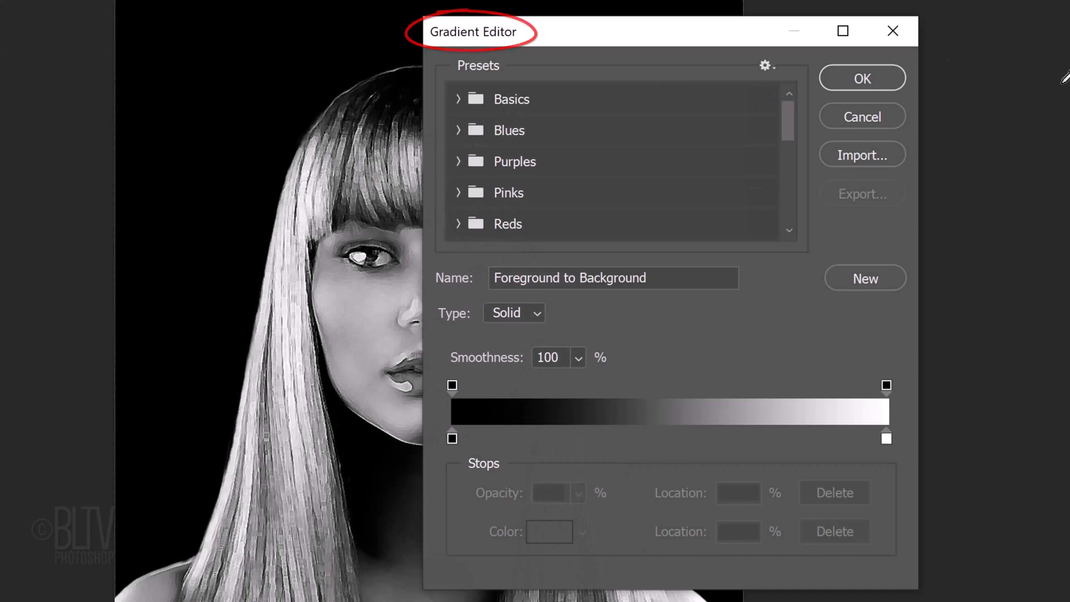
{"action": "scroll", "scroll_direction": "down", "scroll_amount": 3}
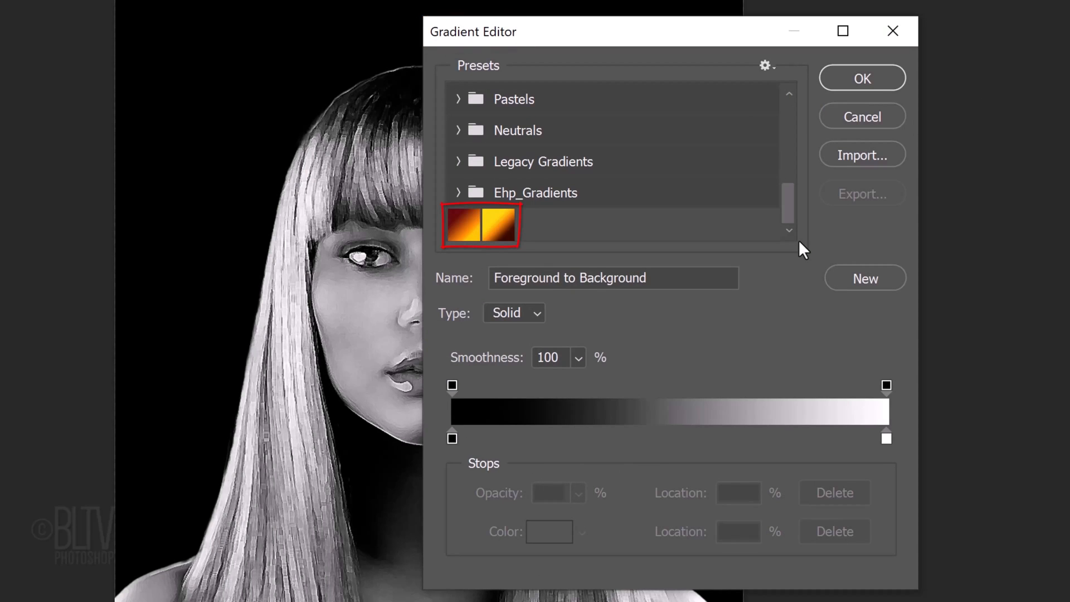
{"action": "left_click", "coordinate": [463, 225]}
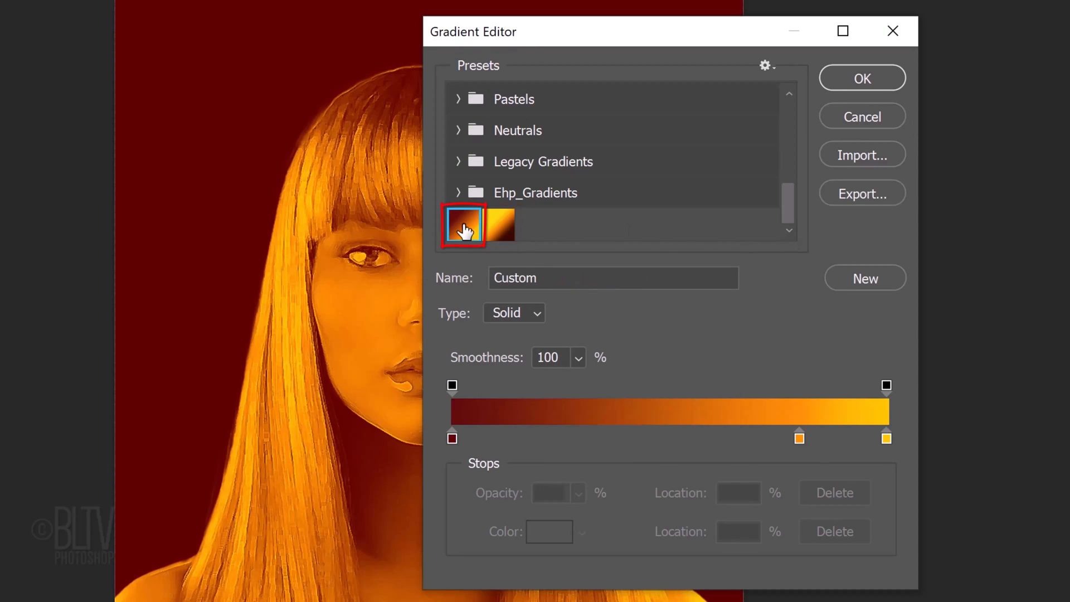
{"action": "left_click", "coordinate": [498, 224]}
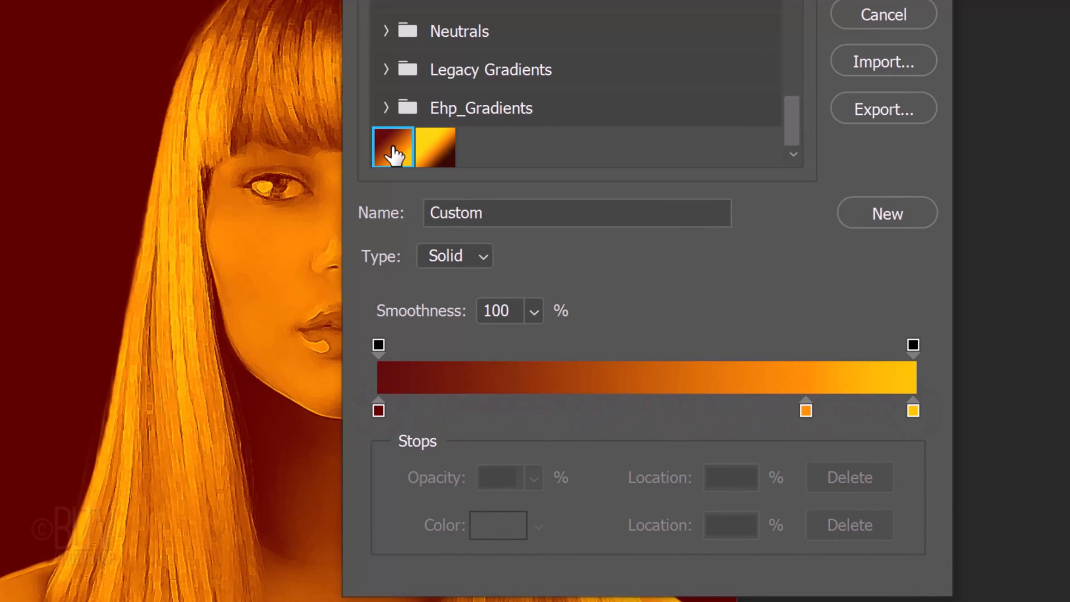
{"action": "mouse_move", "coordinate": [389, 381]}
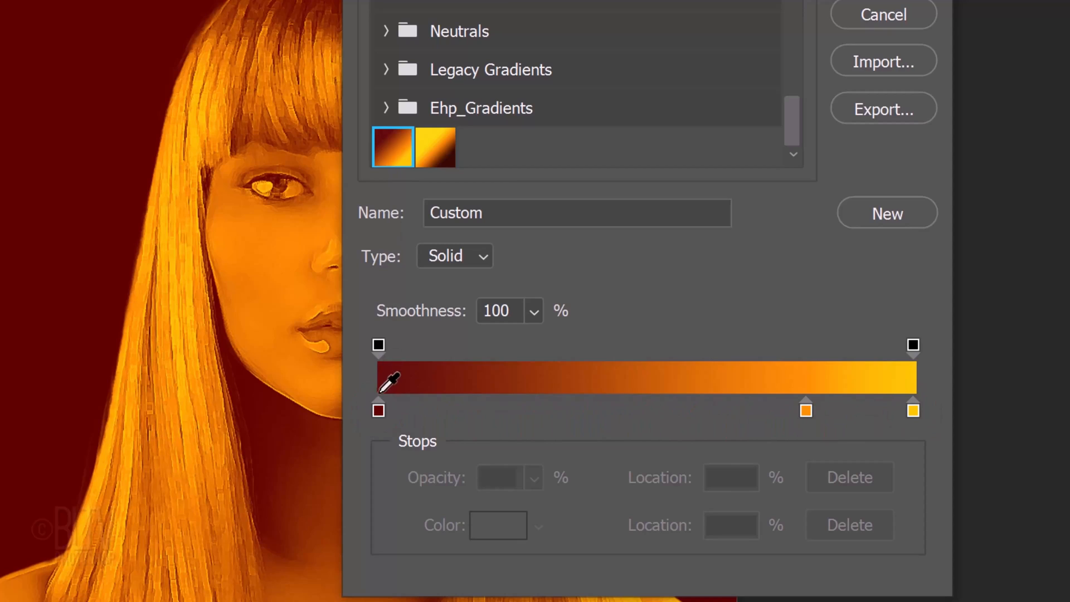
- Set the stops to #620000 at 0, #FF9000 at 80 and #FFC600 at 100
{"action": "left_click", "coordinate": [377, 410]}
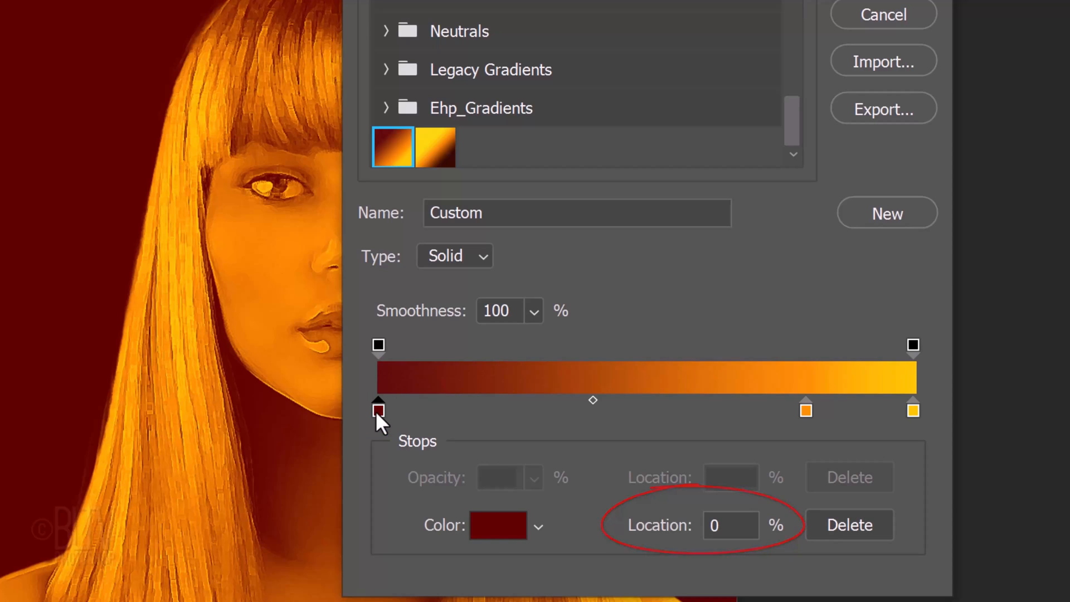
{"action": "left_click", "coordinate": [498, 525]}
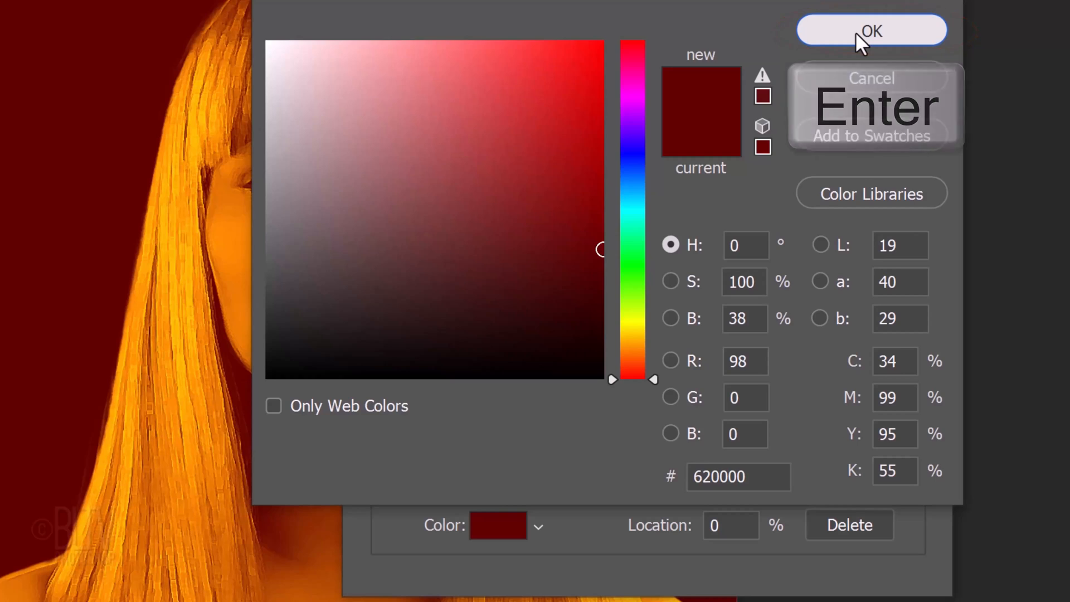
{"action": "left_click", "coordinate": [870, 30]}
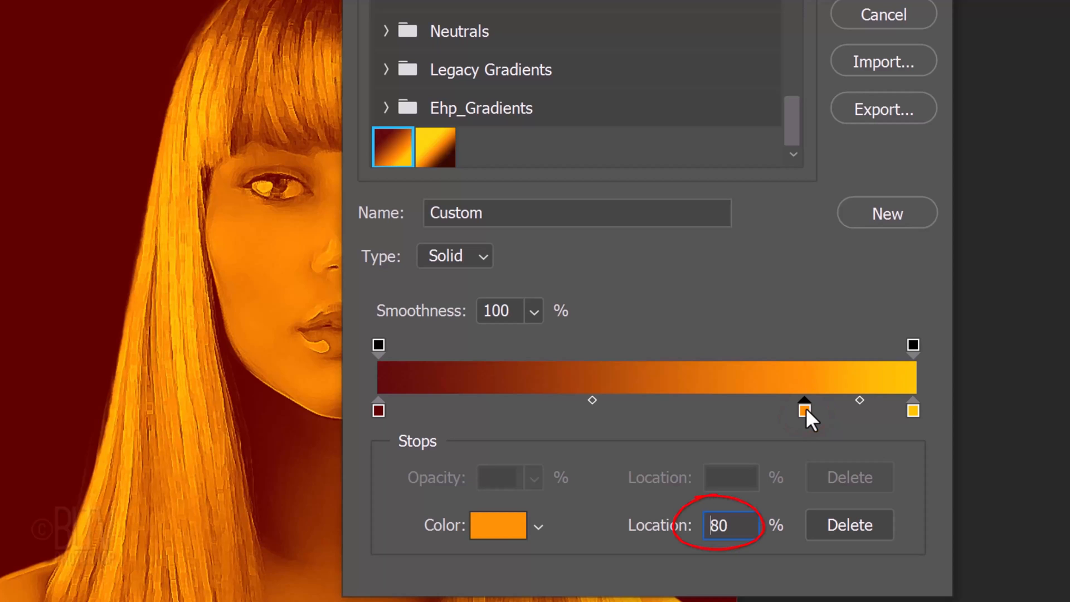
{"action": "left_click", "coordinate": [497, 525]}
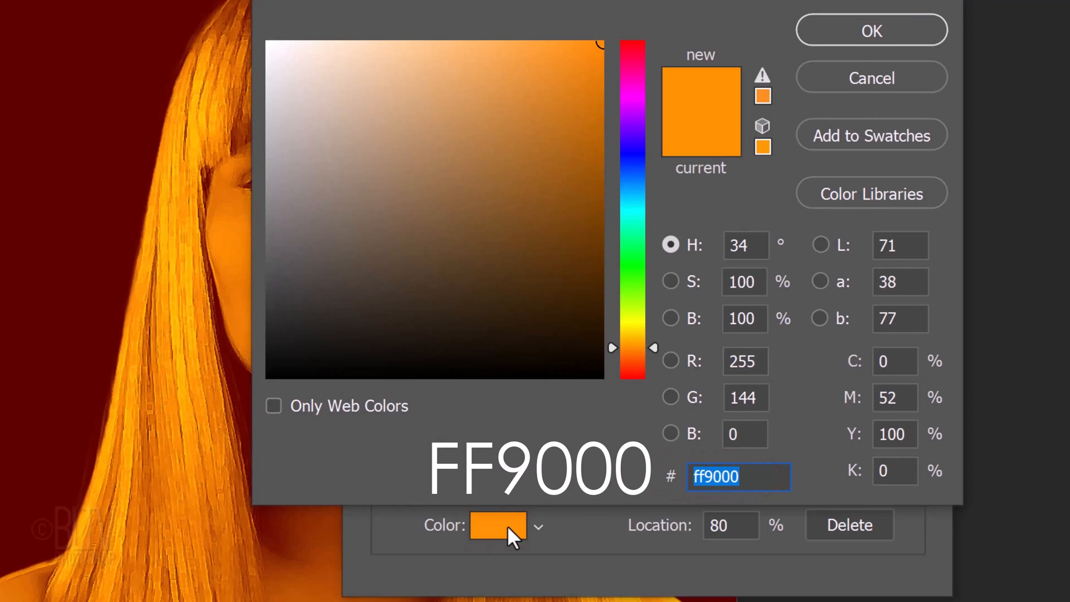
{"action": "mouse_move", "coordinate": [771, 193]}
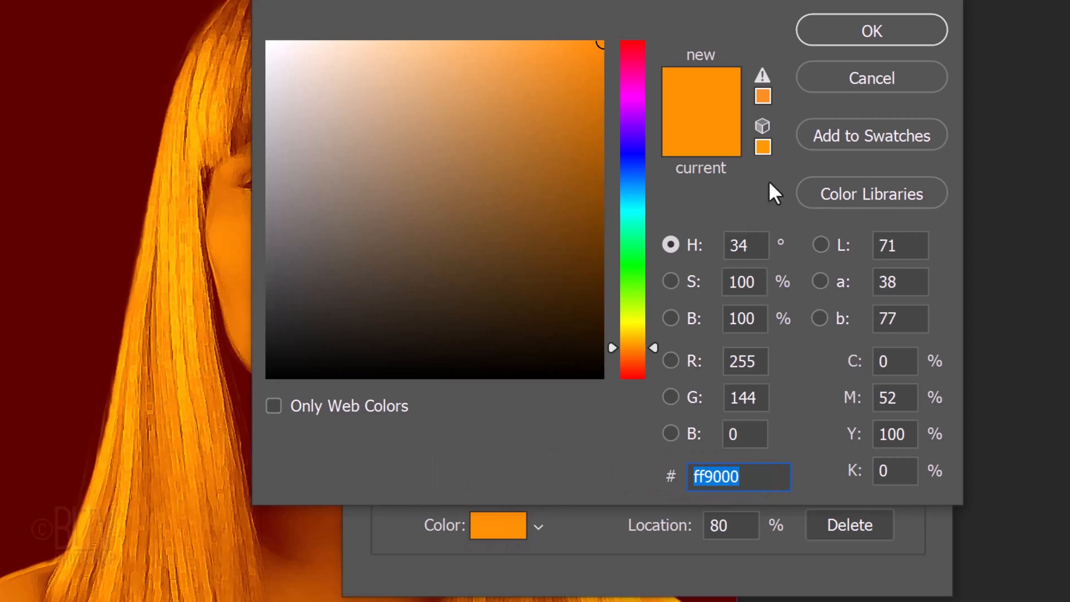
{"action": "left_click", "coordinate": [870, 31]}
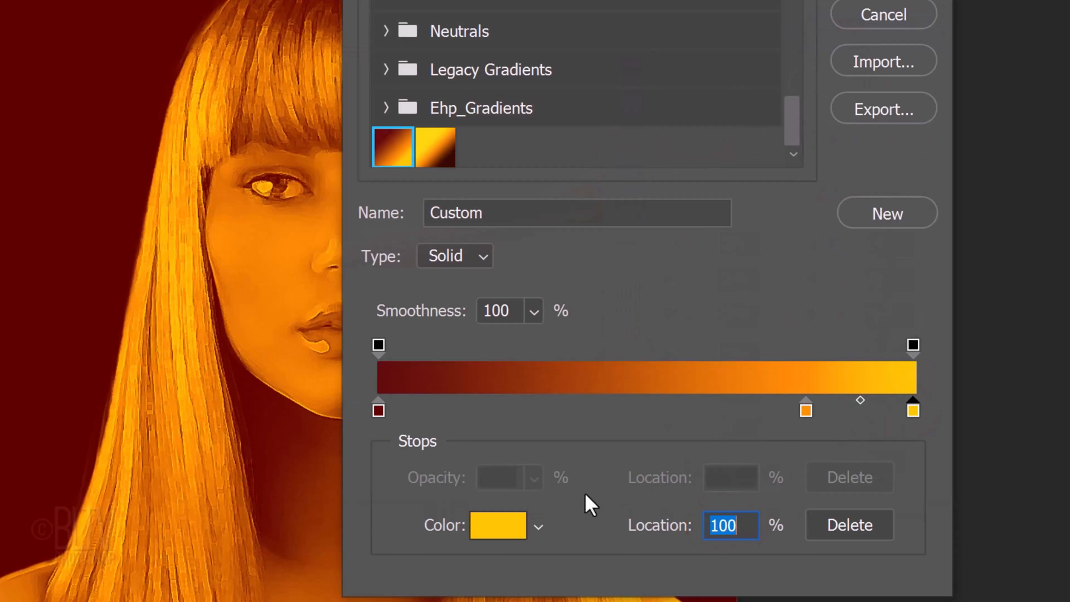
{"action": "left_click", "coordinate": [497, 525]}
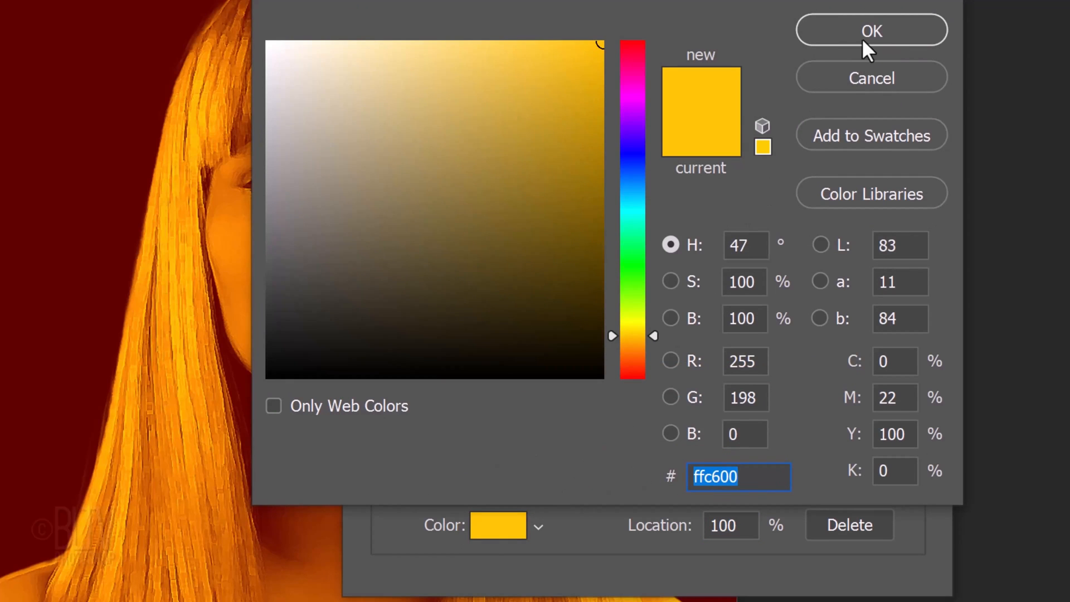
{"action": "left_click", "coordinate": [871, 30]}
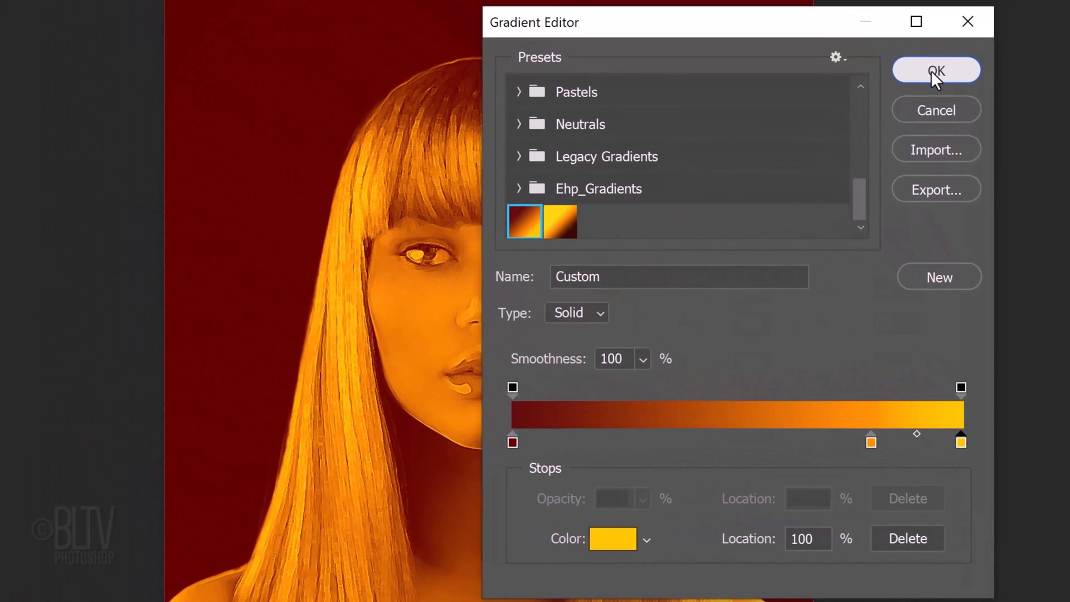
- Confirm the fiery gradient and clip Gradient Map 1 to the woman's Layer 1
{"action": "left_click", "coordinate": [935, 70]}
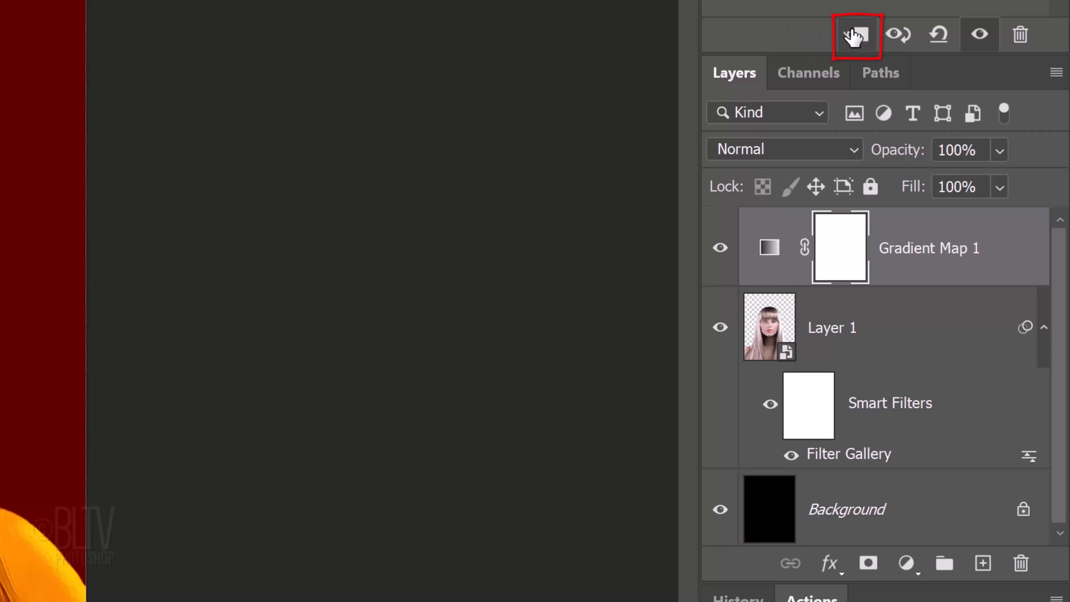
{"action": "left_click", "coordinate": [856, 34]}
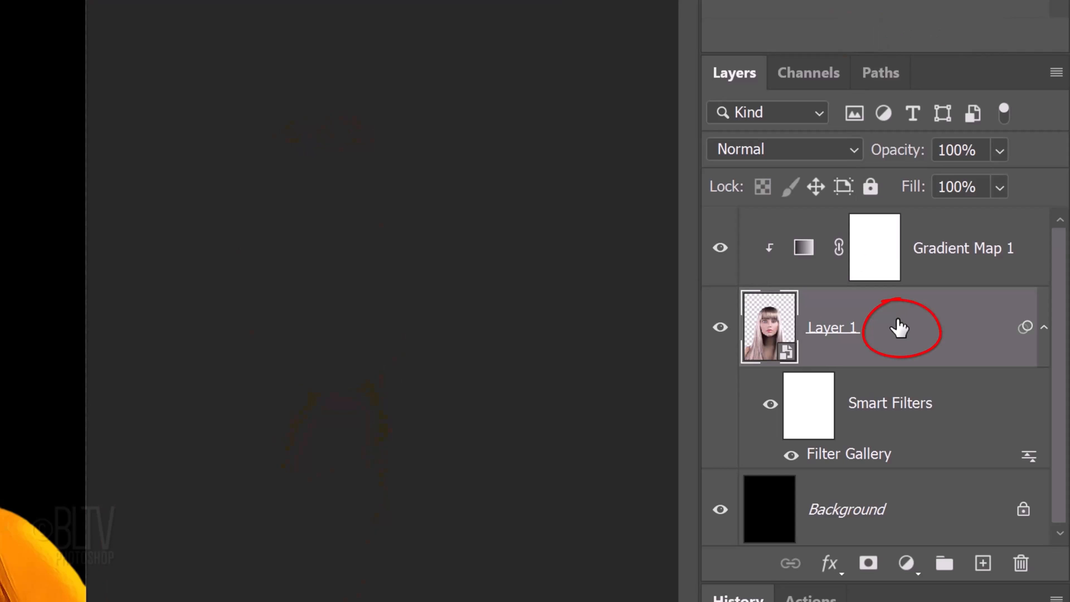
- Give the woman's Layer 1 a golden ffbf24 outer glow
{"action": "double_click", "coordinate": [831, 326]}
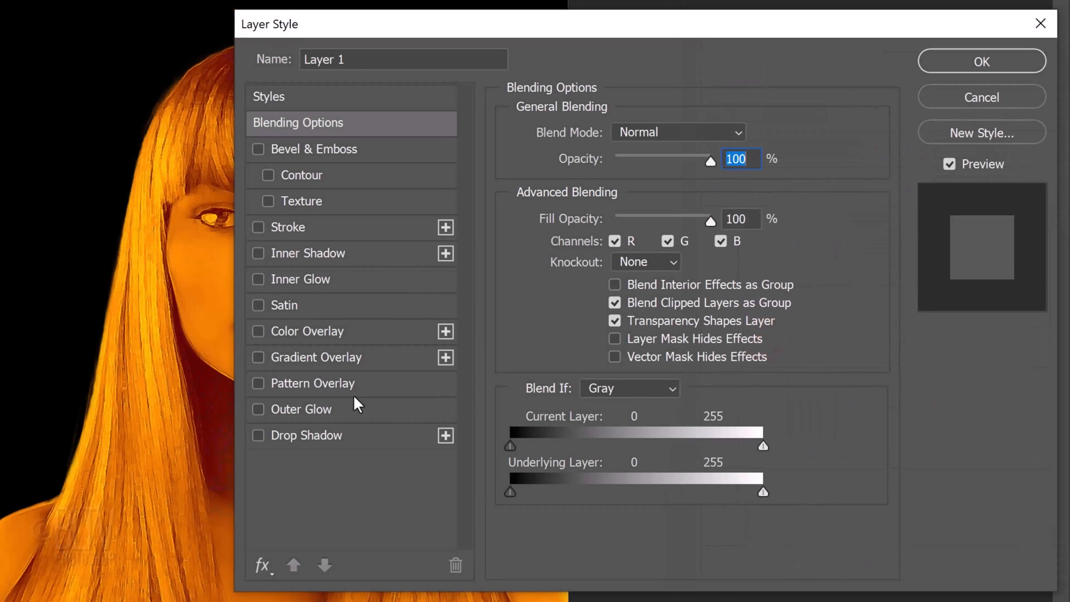
{"action": "left_click", "coordinate": [304, 409]}
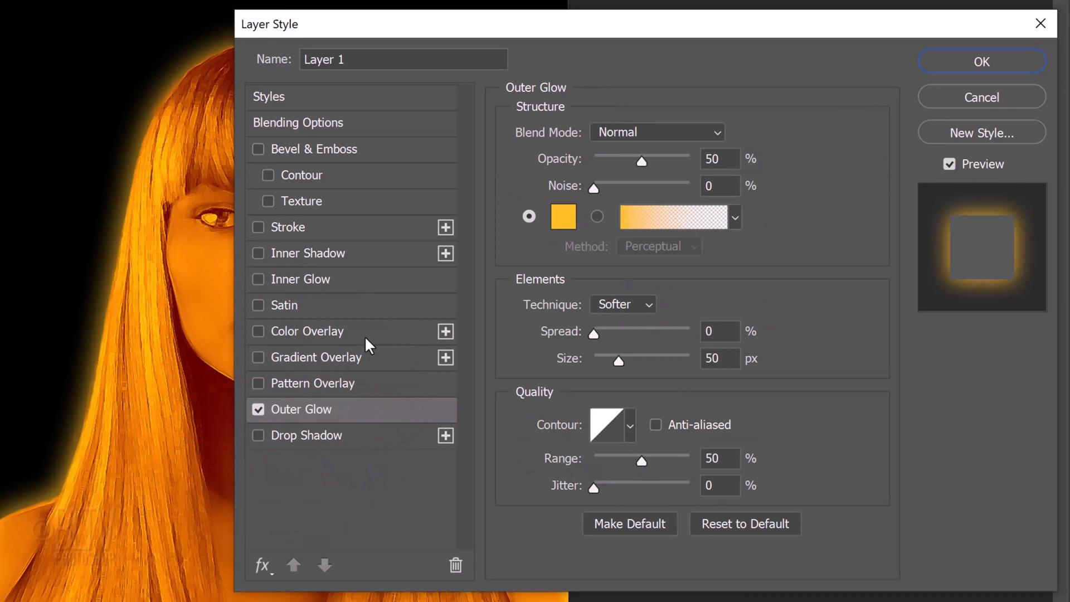
{"action": "left_click", "coordinate": [564, 216]}
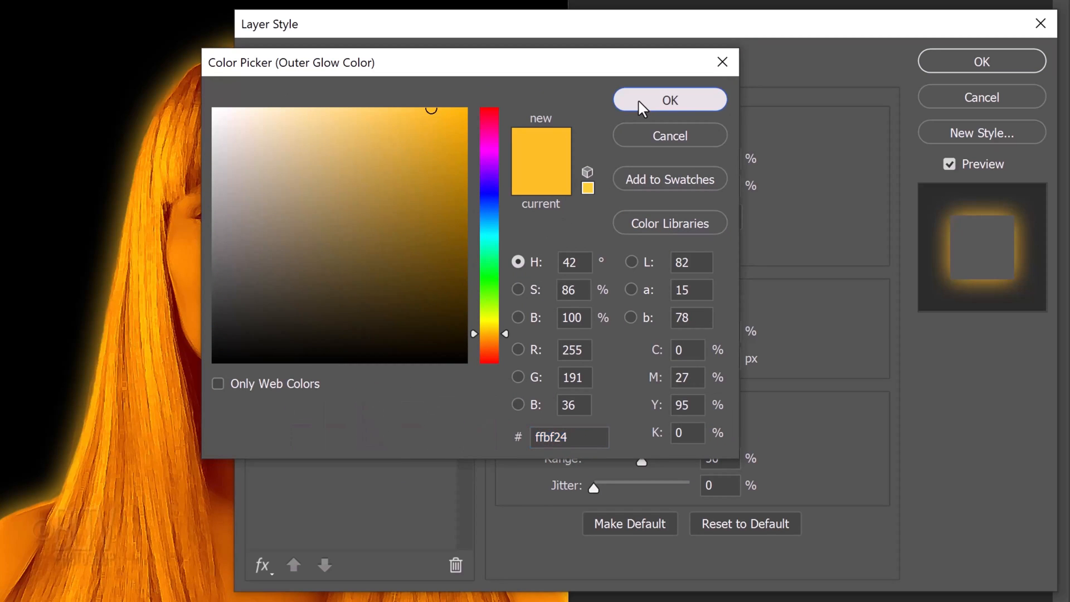
{"action": "left_click", "coordinate": [669, 100]}
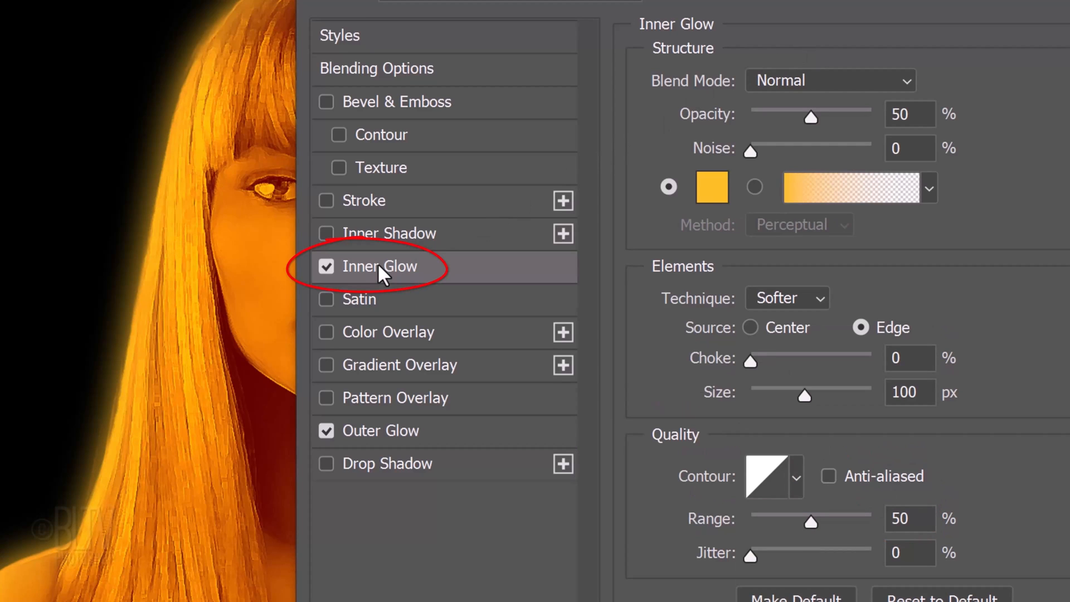
{"action": "mouse_move", "coordinate": [696, 189]}
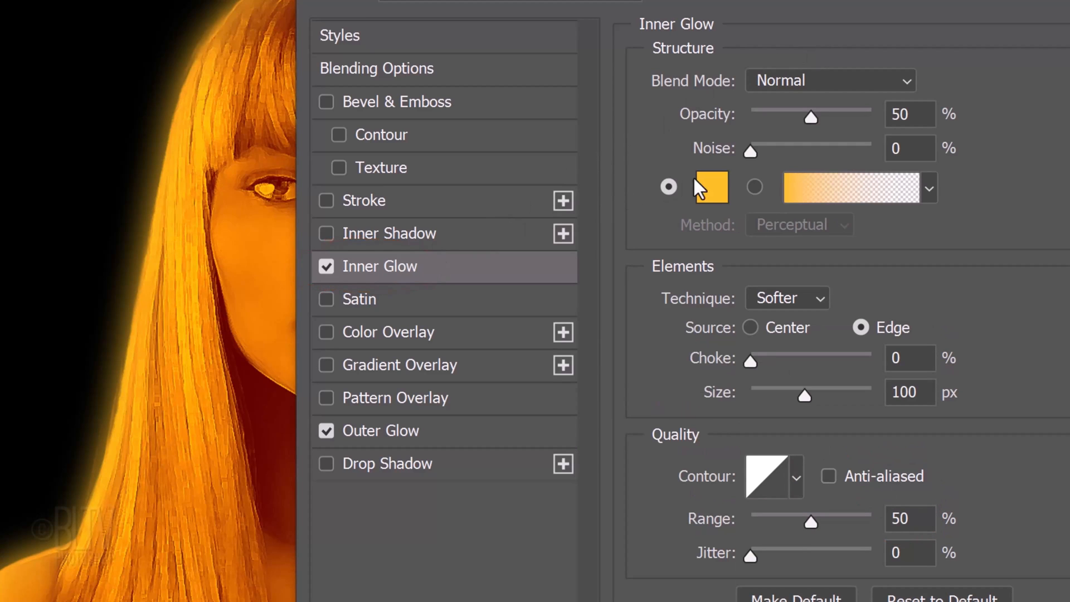
- Add a yellow inner glow (opacity 50%, size 100 px) and apply both glow styles
{"action": "left_click", "coordinate": [711, 187]}
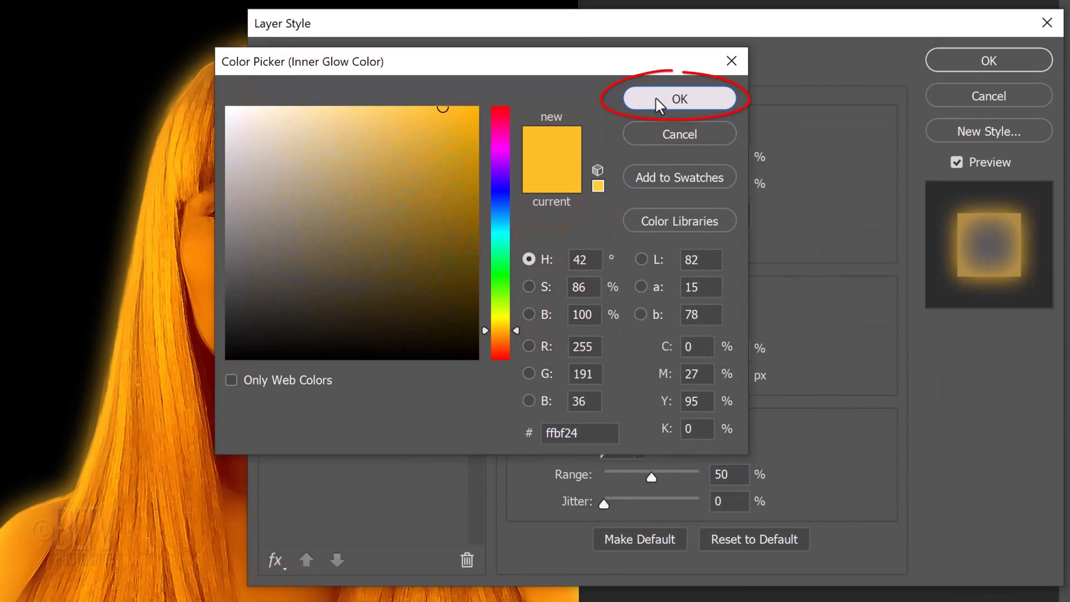
{"action": "left_click", "coordinate": [679, 99]}
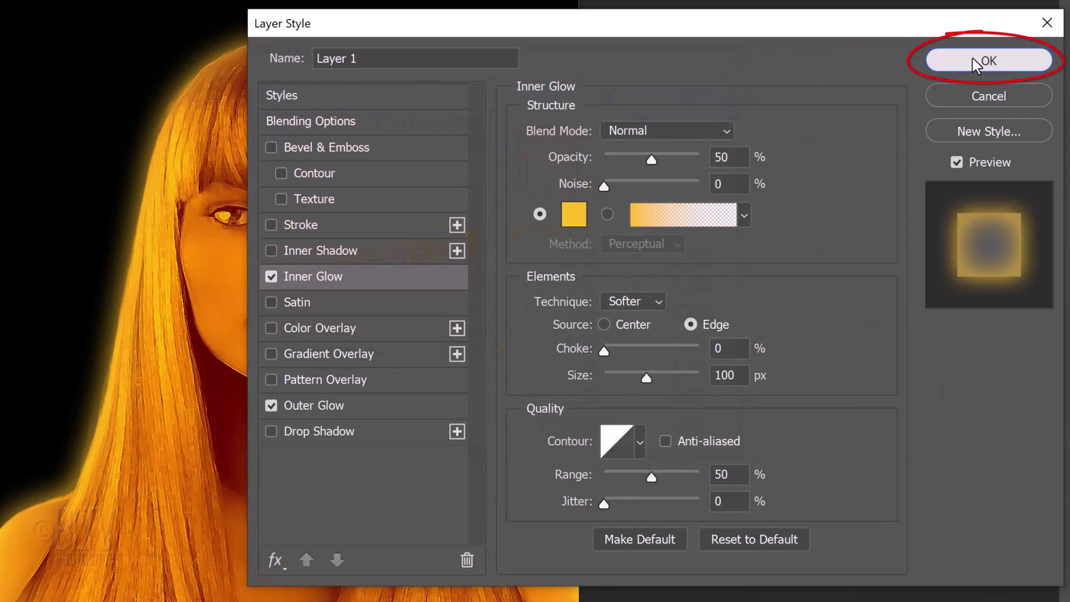
{"action": "left_click", "coordinate": [987, 60]}
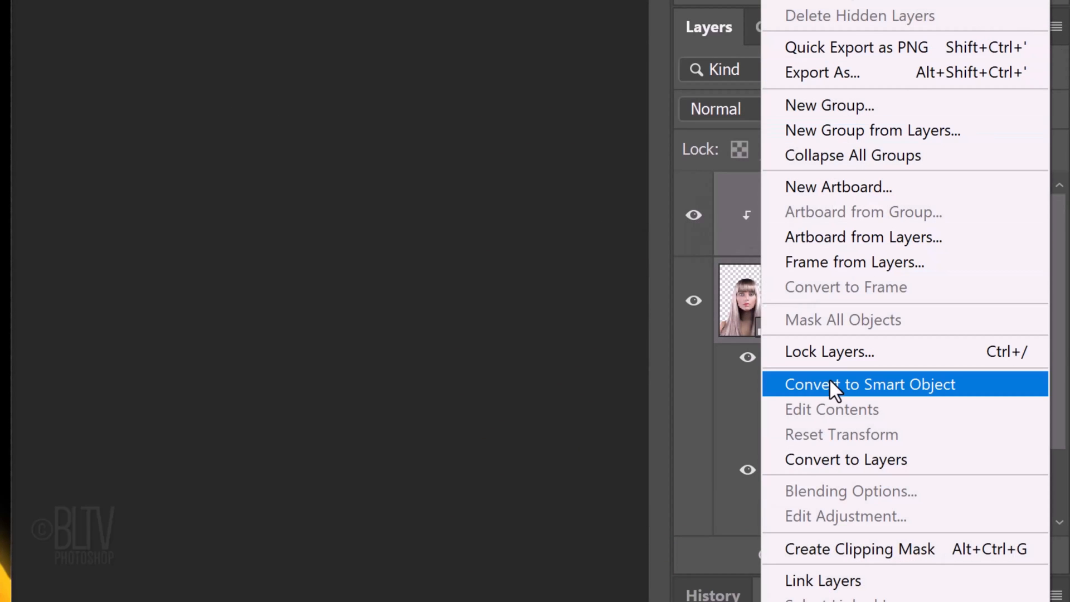
- Convert the woman's layer to a smart object and apply the Distort > Diffuse Glow filter
{"action": "left_click", "coordinate": [869, 383]}
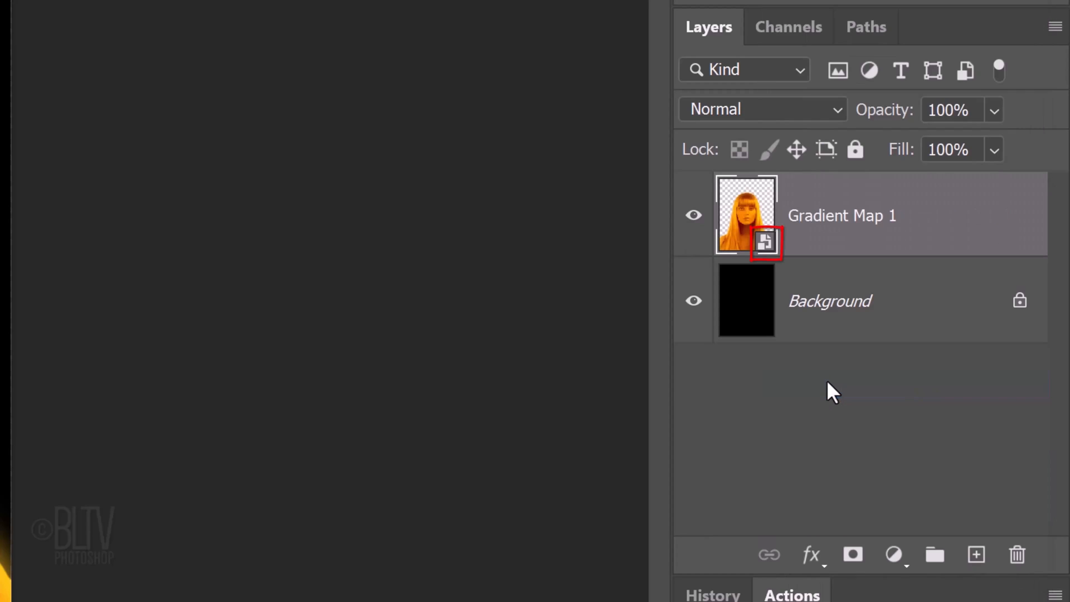
{"action": "left_click", "coordinate": [302, 24]}
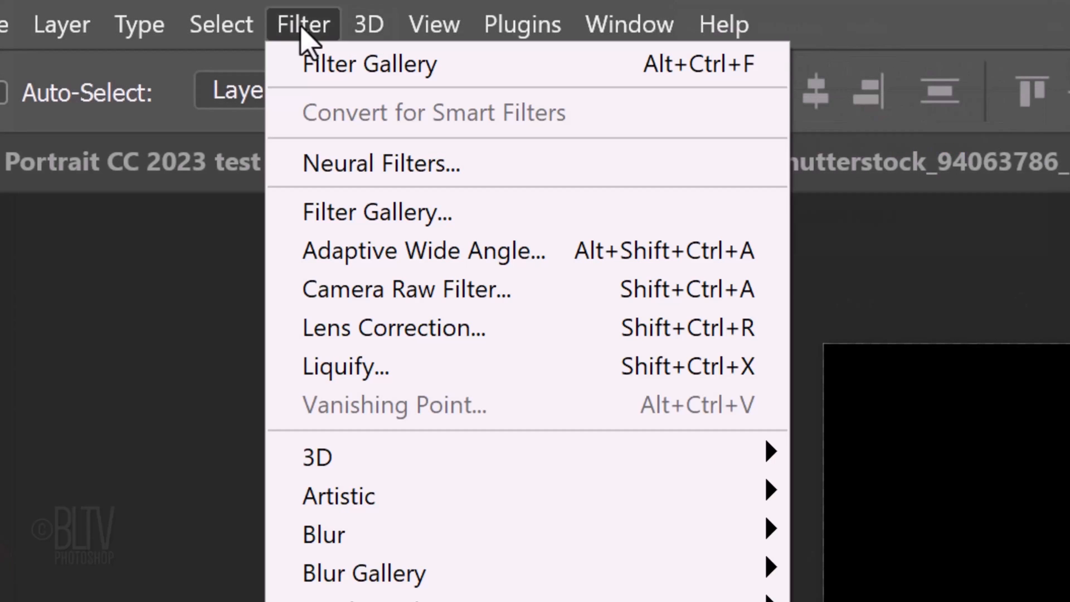
{"action": "mouse_move", "coordinate": [376, 212]}
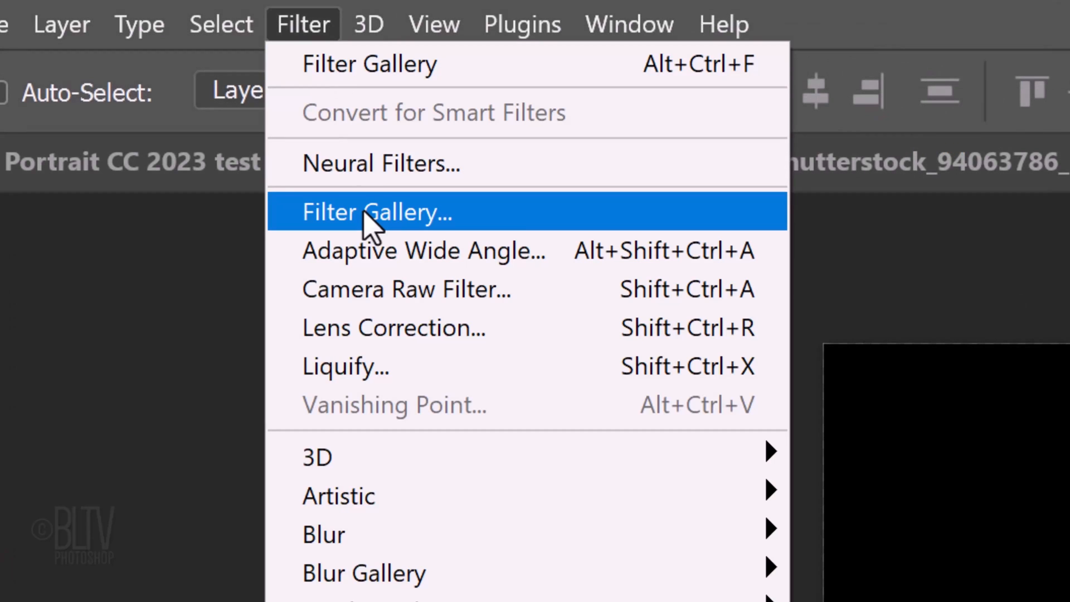
{"action": "left_click", "coordinate": [377, 212]}
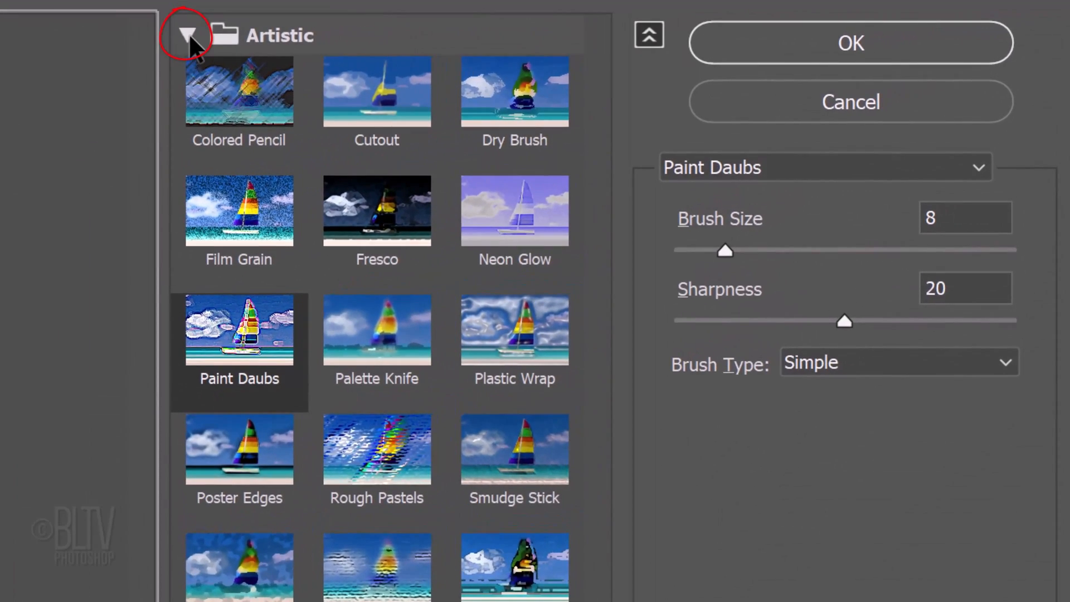
{"action": "left_click", "coordinate": [186, 36]}
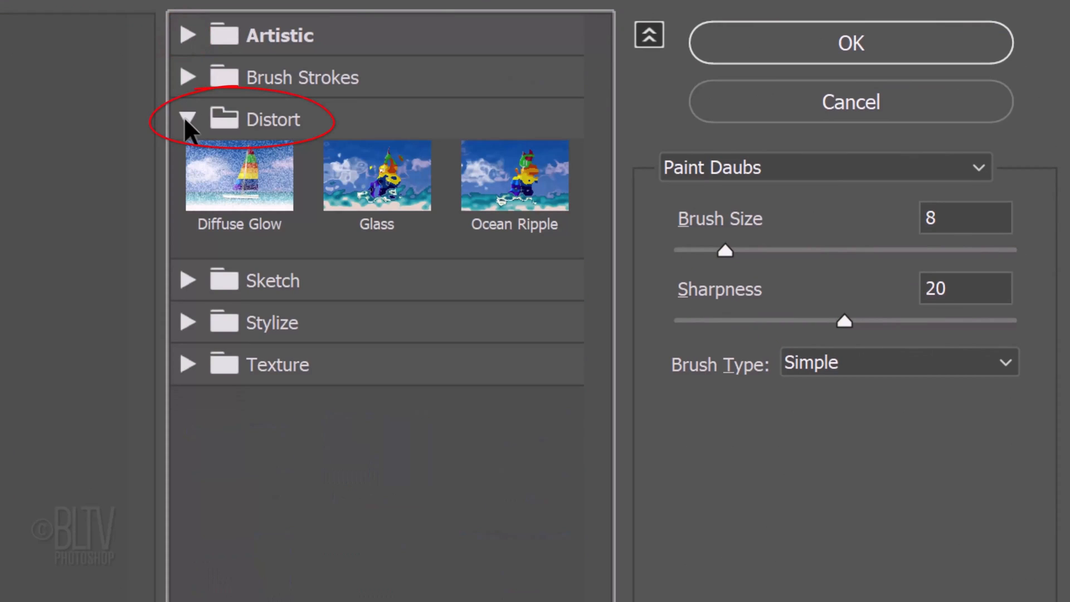
{"action": "left_click", "coordinate": [238, 175]}
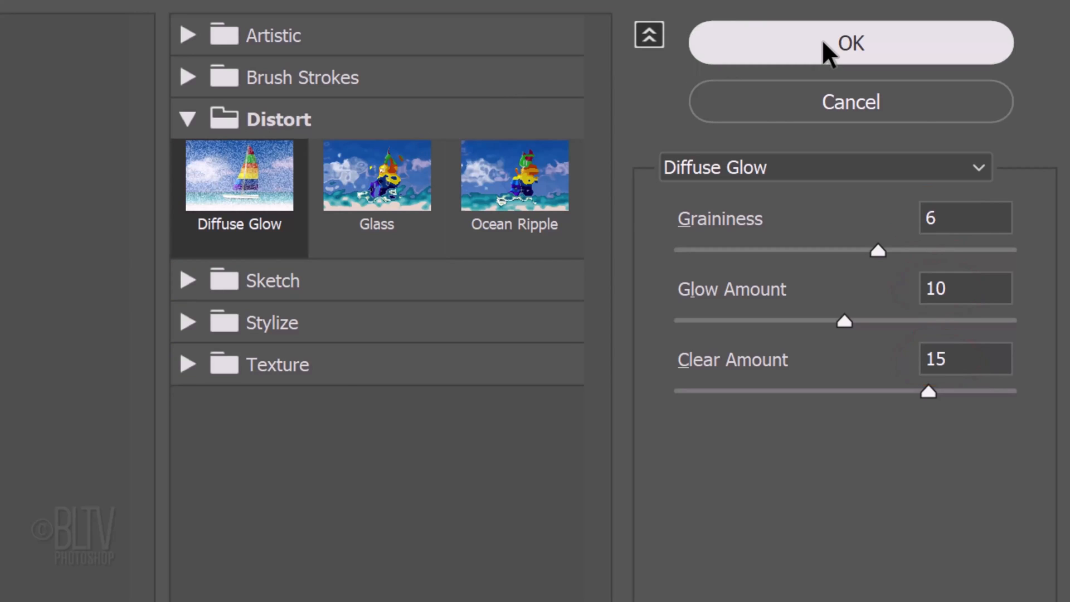
{"action": "left_click", "coordinate": [849, 42]}
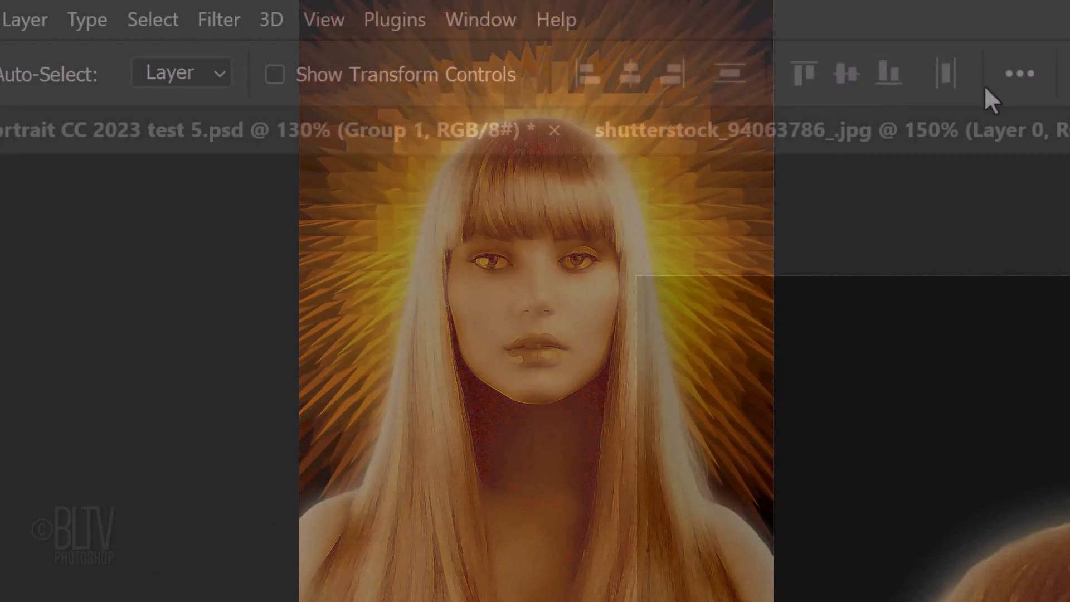
- Create a cyan guide layout of 2 columns and 2 rows, toggling extras with Ctrl+H
{"action": "left_click", "coordinate": [323, 19]}
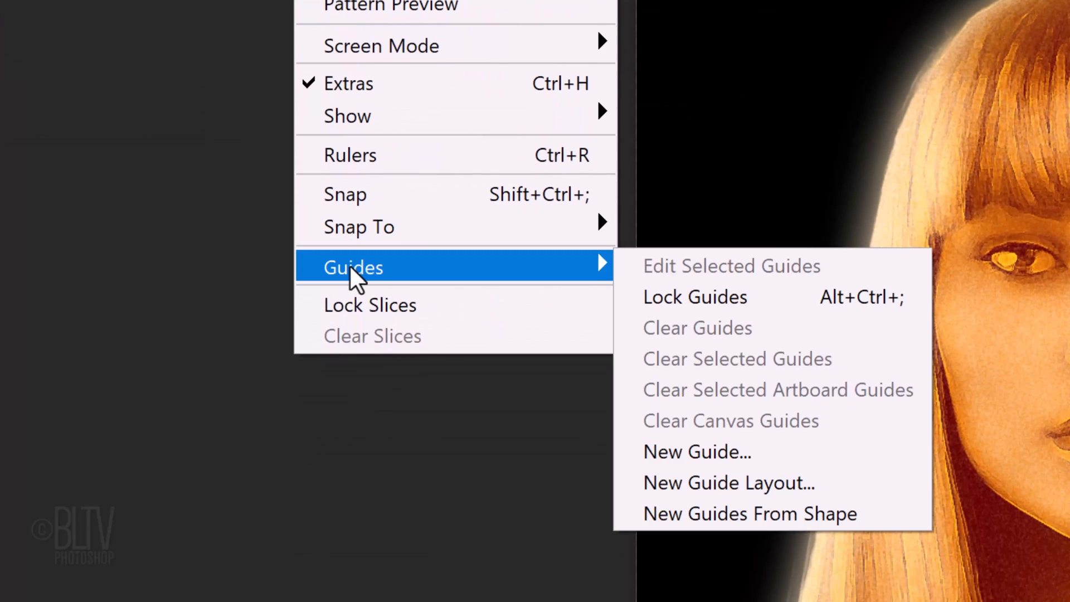
{"action": "mouse_move", "coordinate": [724, 483]}
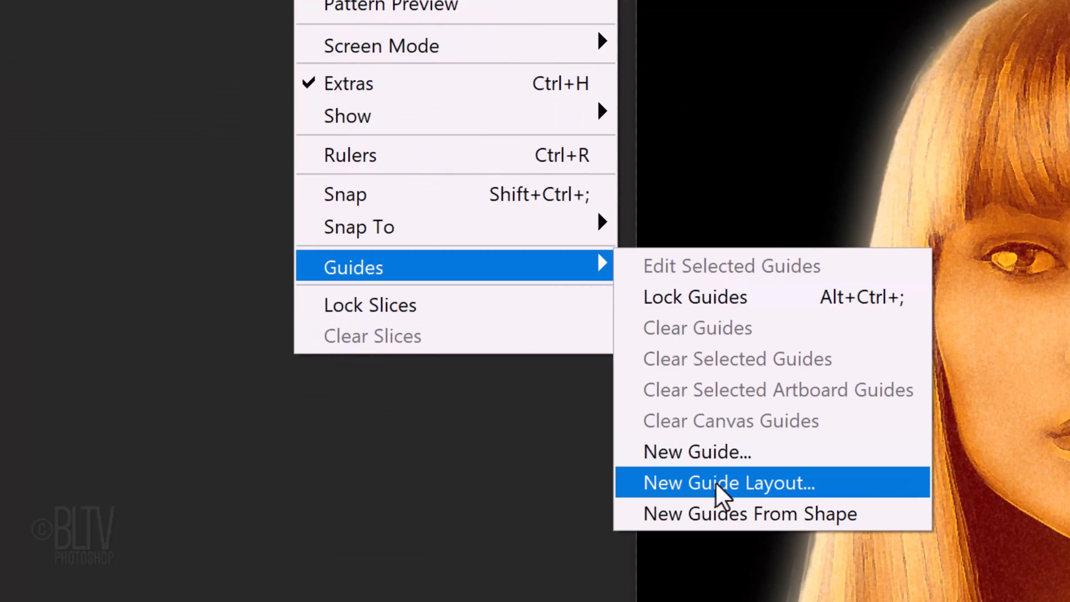
{"action": "left_click", "coordinate": [728, 482]}
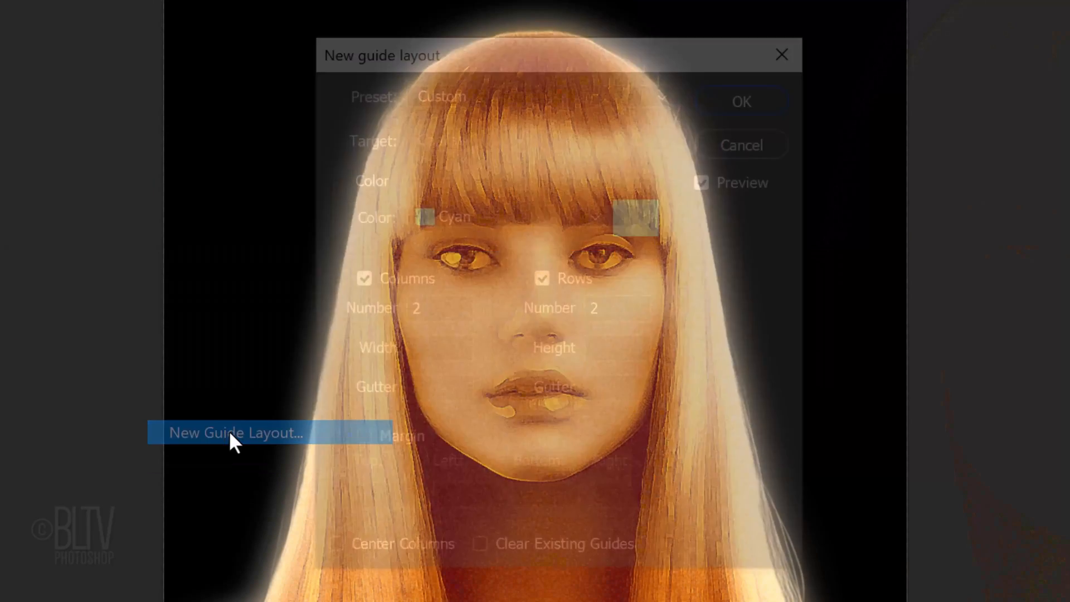
{"action": "left_click", "coordinate": [235, 432]}
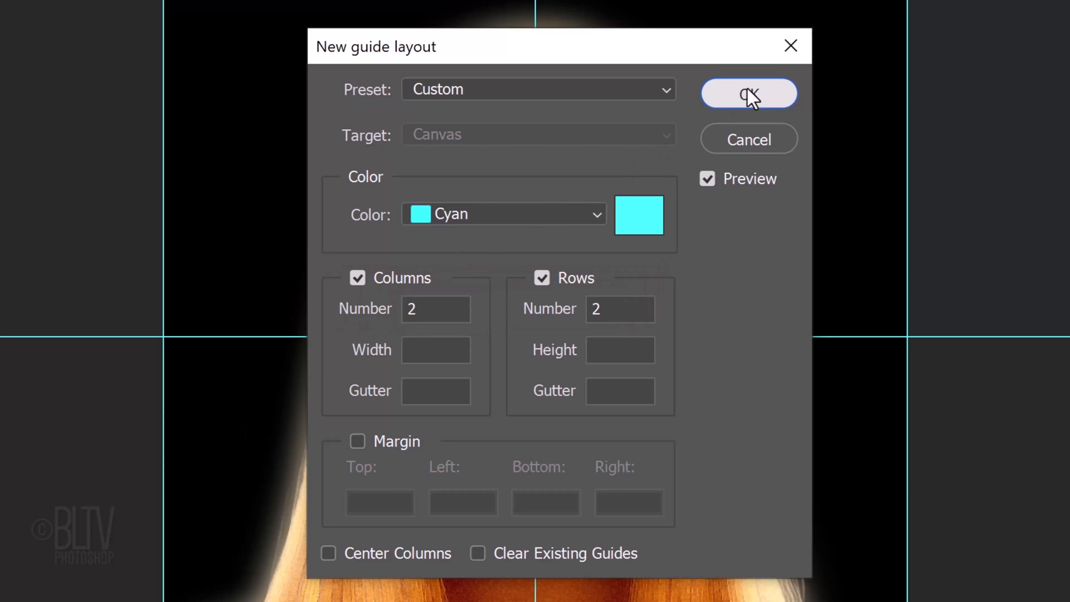
{"action": "left_click", "coordinate": [747, 94]}
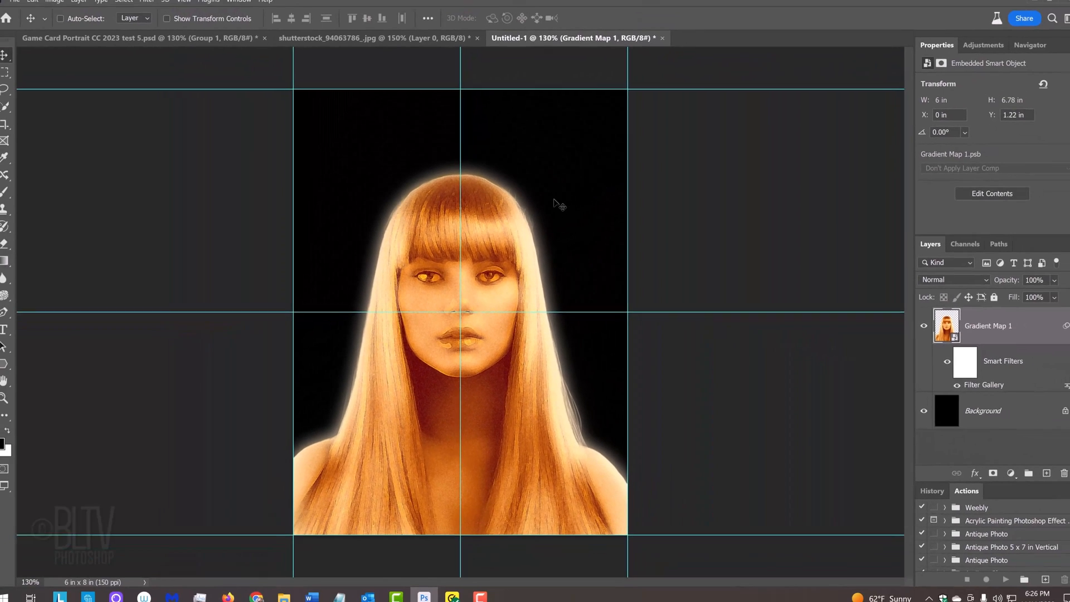
{"action": "key", "text": "ctrl+h"}
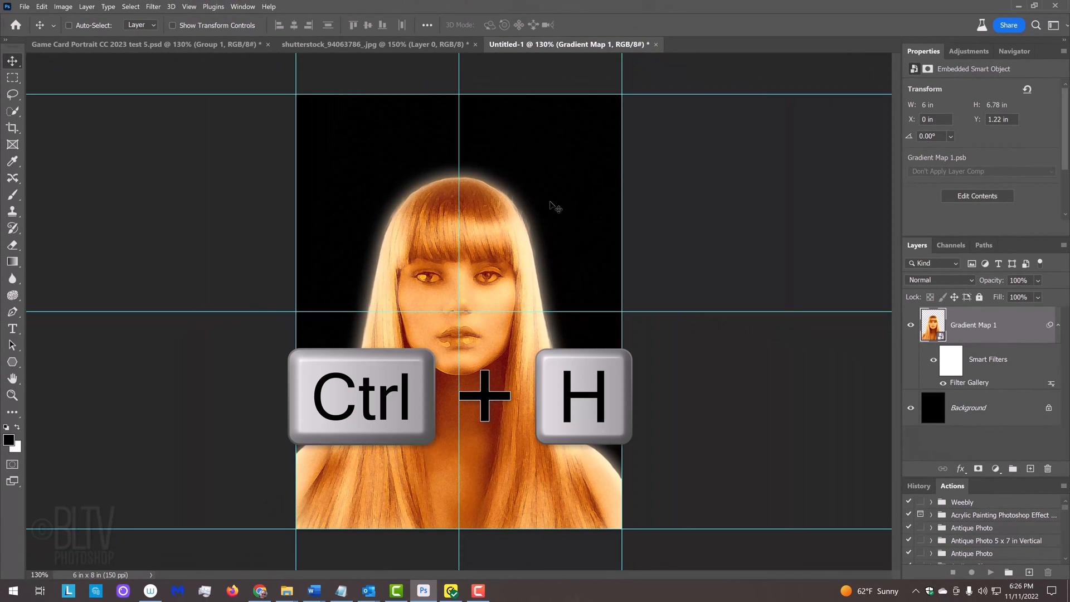
{"action": "key", "text": "Ctrl+H"}
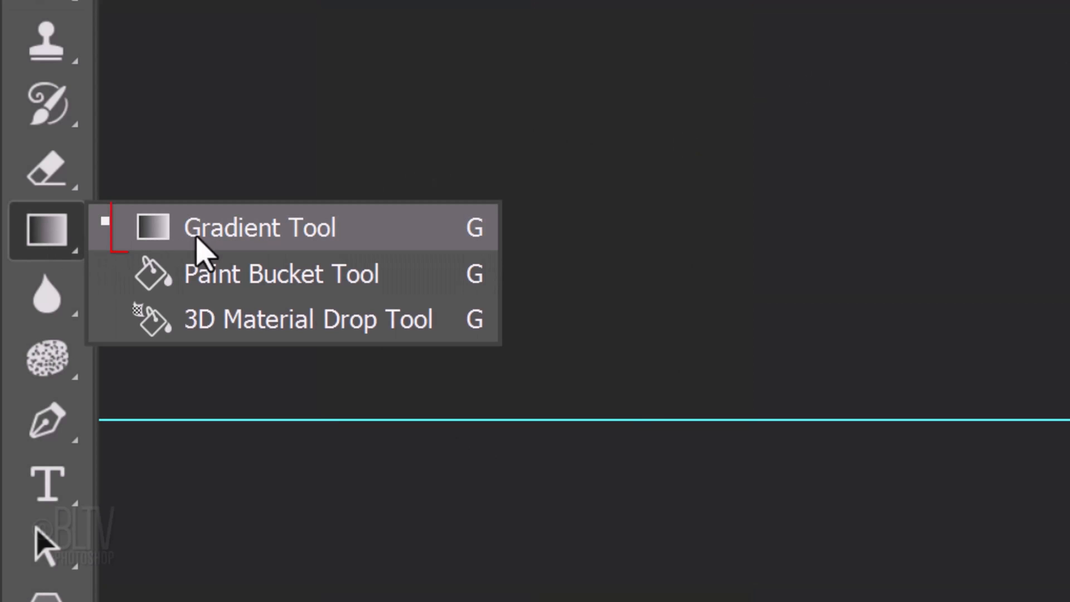
- With the Gradient Tool, load the yellow-orange preset and set the yellow stop to FDD500 at 20%
{"action": "left_click", "coordinate": [260, 227]}
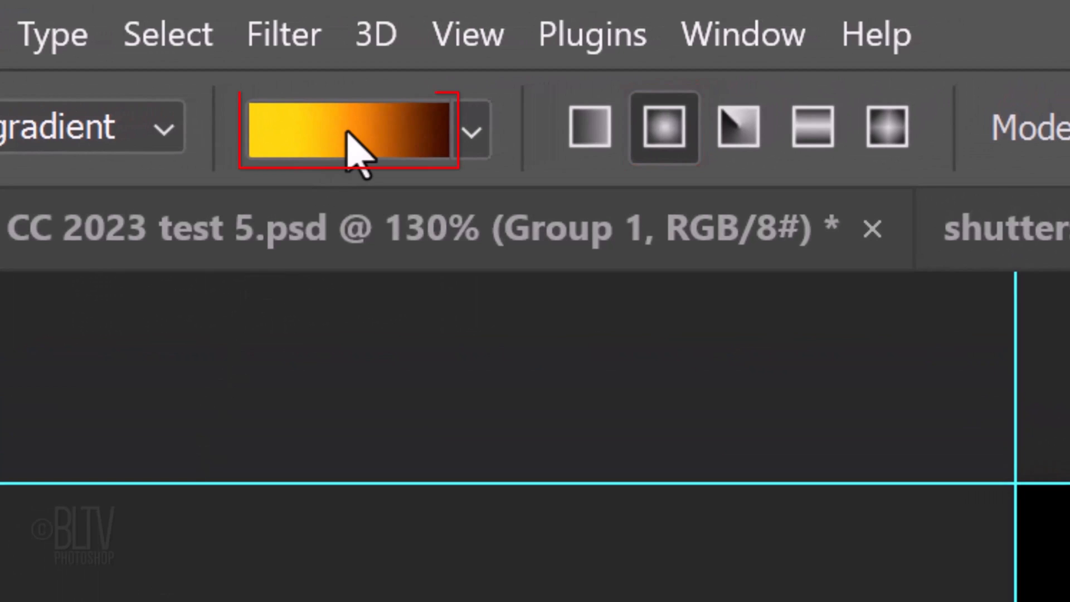
{"action": "left_click", "coordinate": [345, 128]}
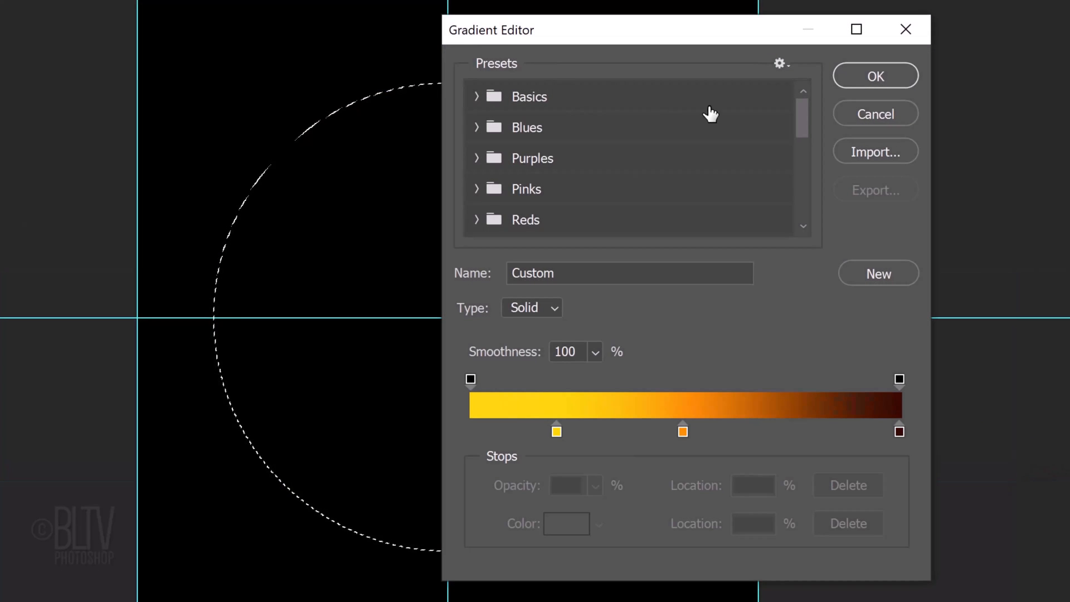
{"action": "left_click", "coordinate": [556, 430]}
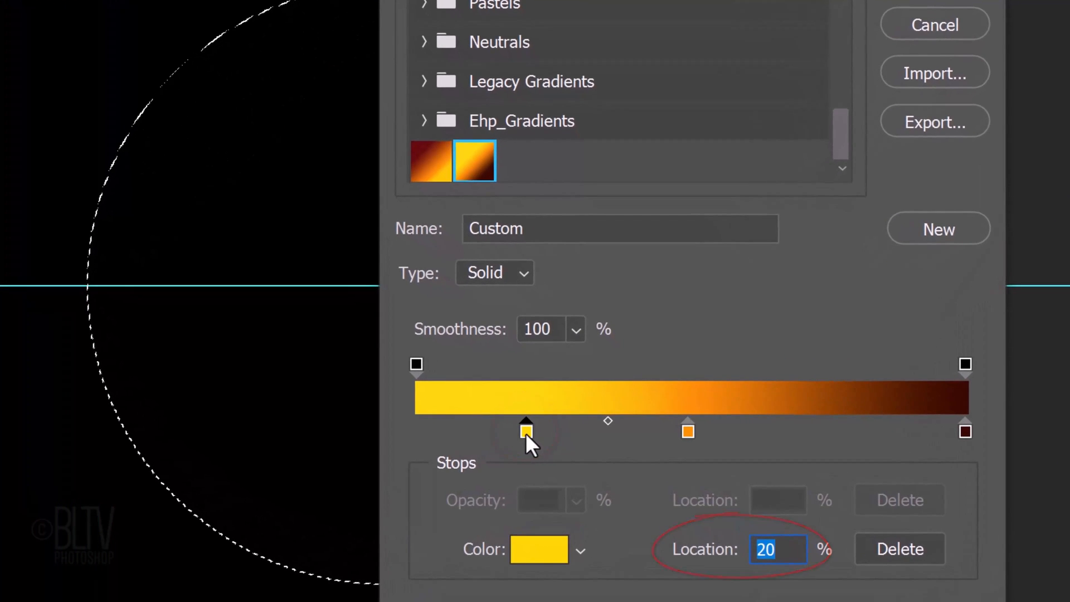
{"action": "left_click", "coordinate": [538, 550]}
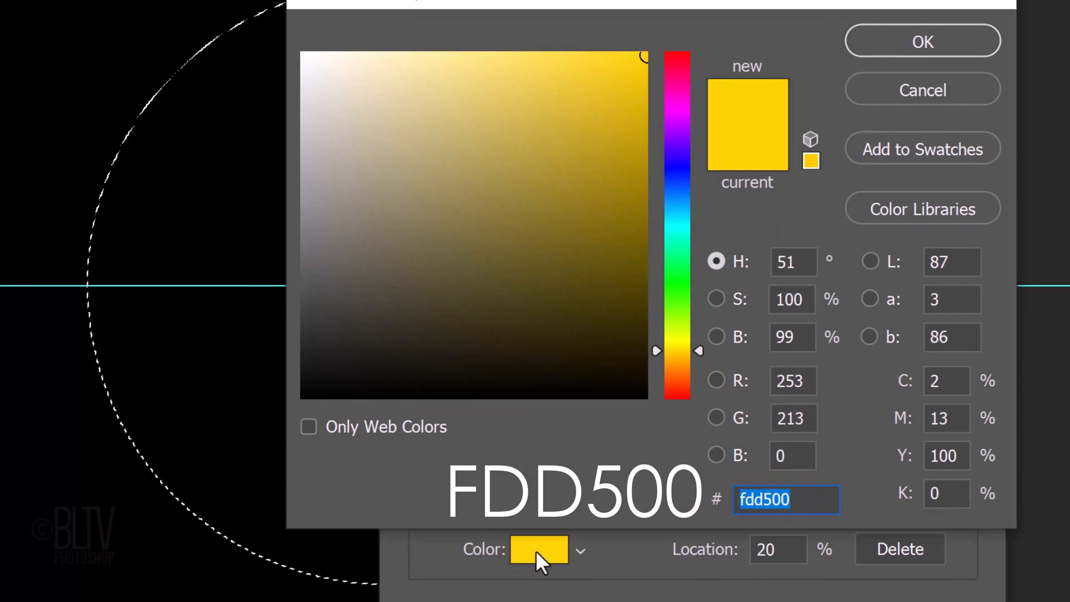
{"action": "left_click", "coordinate": [921, 40]}
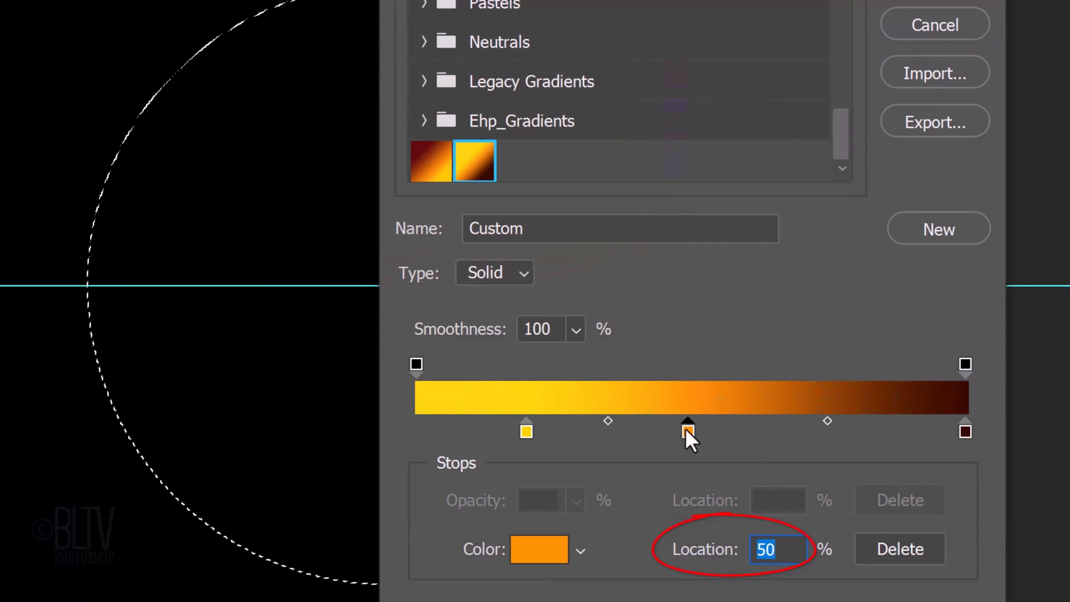
- Set the middle stop to orange FF9000 at 50% and select the dark brown stop at 100%
{"action": "left_click", "coordinate": [539, 549]}
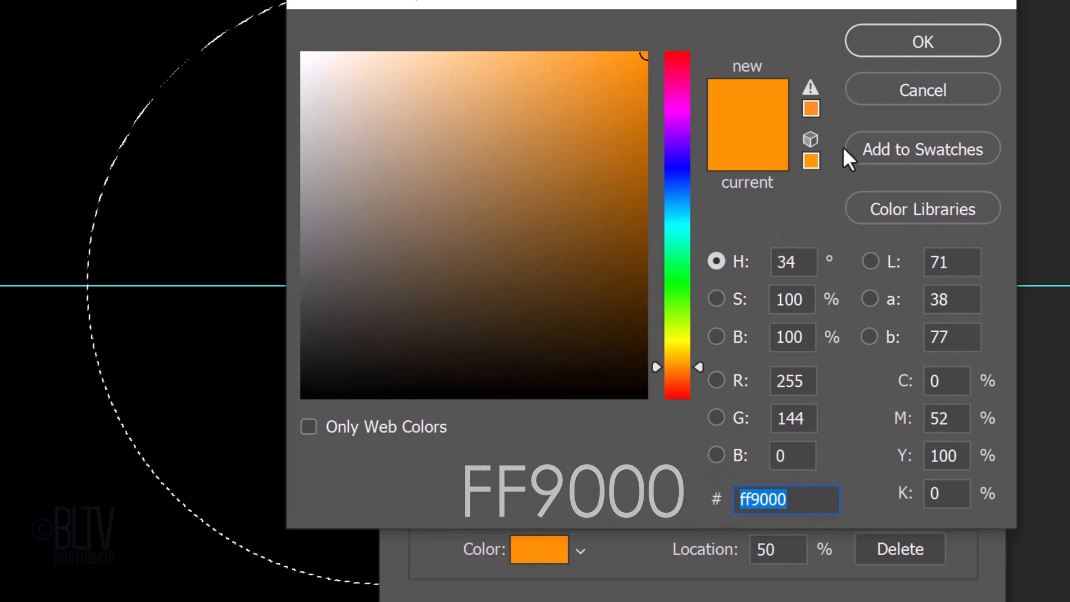
{"action": "left_click", "coordinate": [922, 42]}
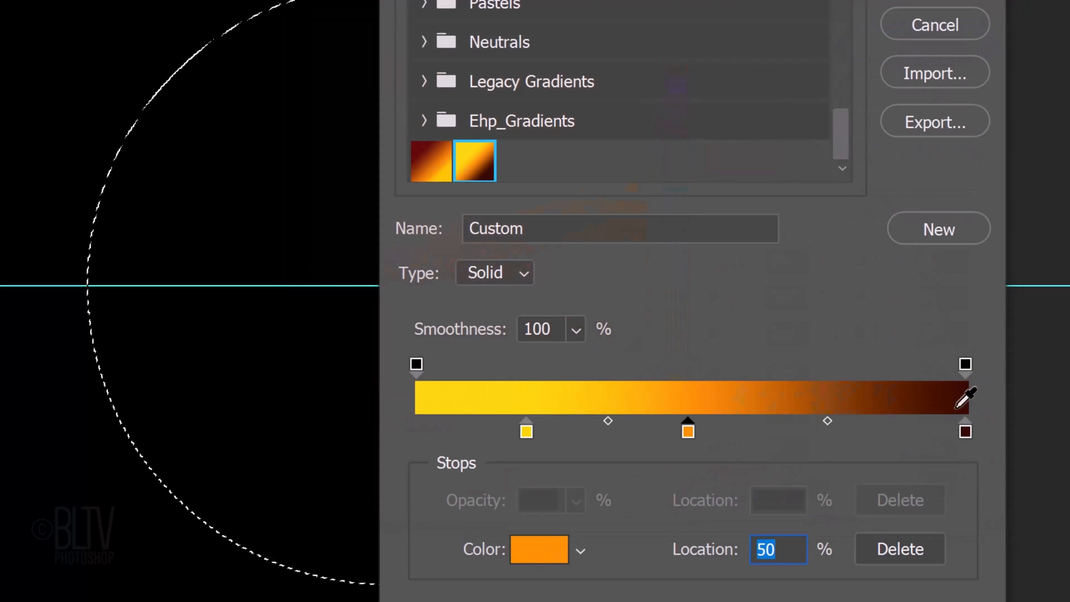
{"action": "left_click", "coordinate": [965, 431]}
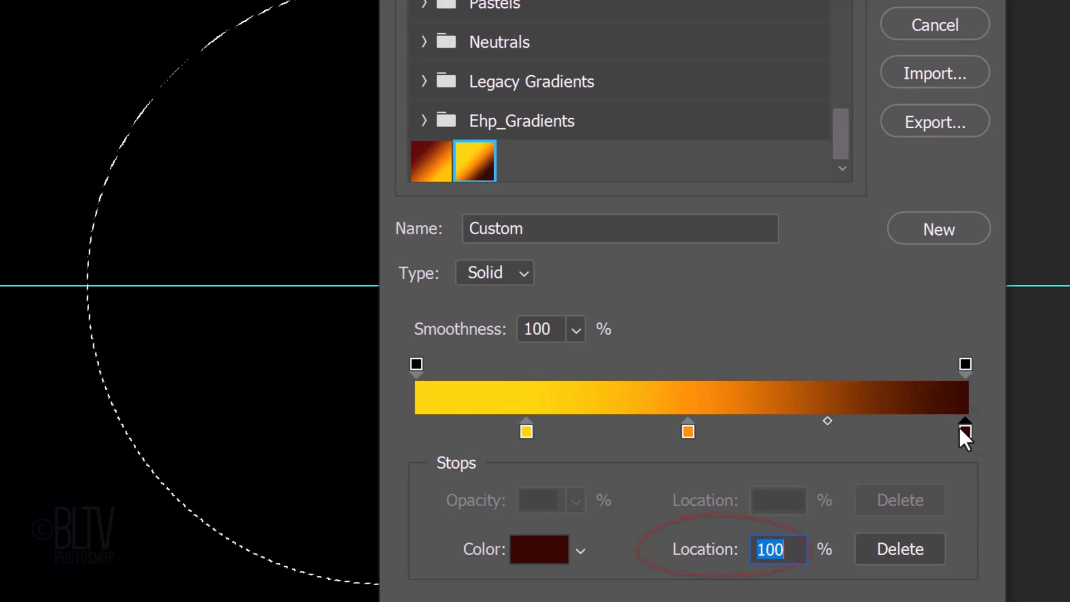
{"action": "left_click", "coordinate": [540, 548]}
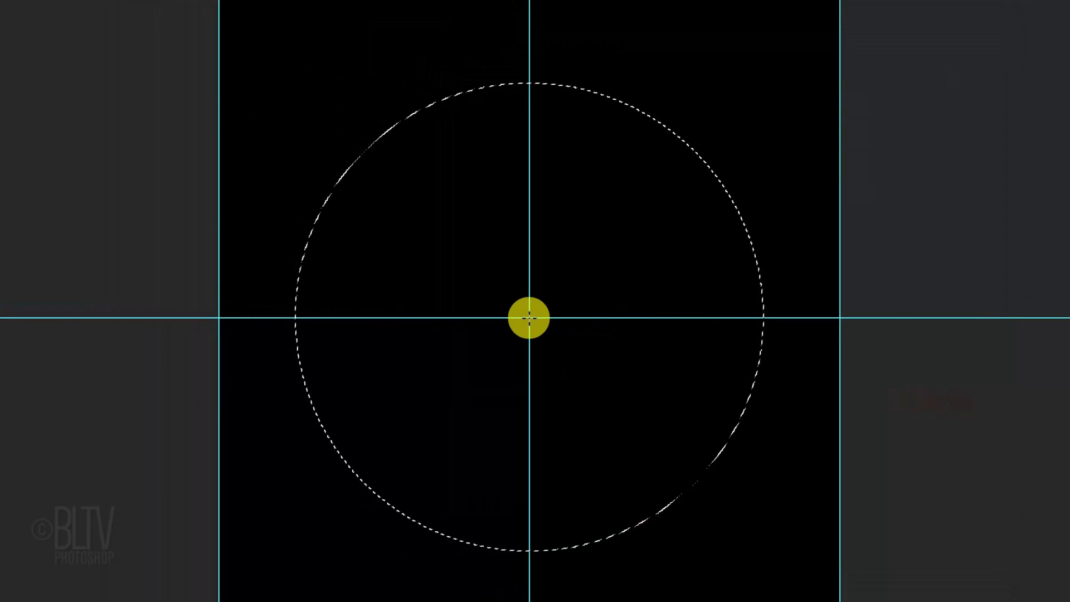
- Deselect the circular selection, select the orange glow Layer 0 and hide the guides
{"action": "key", "text": "ctrl+d"}
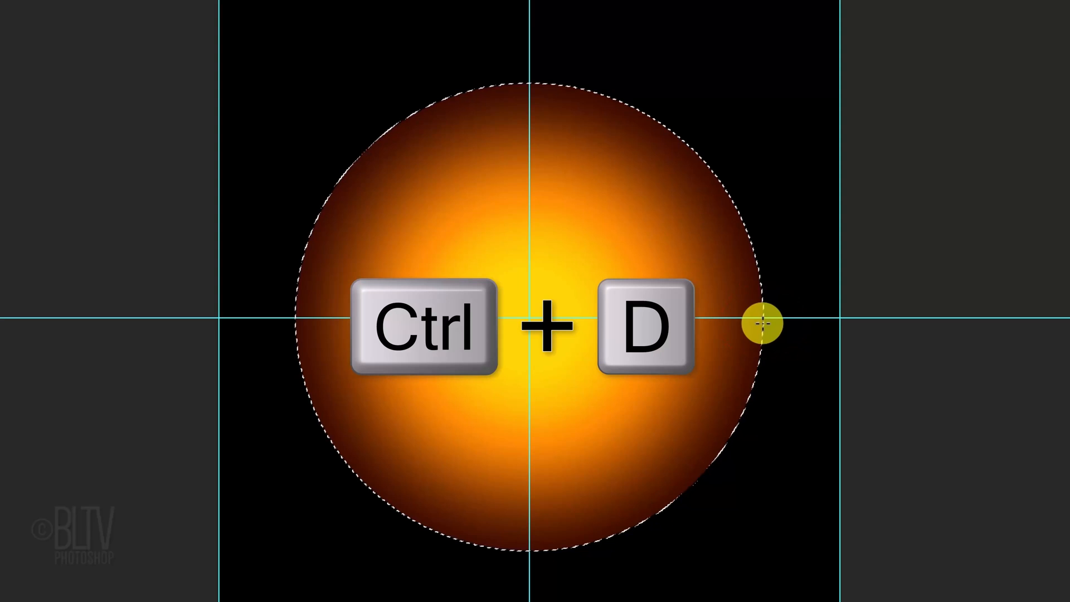
{"action": "key", "text": "ctrl+d"}
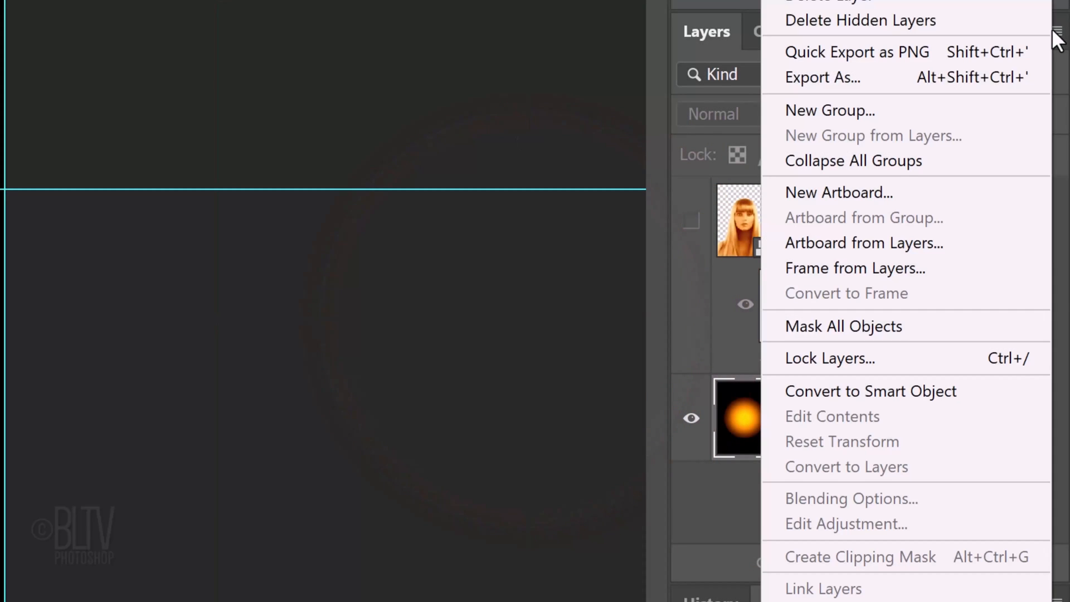
{"action": "mouse_move", "coordinate": [871, 391]}
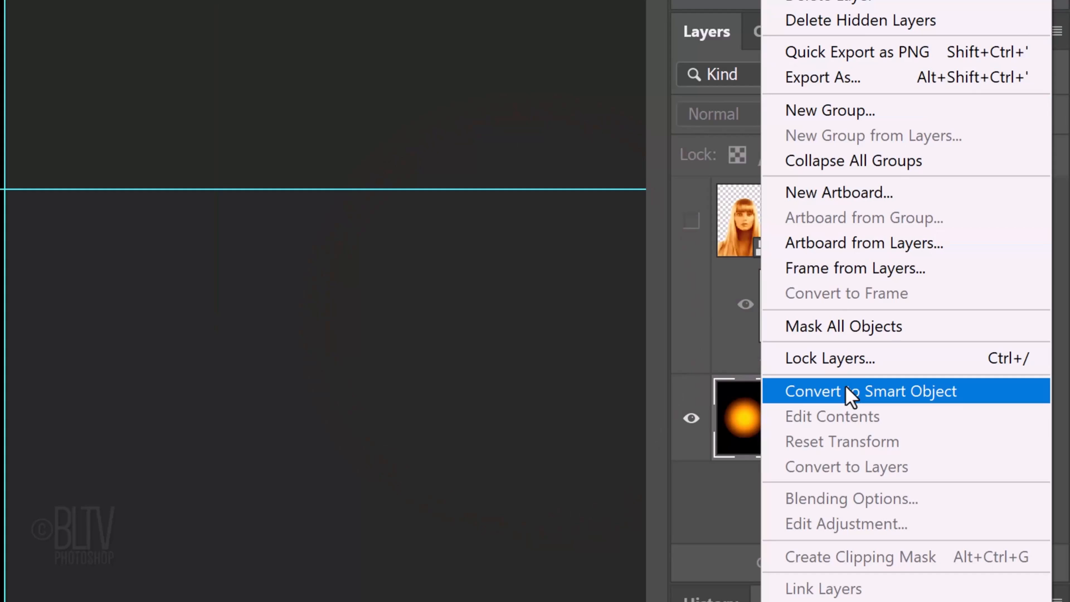
{"action": "left_click", "coordinate": [869, 391]}
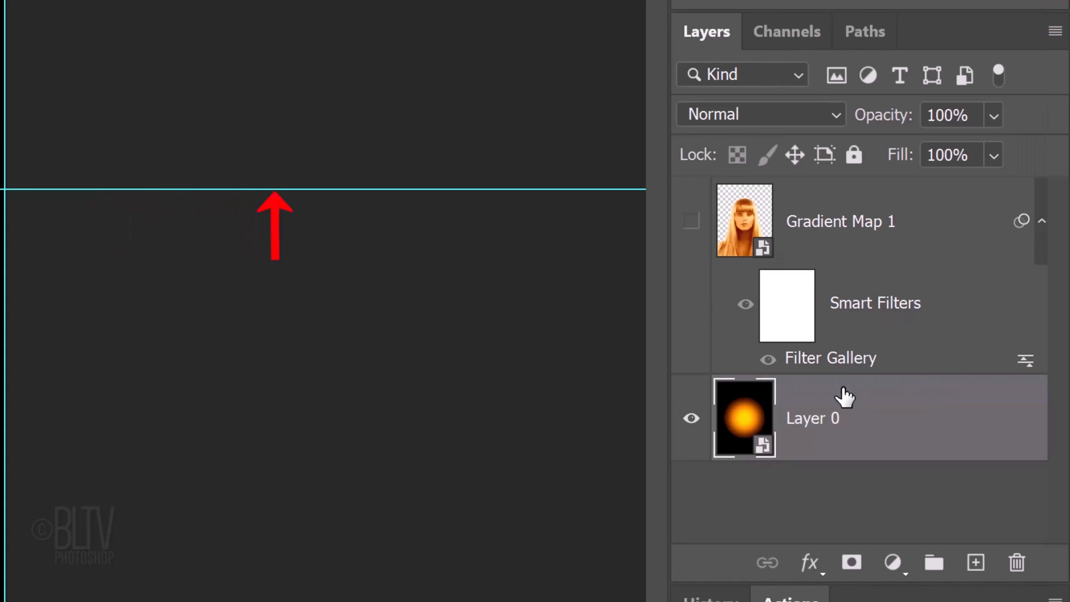
{"action": "key", "text": "ctrl+h"}
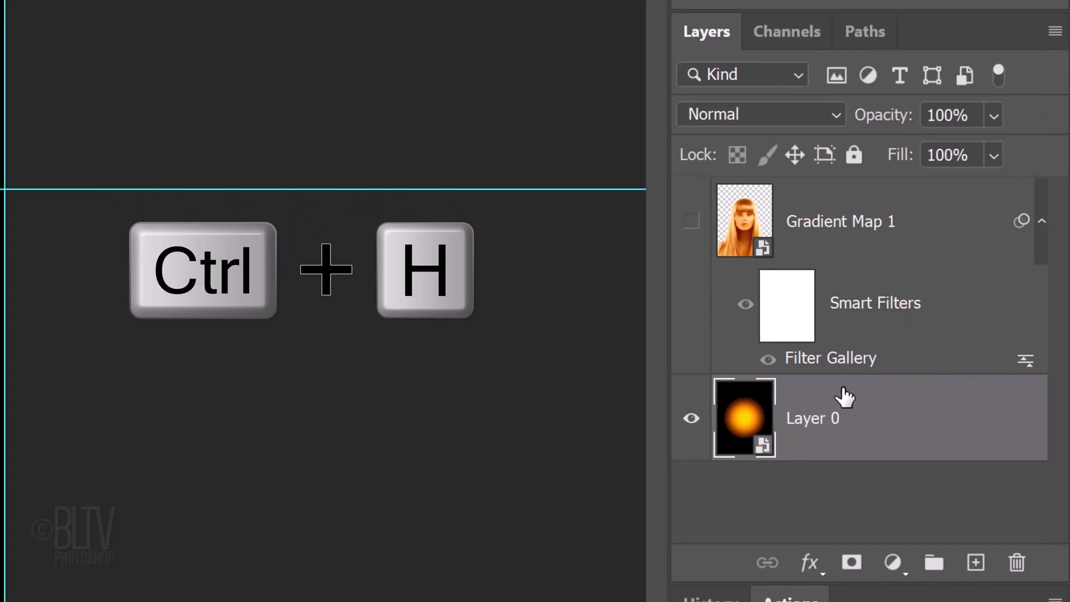
{"action": "key", "text": "ctrl+h"}
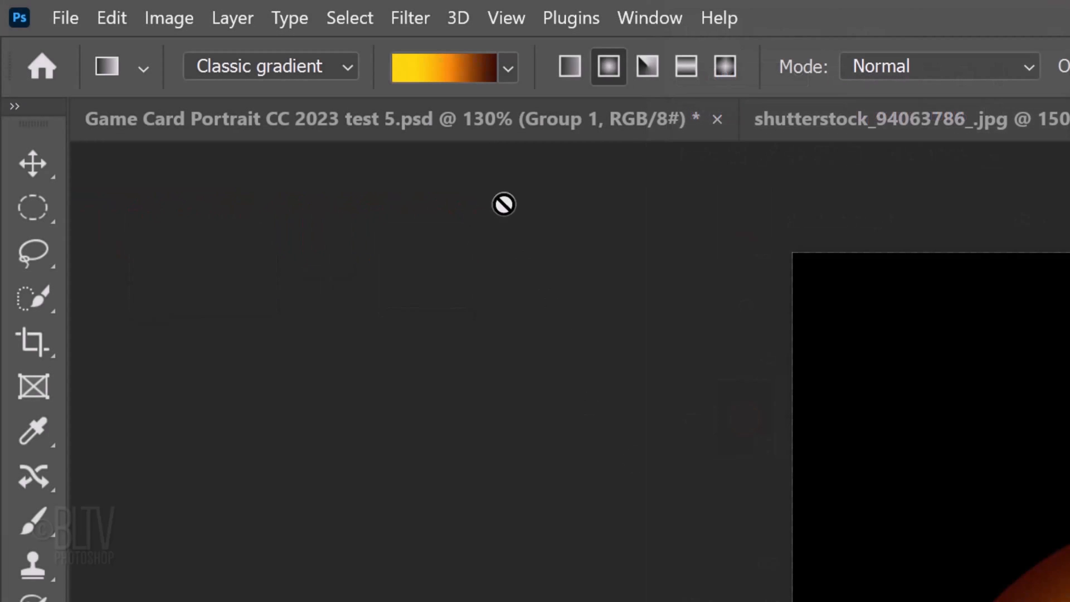
- Apply Stylize > Extrude with random pyramids, size 30 and depth 60, to the glow orb
{"action": "left_click", "coordinate": [409, 18]}
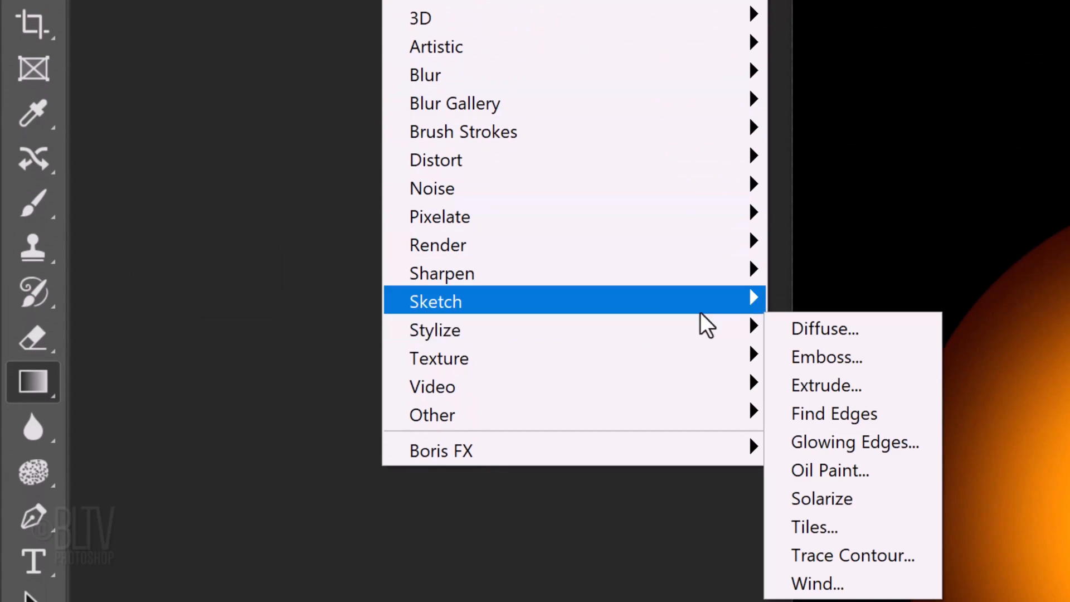
{"action": "left_click", "coordinate": [826, 385]}
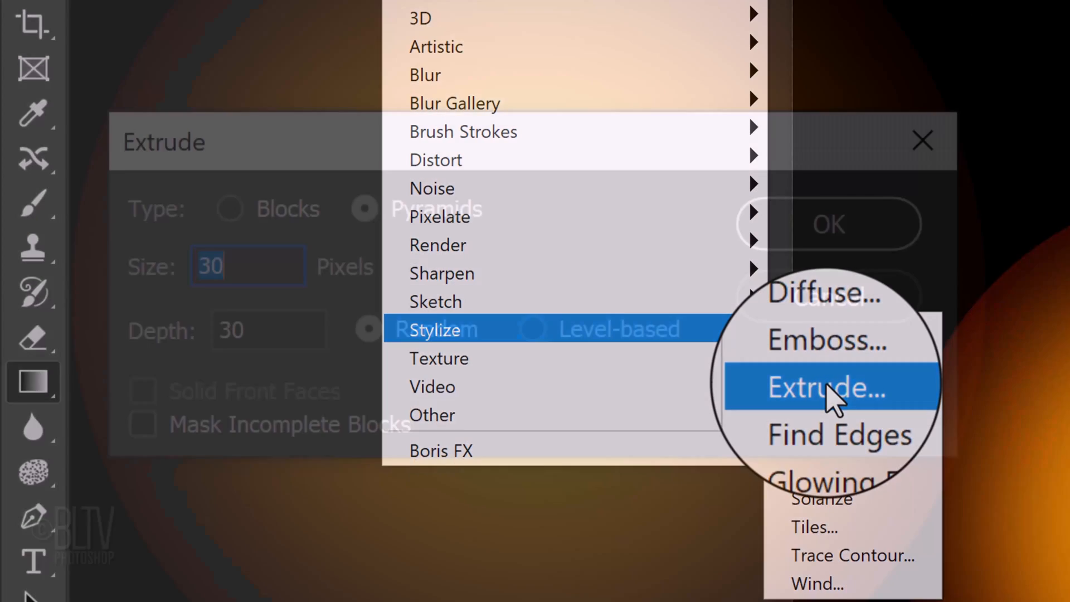
{"action": "left_click", "coordinate": [827, 387]}
{"action": "type", "text": "6"}
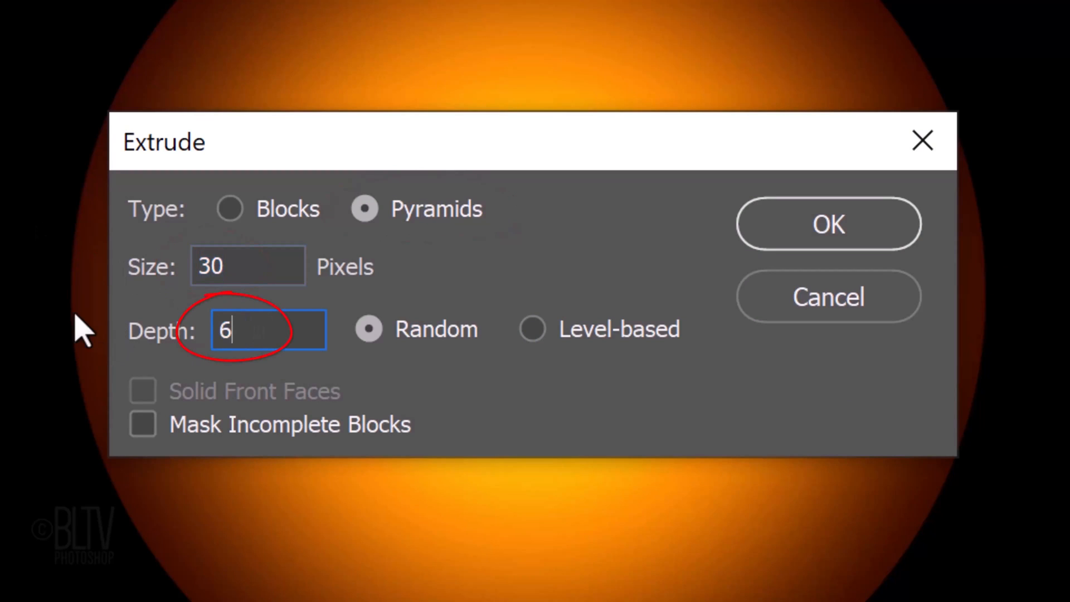
{"action": "type", "text": "0"}
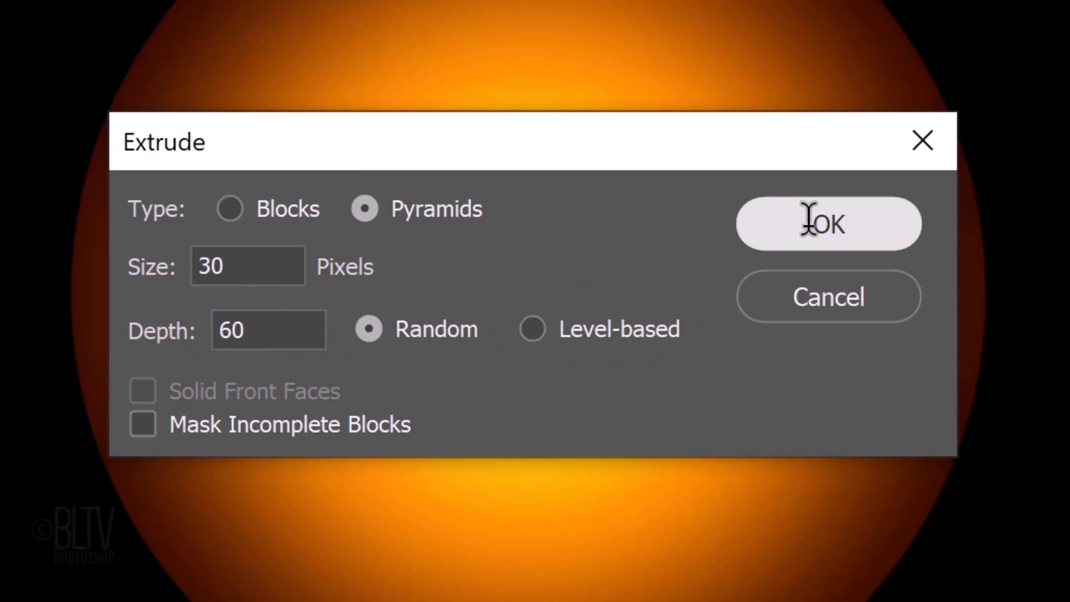
{"action": "left_click", "coordinate": [828, 224]}
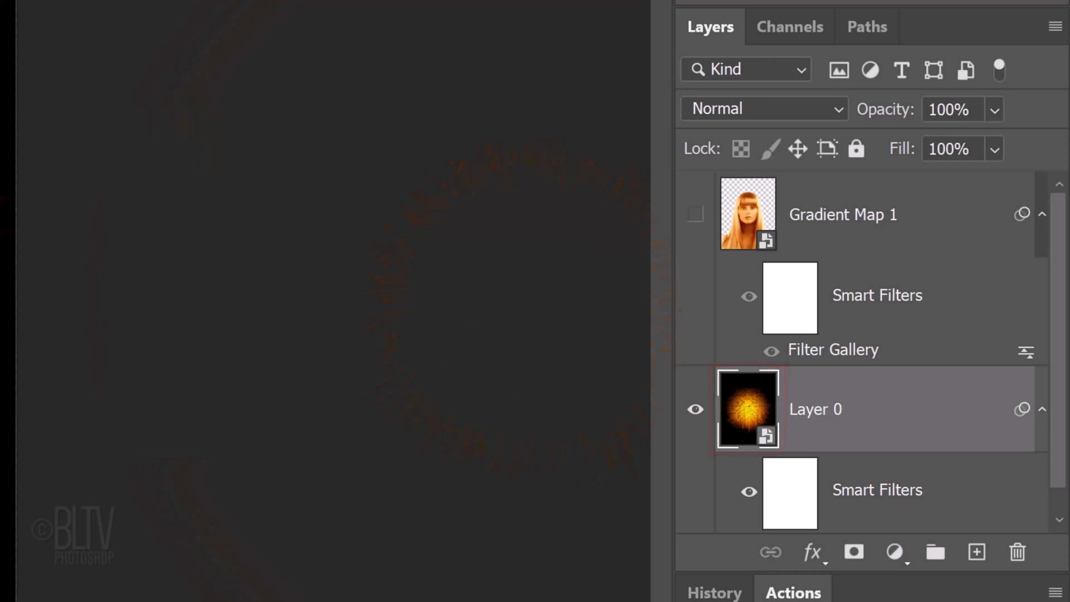
- Duplicate the spiky burst layer and blend the copy with Linear Dodge (Add)
{"action": "key", "text": "ctrl+j"}
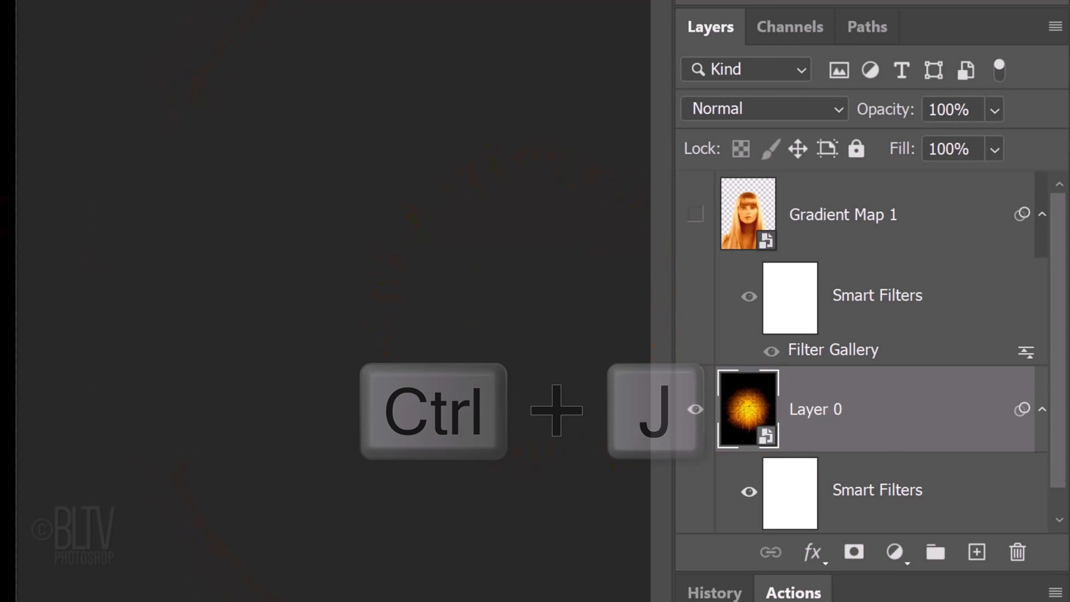
{"action": "key", "text": "ctrl+j"}
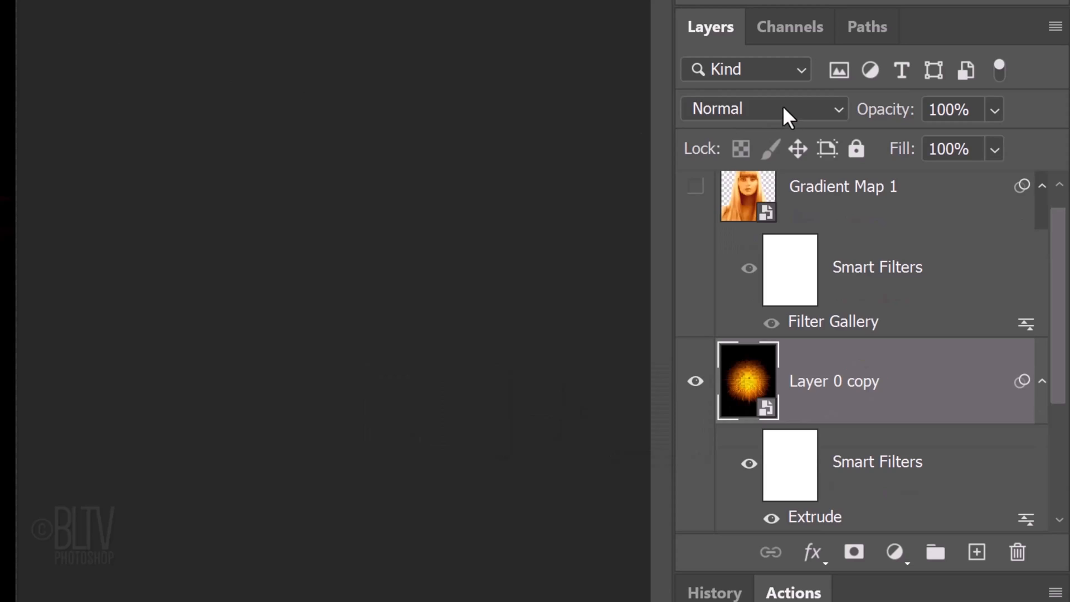
{"action": "left_click", "coordinate": [762, 108]}
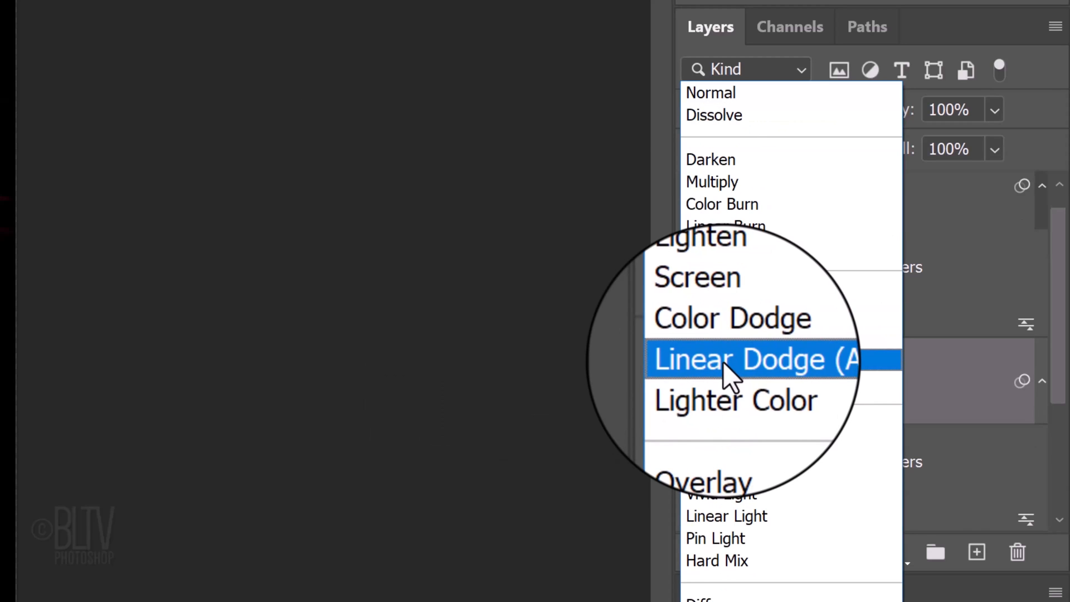
{"action": "left_click", "coordinate": [733, 359]}
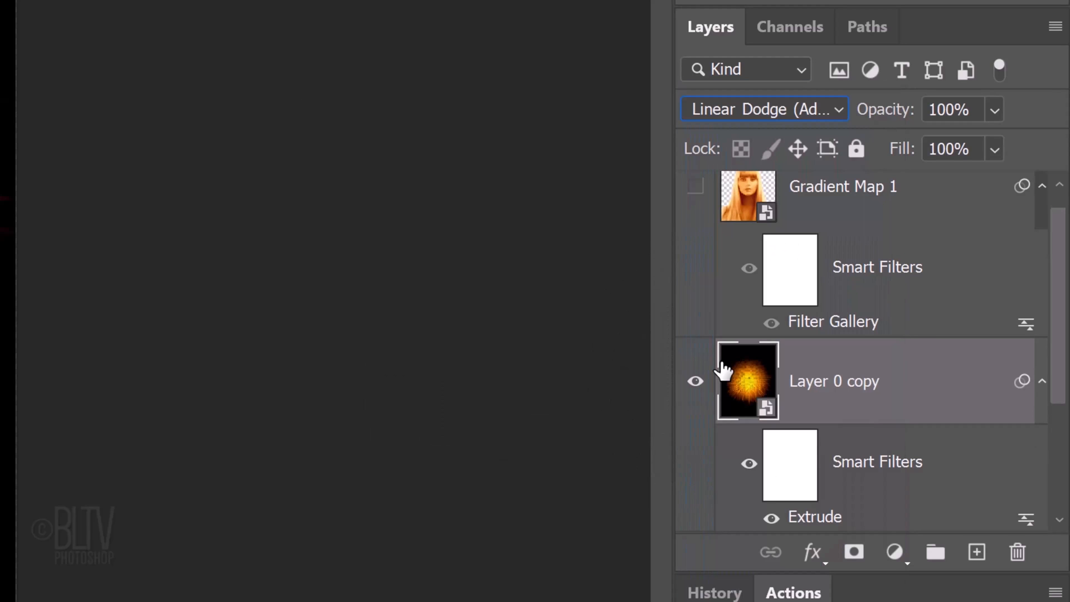
- Free-transform the copy, dismiss the smart filter notice and rotate it 45 degrees
{"action": "key", "text": "ctrl+t"}
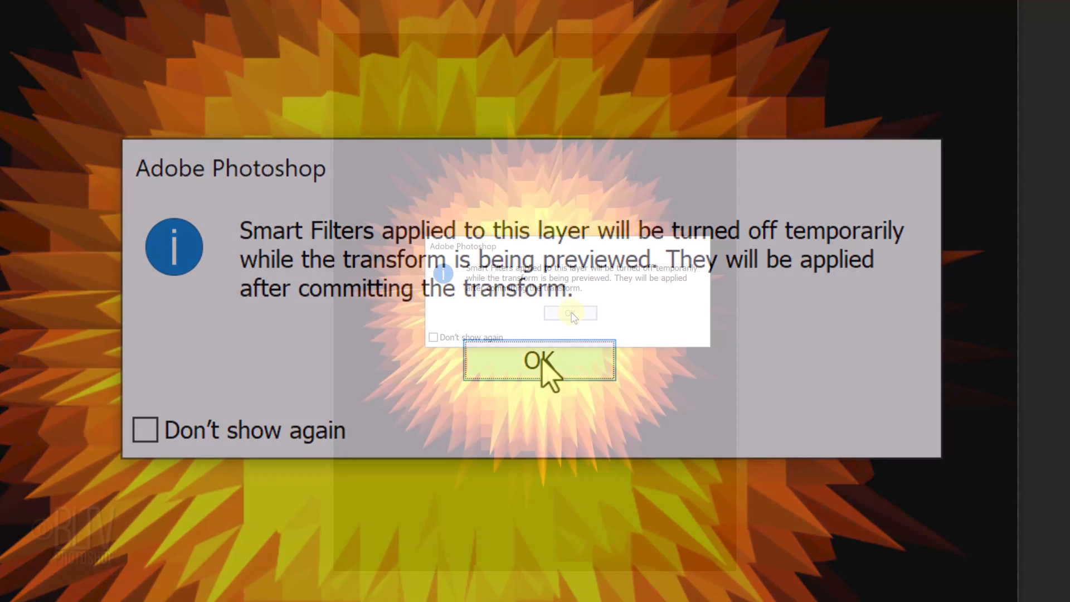
{"action": "left_click", "coordinate": [538, 360]}
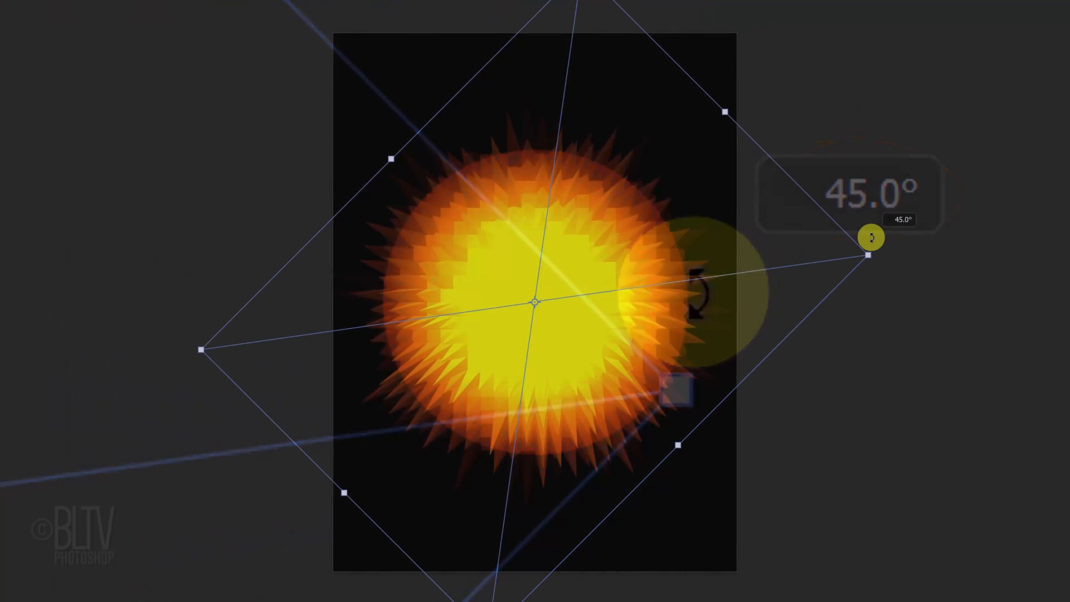
{"action": "key", "text": "ctrl+j"}
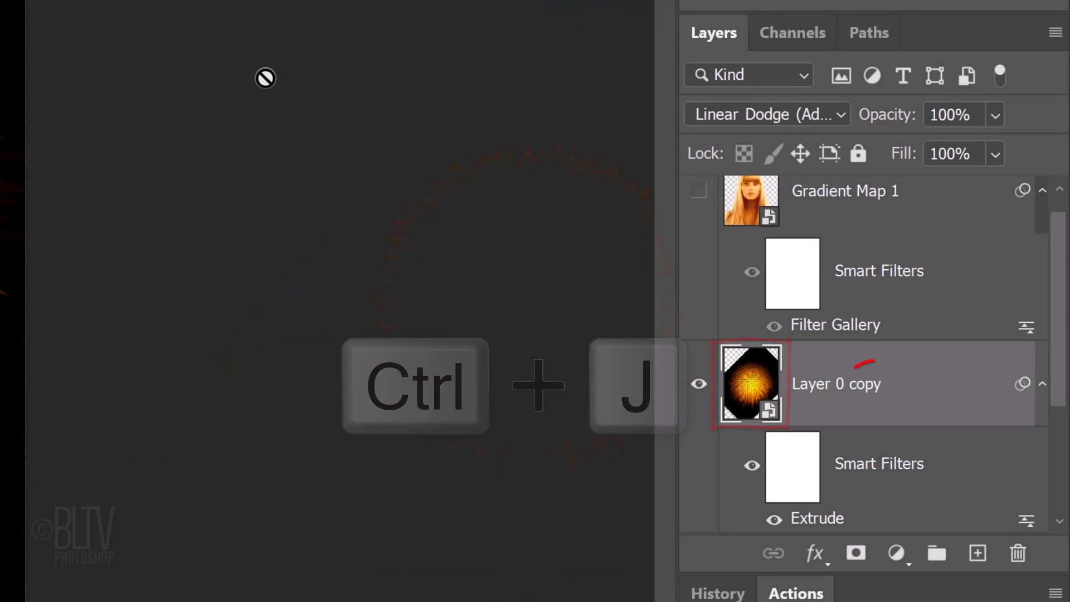
- Set the new burst copy to Screen blending and rotate it 45 degrees
{"action": "left_click", "coordinate": [762, 114]}
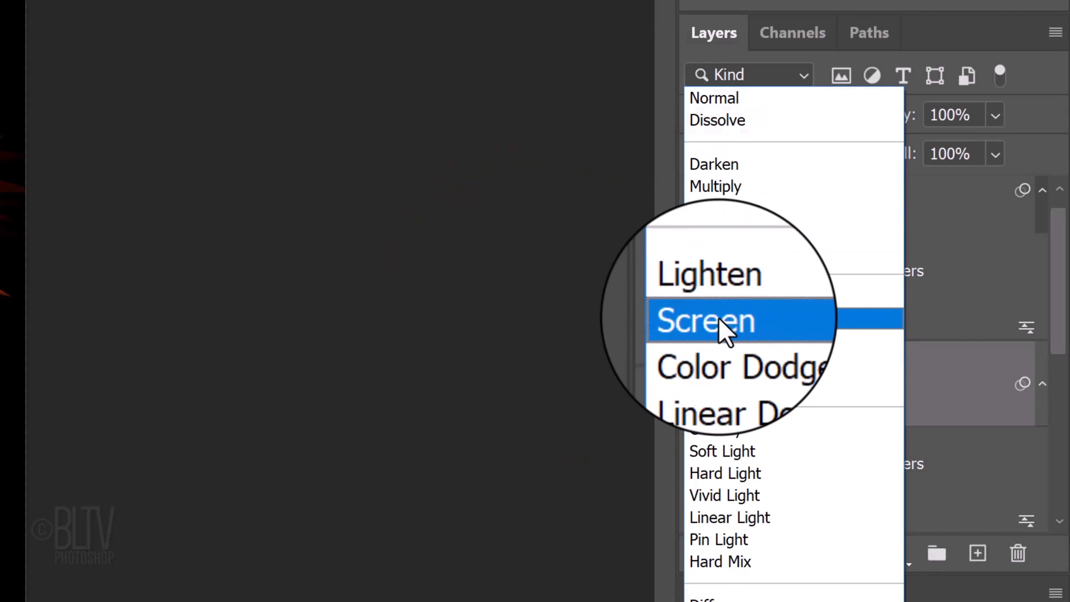
{"action": "left_click", "coordinate": [705, 321]}
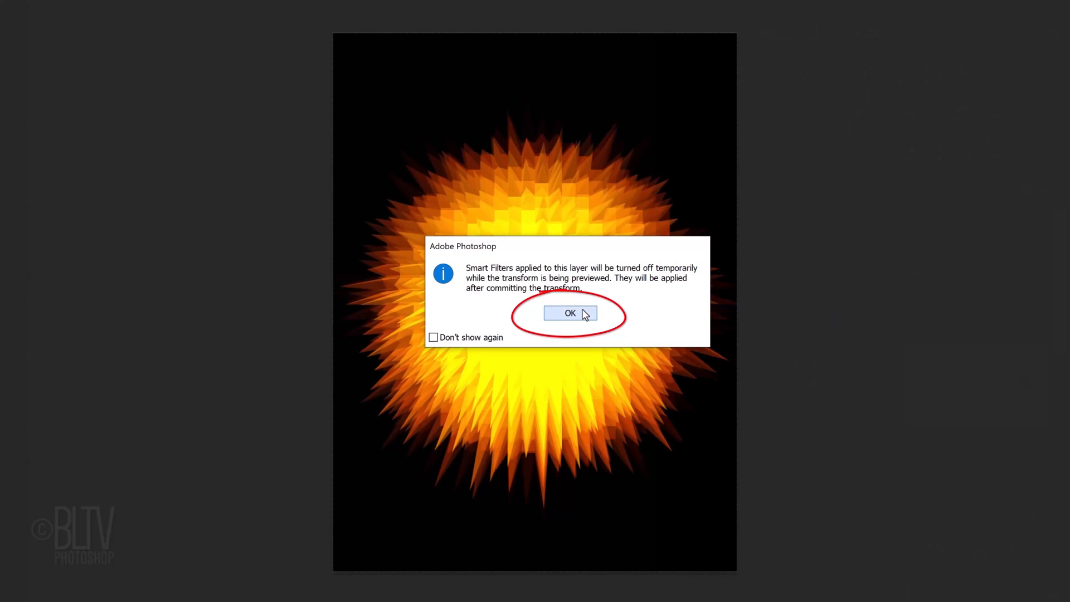
{"action": "left_click", "coordinate": [569, 312]}
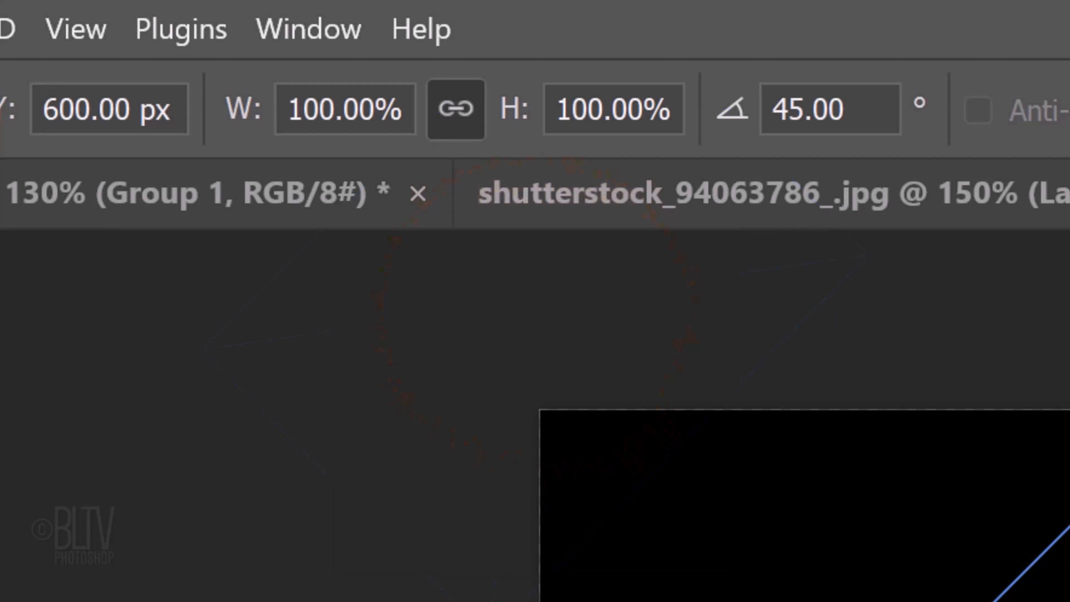
{"action": "left_click", "coordinate": [455, 109]}
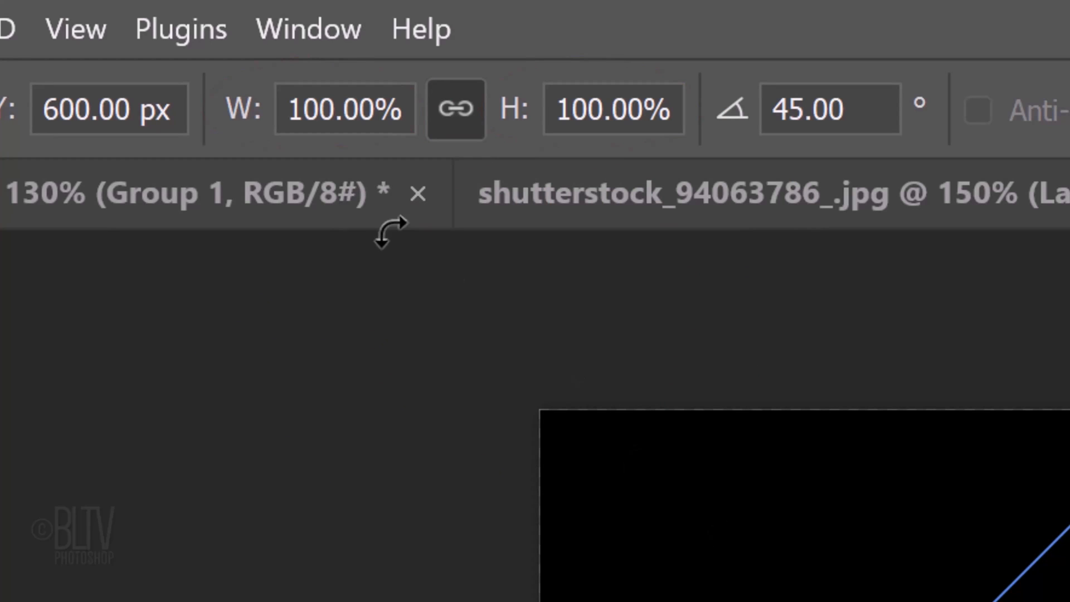
{"action": "mouse_move", "coordinate": [241, 112]}
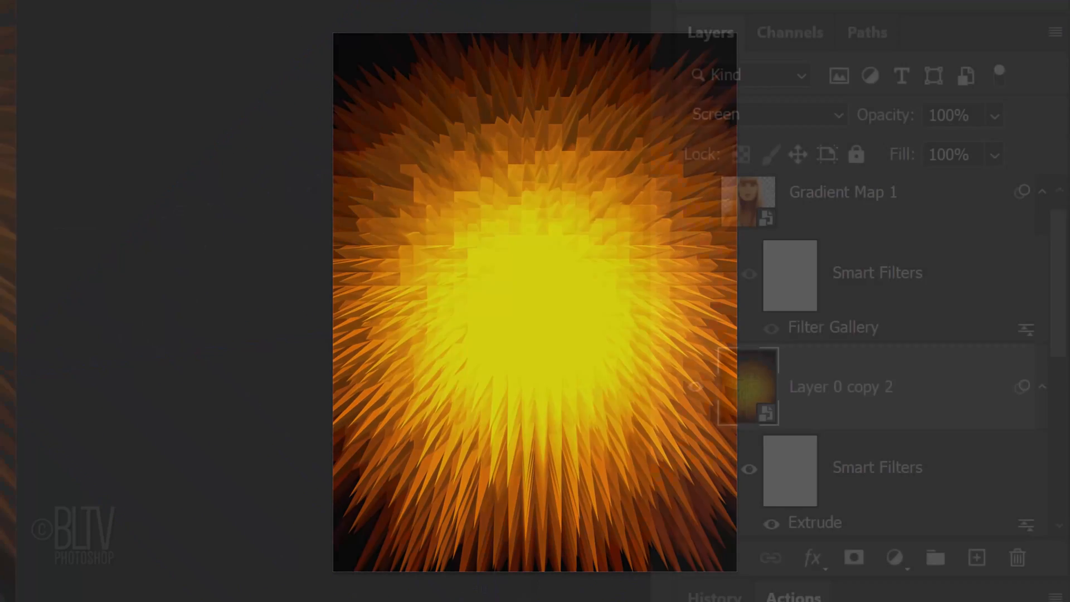
- Select the three burst layers and group them with Ctrl+G as Extrude
{"action": "left_click", "coordinate": [695, 192]}
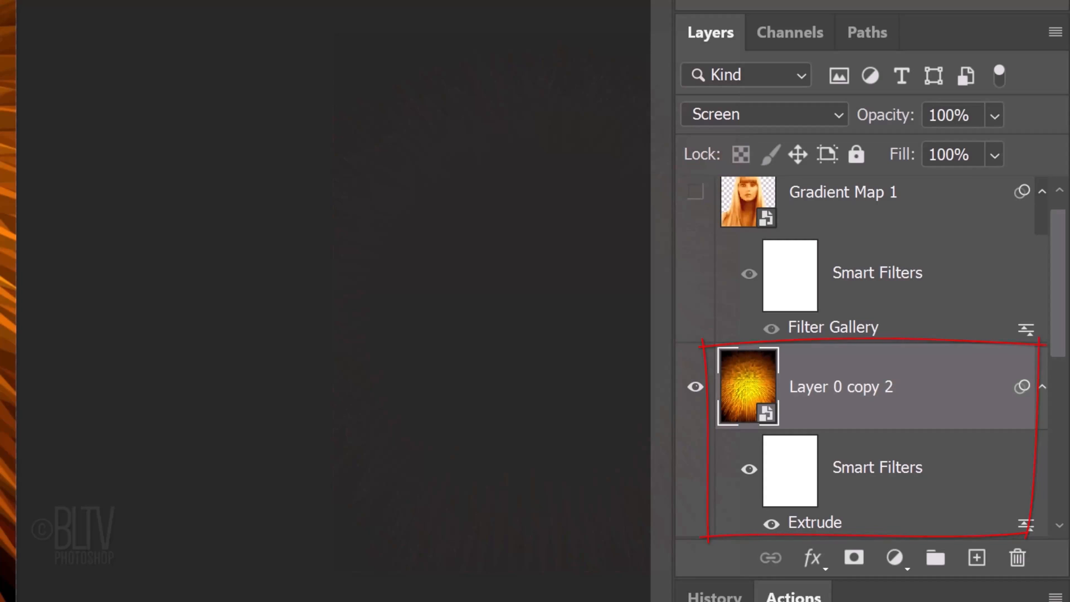
{"action": "mouse_move", "coordinate": [1055, 293]}
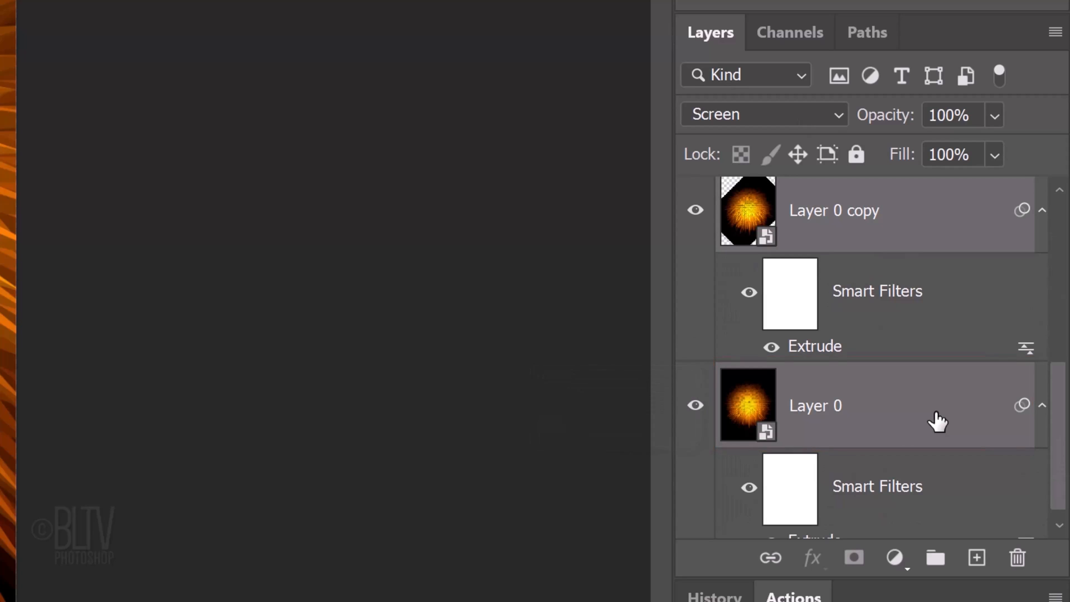
{"action": "key", "text": "ctrl+g"}
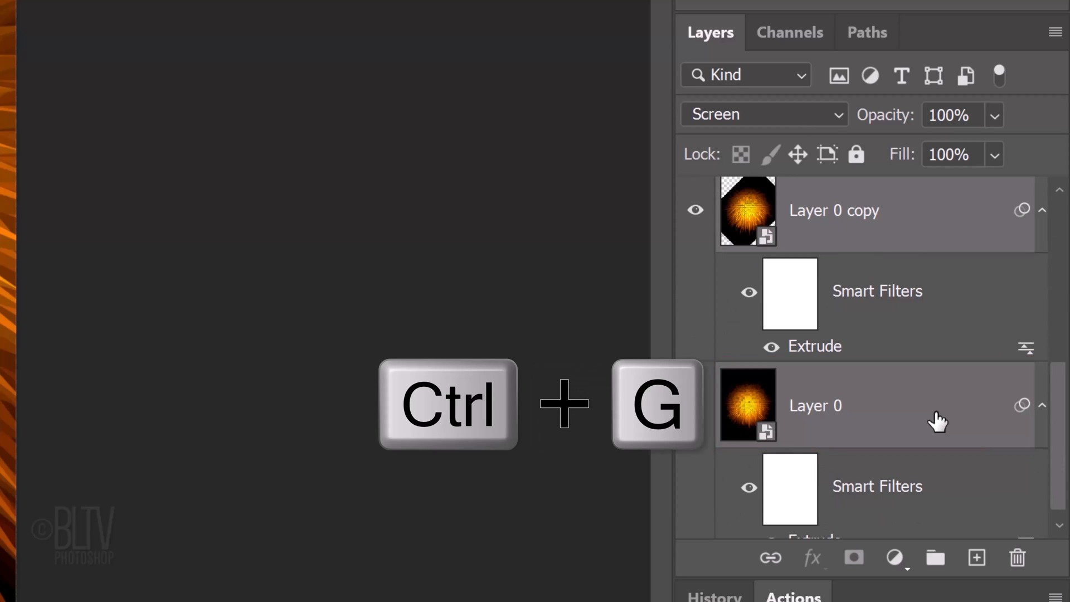
{"action": "key", "text": "ctrl+g"}
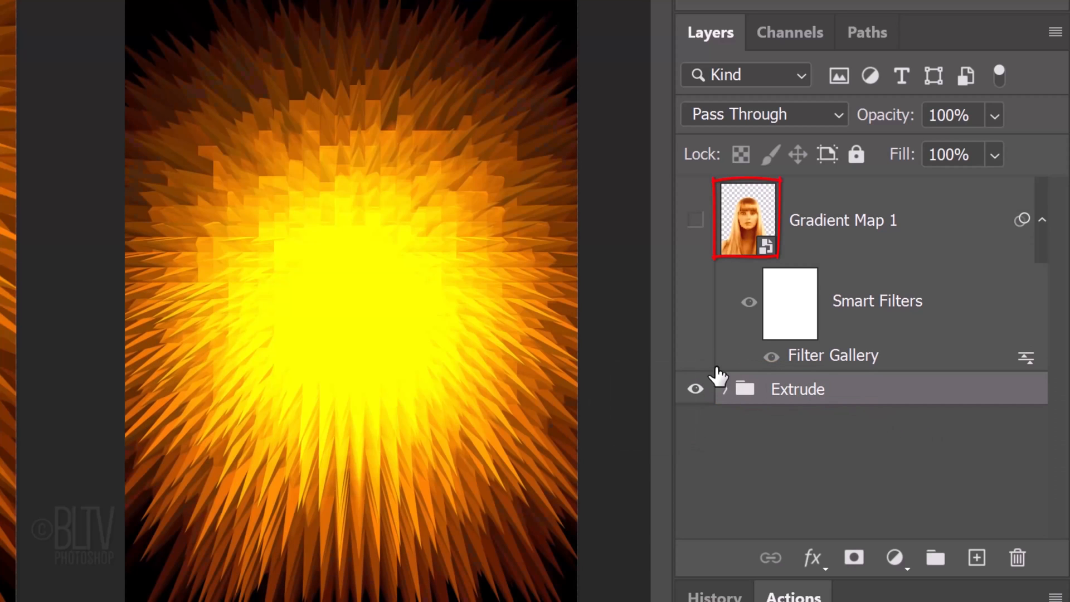
{"action": "left_click", "coordinate": [695, 219]}
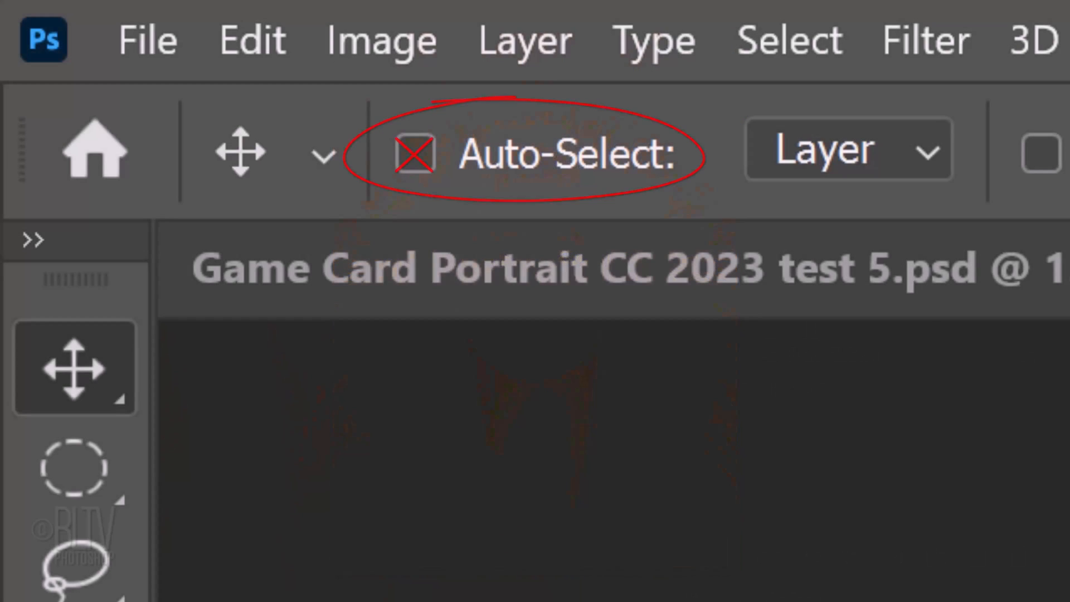
- Reveal the woman's smart object above the Extrude burst using the Move tool without Auto-Select
{"action": "left_click", "coordinate": [414, 153]}
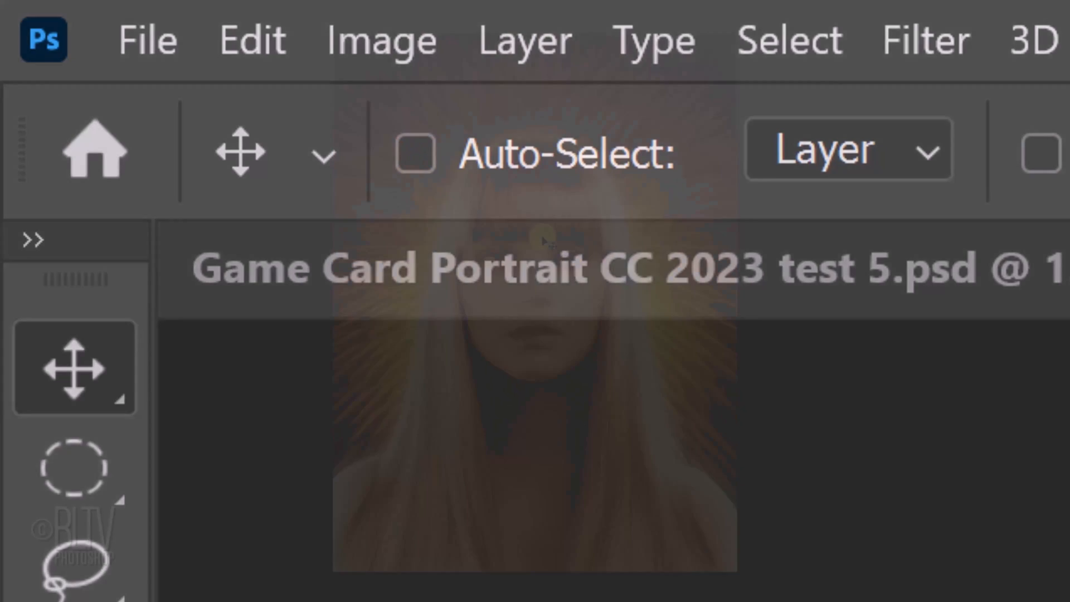
{"action": "key", "text": "shift"}
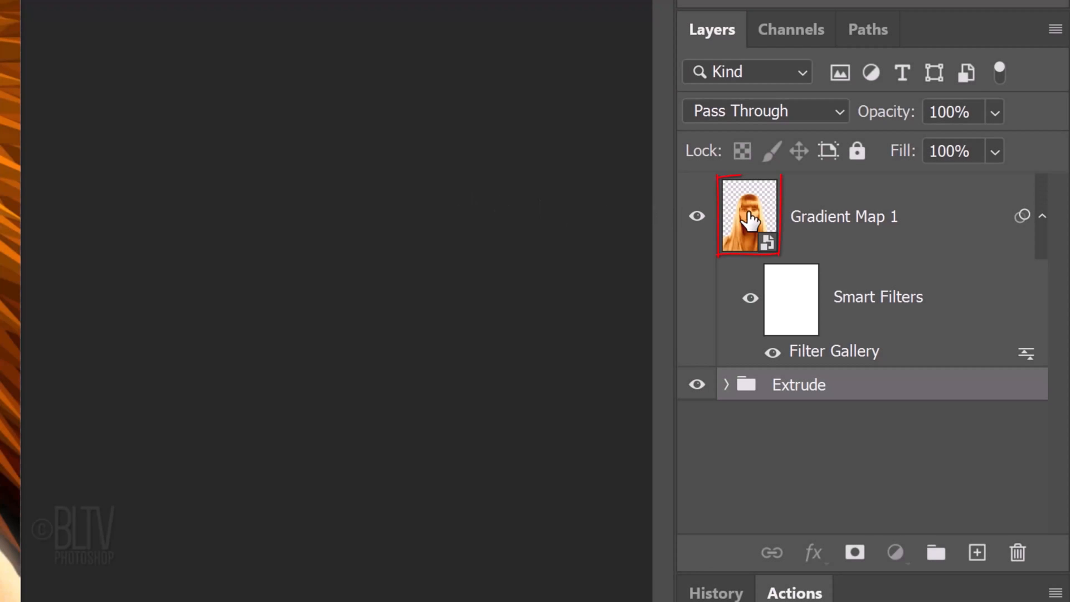
- Draw a black rounded rectangle with 50 px corners on a new Layer 1 above the portrait
{"action": "left_click", "coordinate": [843, 215]}
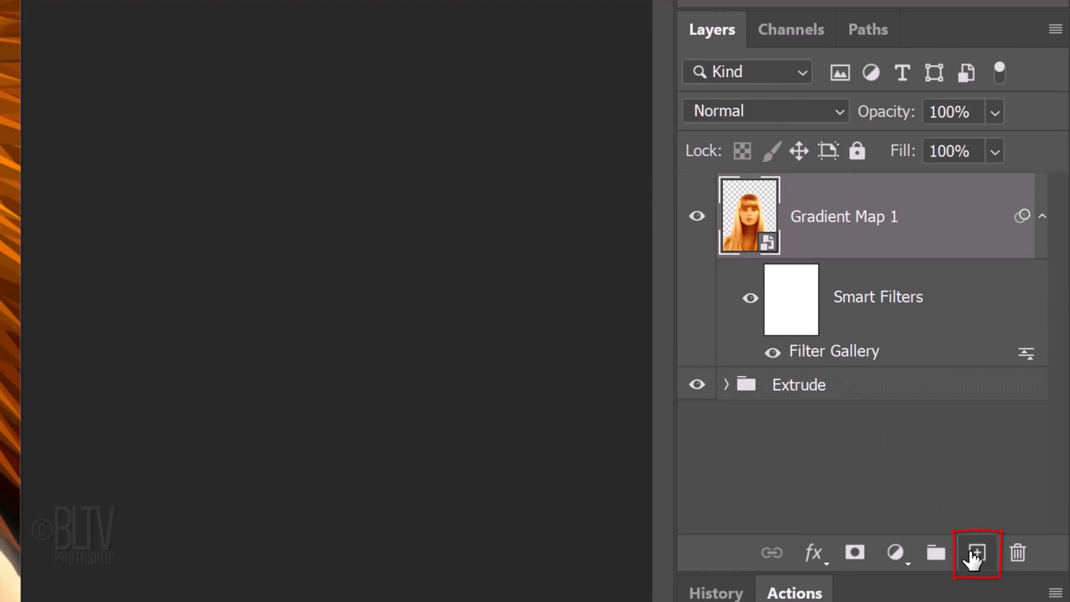
{"action": "left_click", "coordinate": [45, 194]}
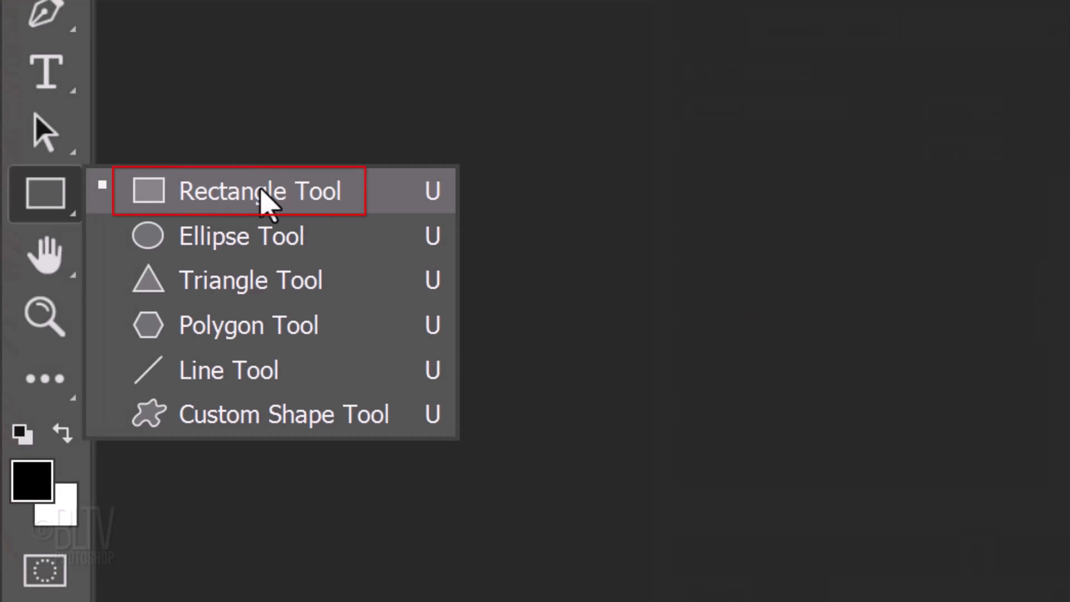
{"action": "left_click", "coordinate": [260, 190]}
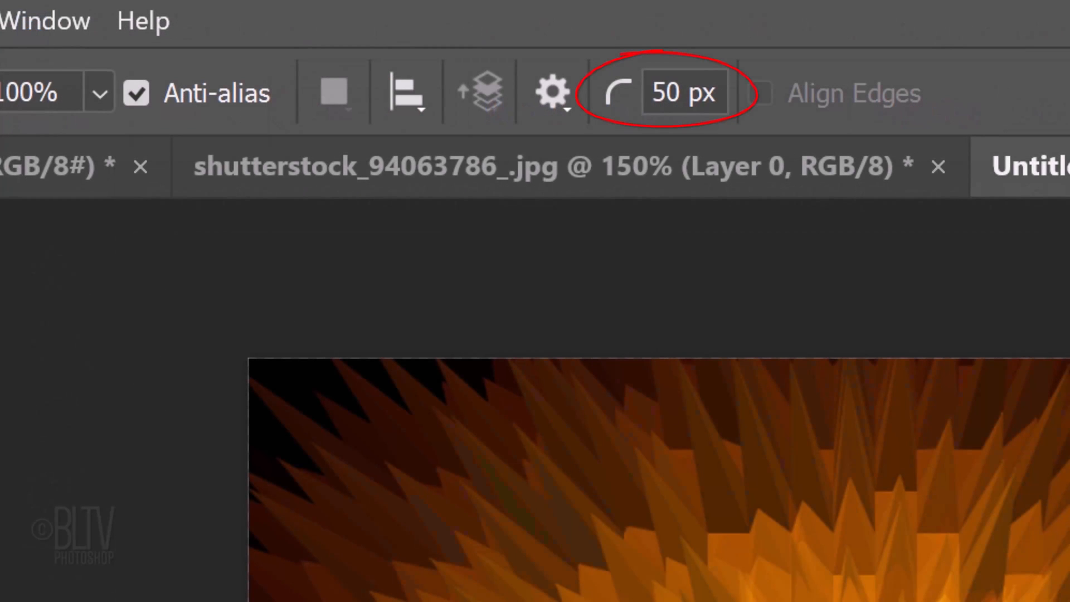
{"action": "left_click", "coordinate": [551, 93]}
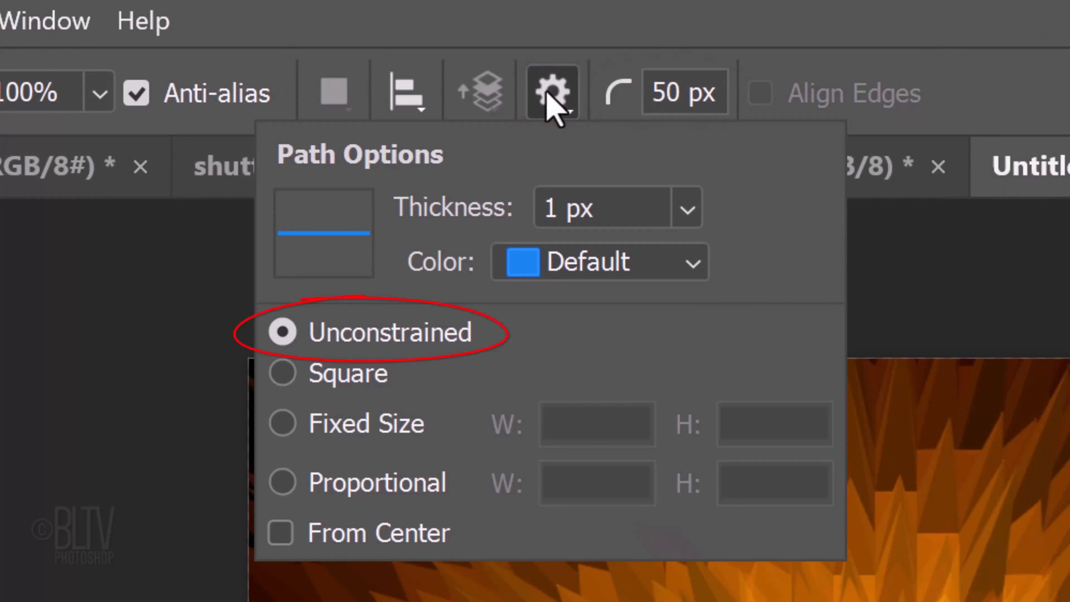
{"action": "left_click", "coordinate": [552, 93]}
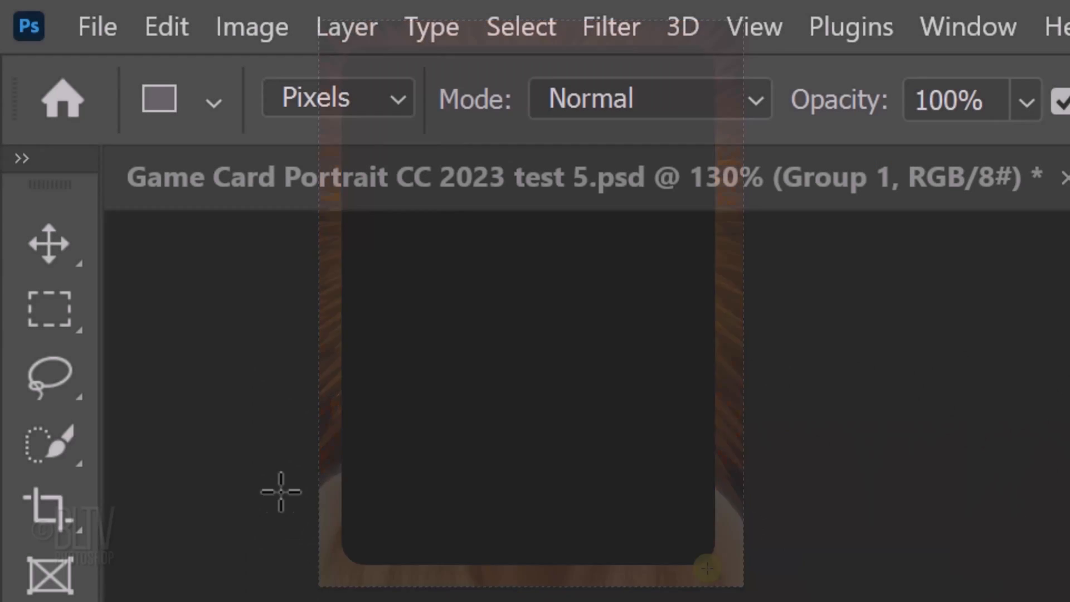
- Align the card shape to the canvas centre and deselect
{"action": "left_click", "coordinate": [48, 242]}
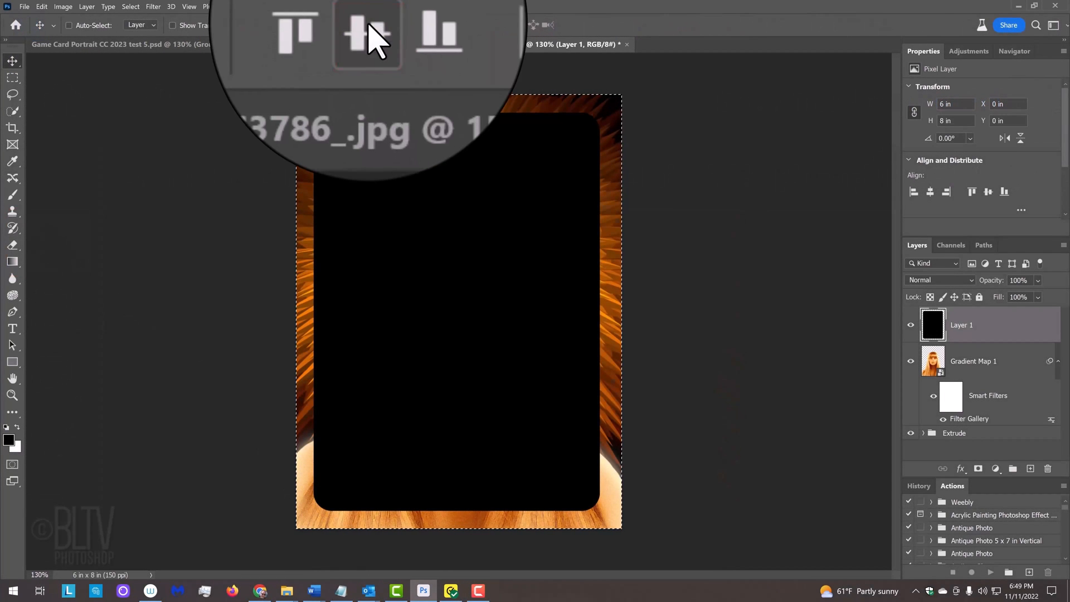
{"action": "left_click", "coordinate": [296, 32]}
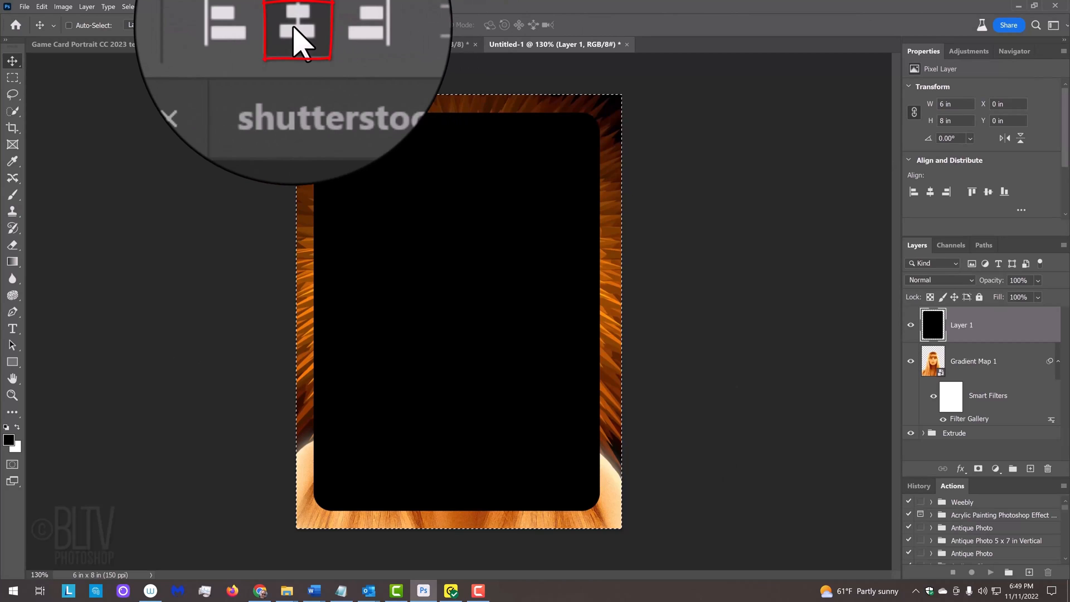
{"action": "key", "text": "ctrl+d"}
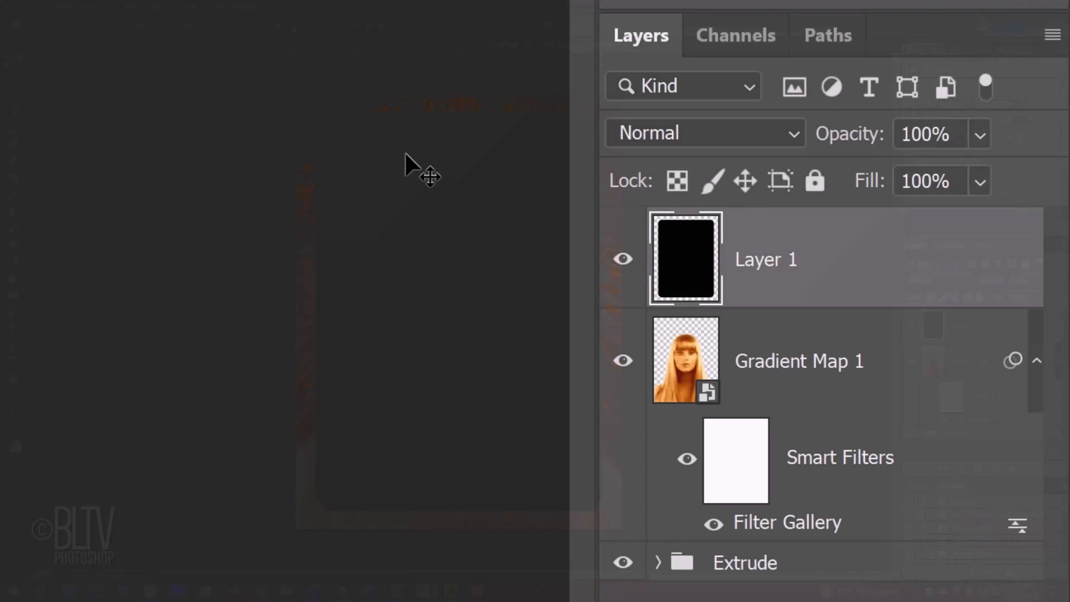
- Mask Layer 1 with its rounded card shape and fill the layer solid black
{"action": "left_click", "coordinate": [686, 259]}
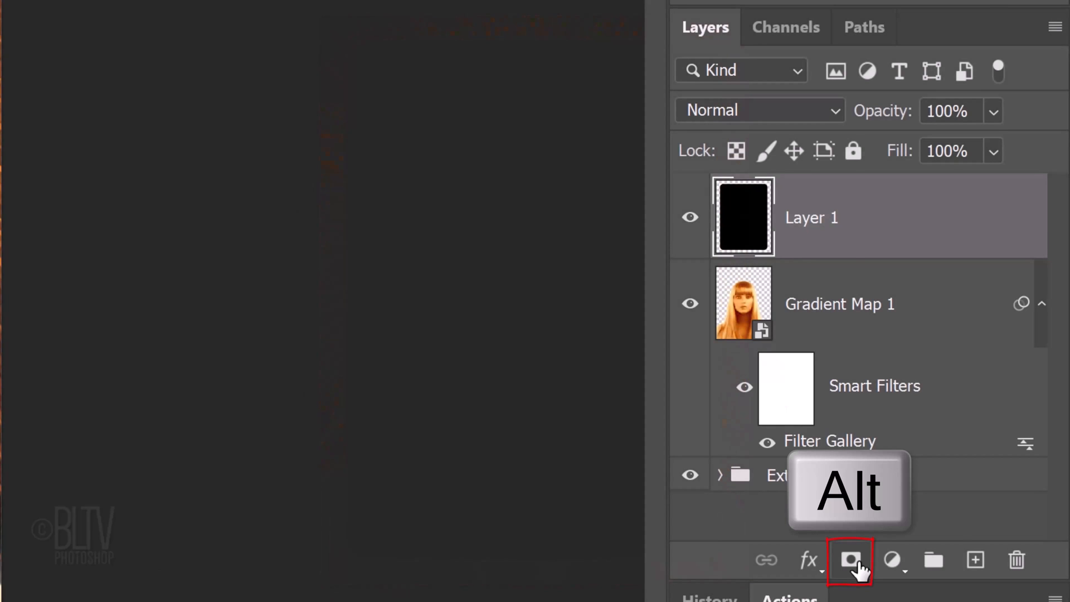
{"action": "left_click", "coordinate": [850, 560]}
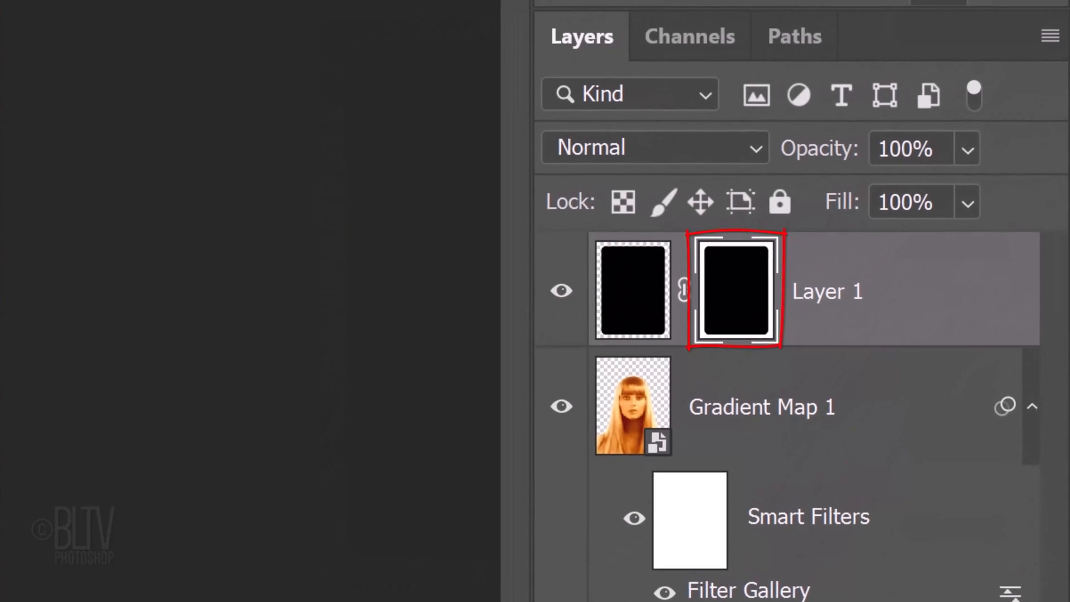
{"action": "left_click", "coordinate": [613, 303]}
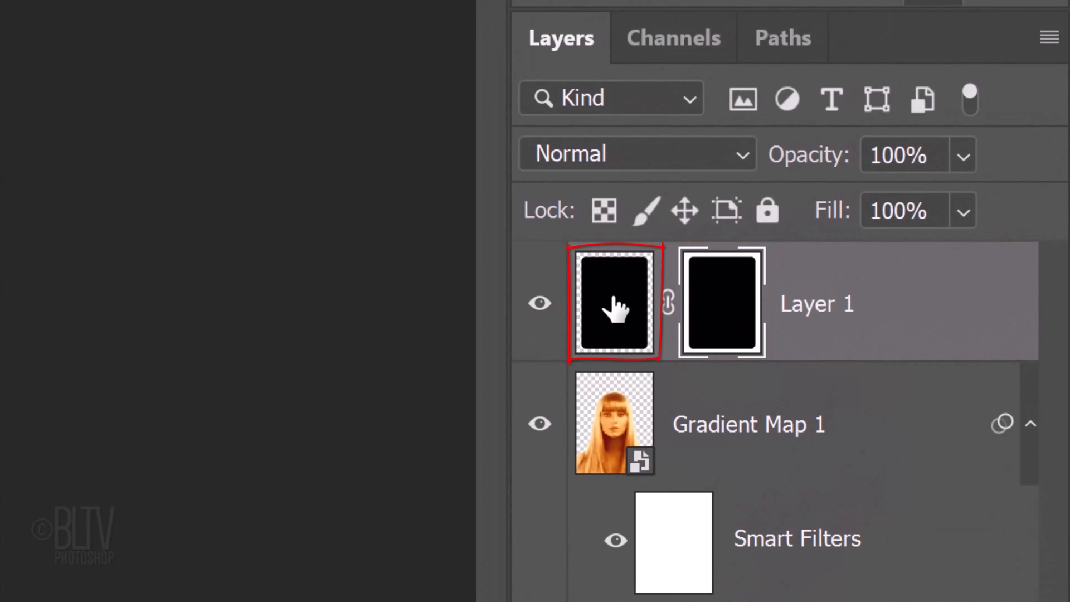
{"action": "left_click", "coordinate": [613, 303]}
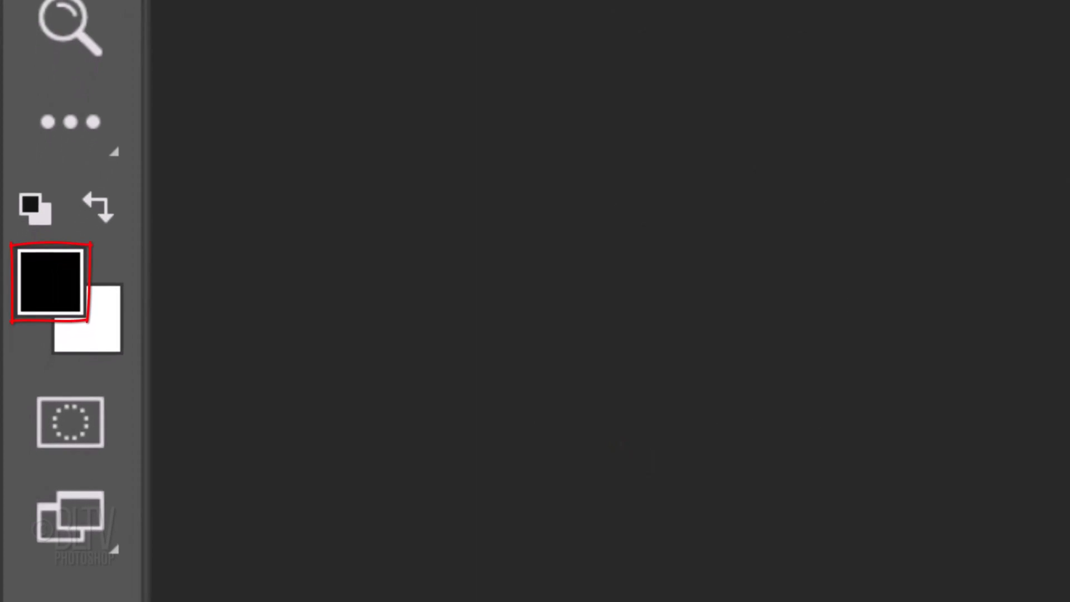
{"action": "key", "text": "Alt+Delete"}
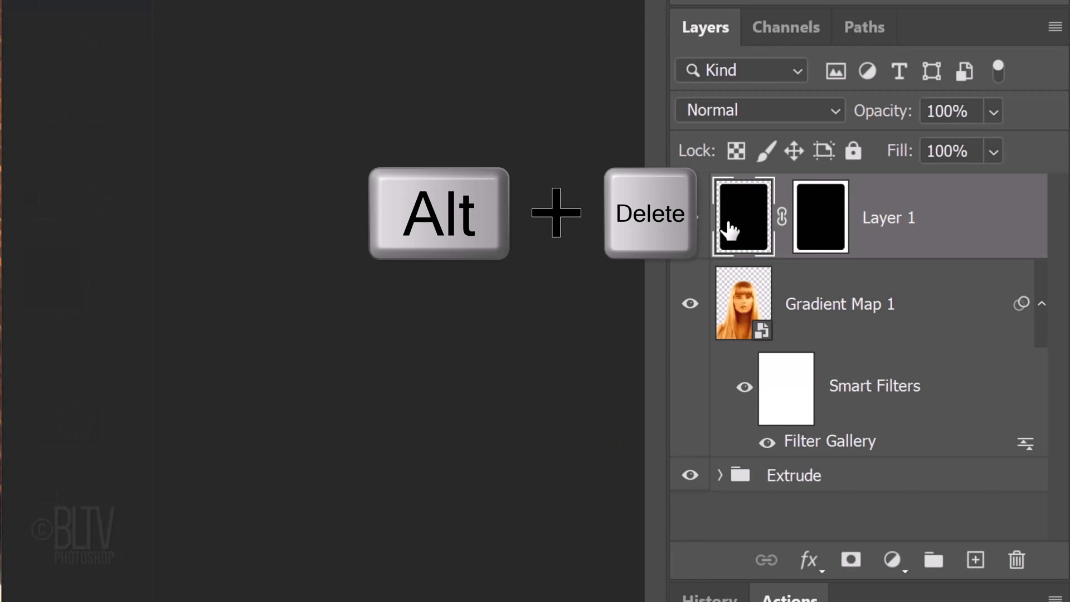
{"action": "key", "text": "alt+Delete"}
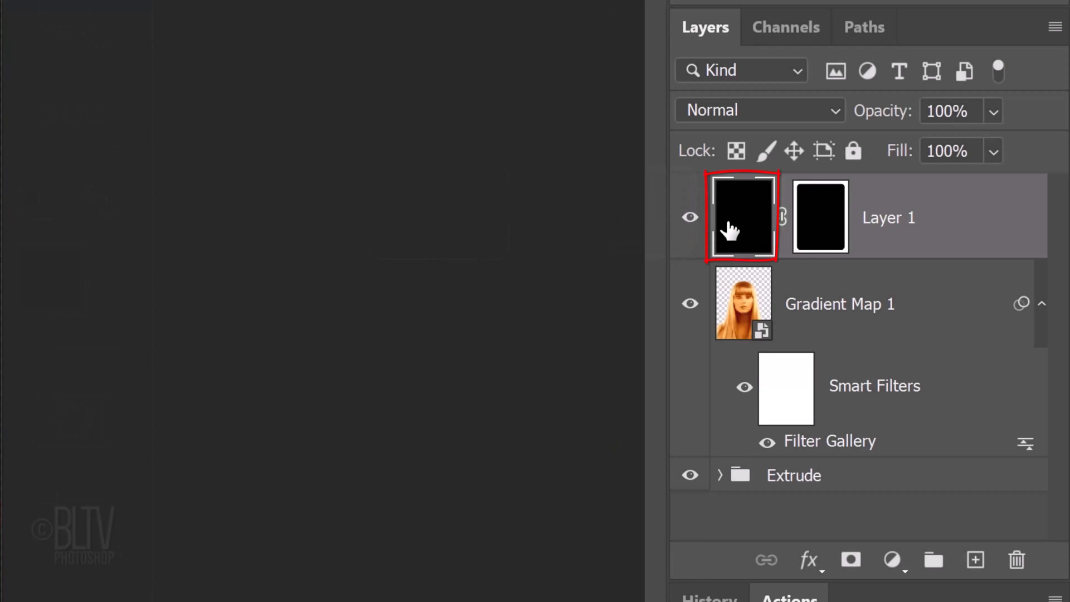
- Add a 7 px outside Stroke in yellow ffcb28 to Layer 1's frame
{"action": "double_click", "coordinate": [743, 217]}
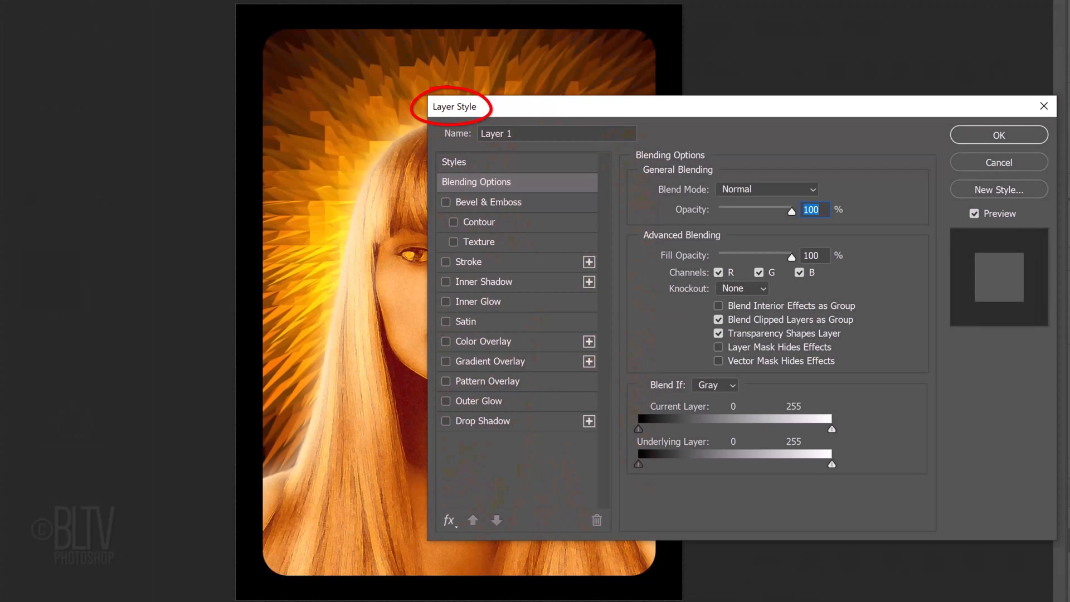
{"action": "left_click", "coordinate": [446, 261]}
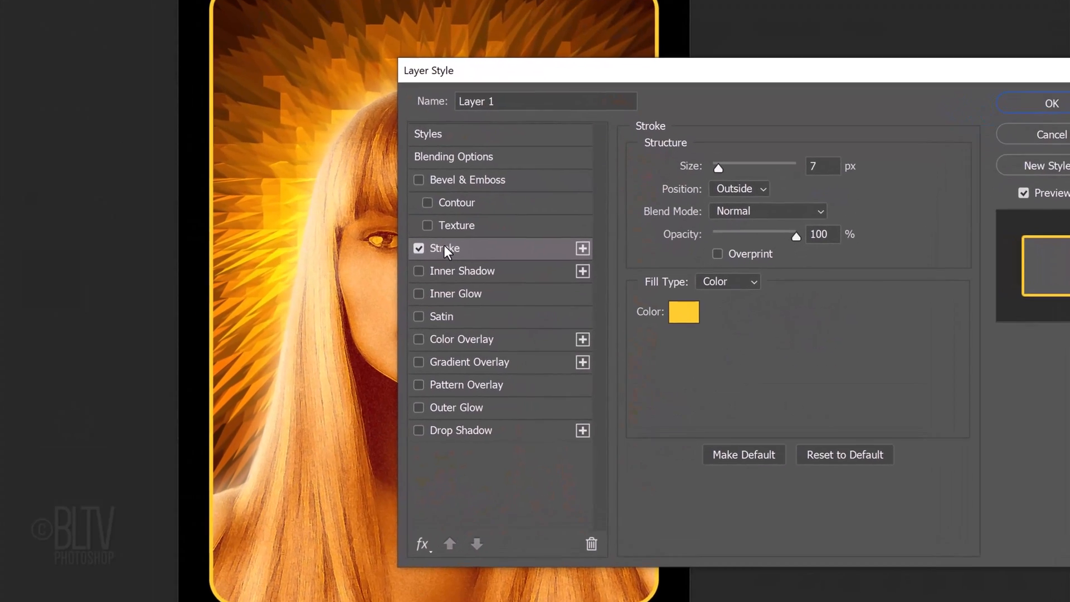
{"action": "left_click", "coordinate": [683, 312]}
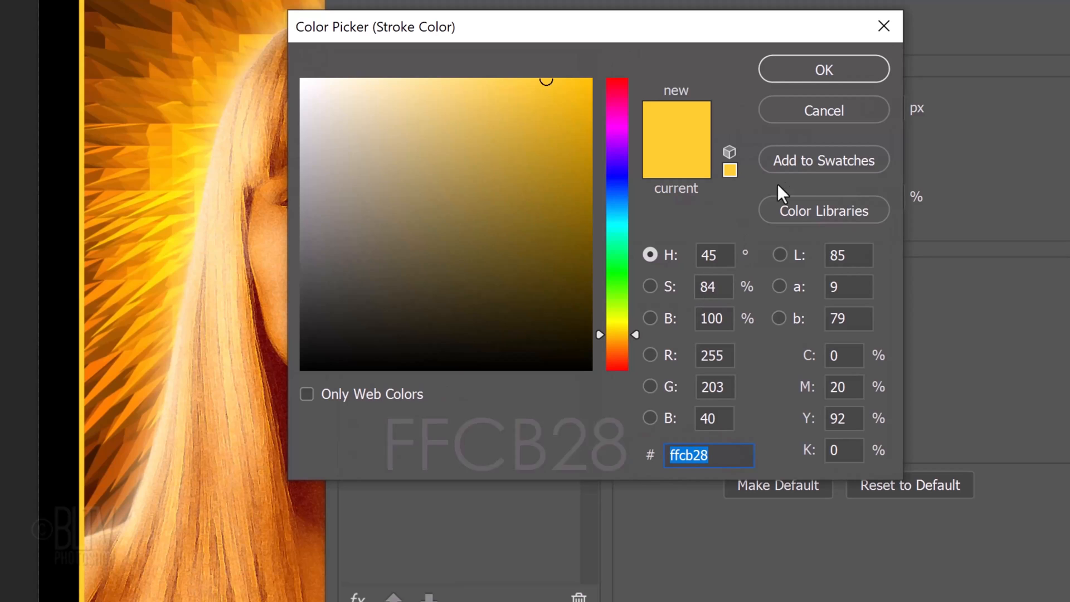
{"action": "left_click", "coordinate": [822, 69]}
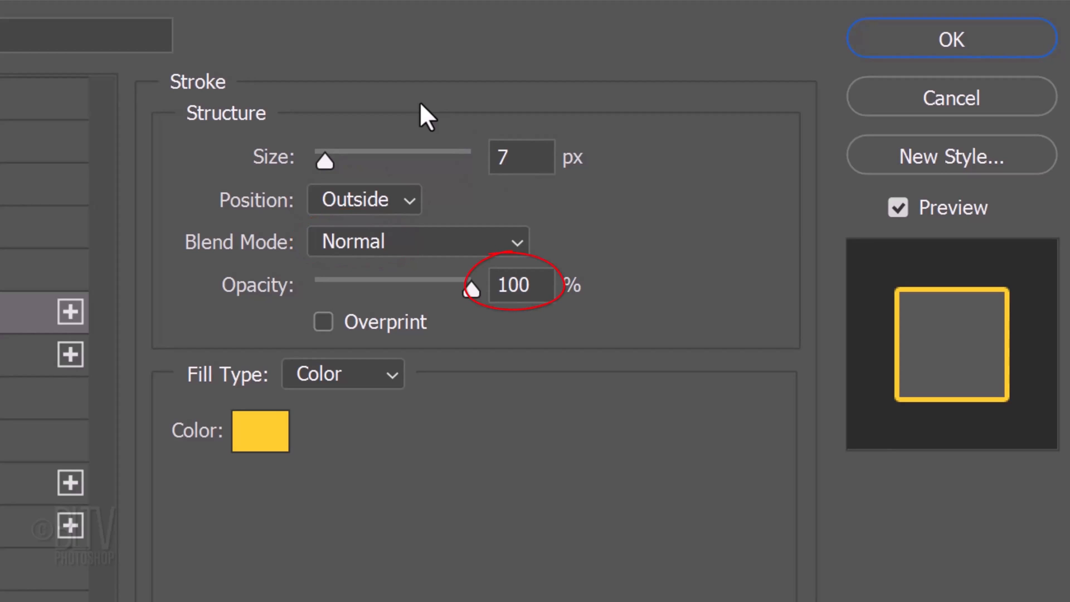
{"action": "mouse_move", "coordinate": [788, 81]}
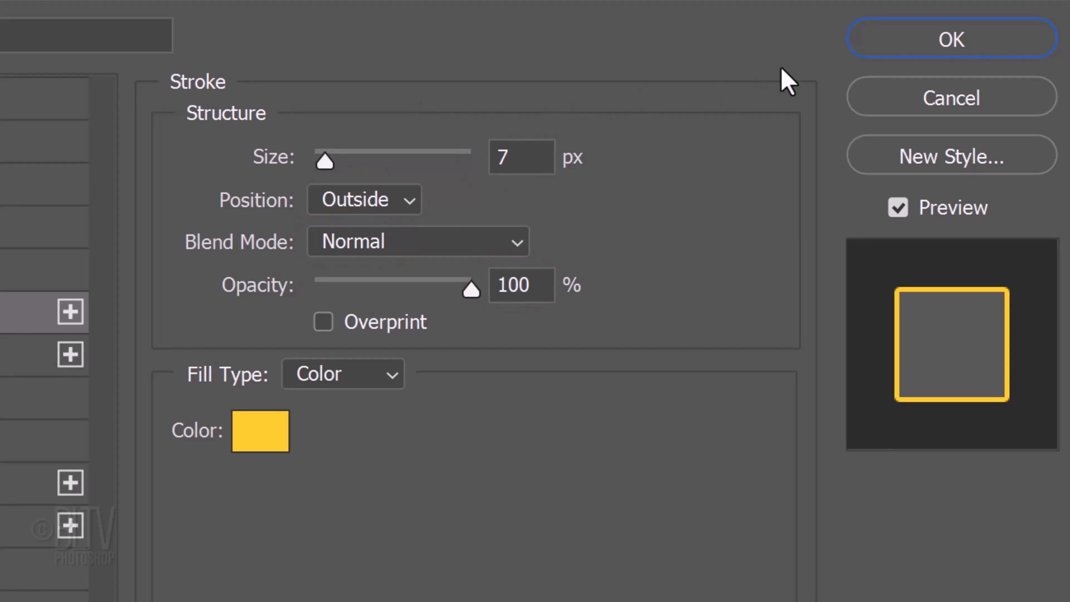
{"action": "left_click", "coordinate": [951, 38]}
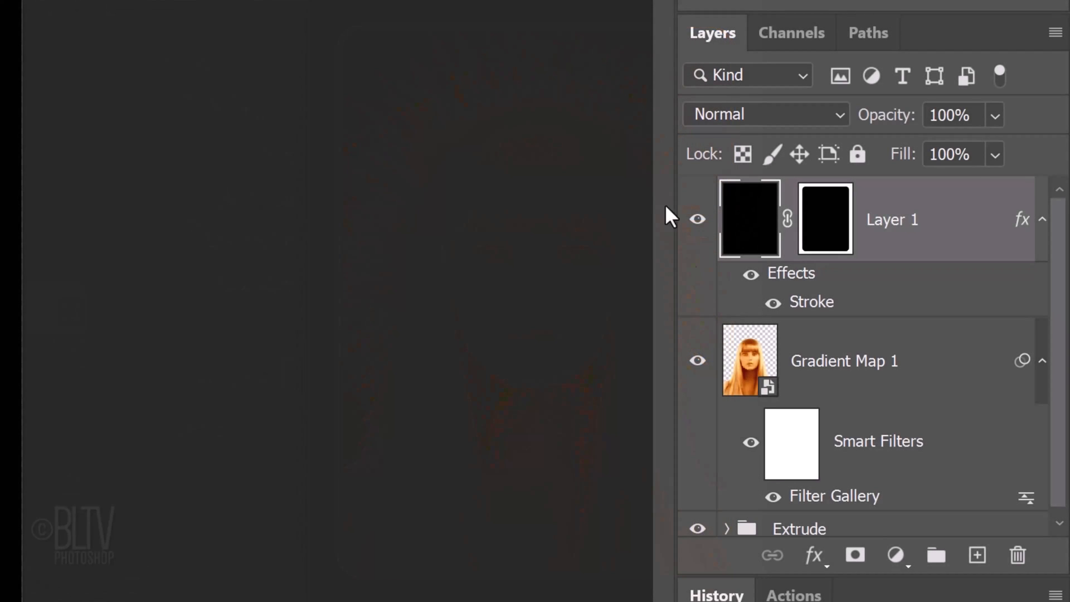
- Free-transform the Extrude burst group, dismissing the smart filters warning
{"action": "left_click", "coordinate": [798, 521]}
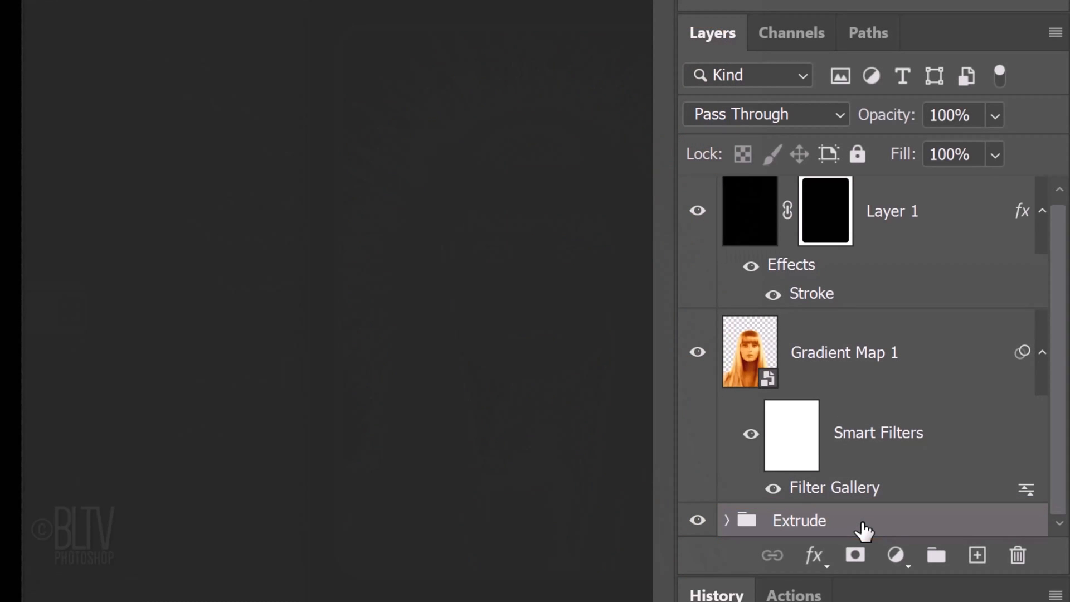
{"action": "key", "text": "ctrl+t"}
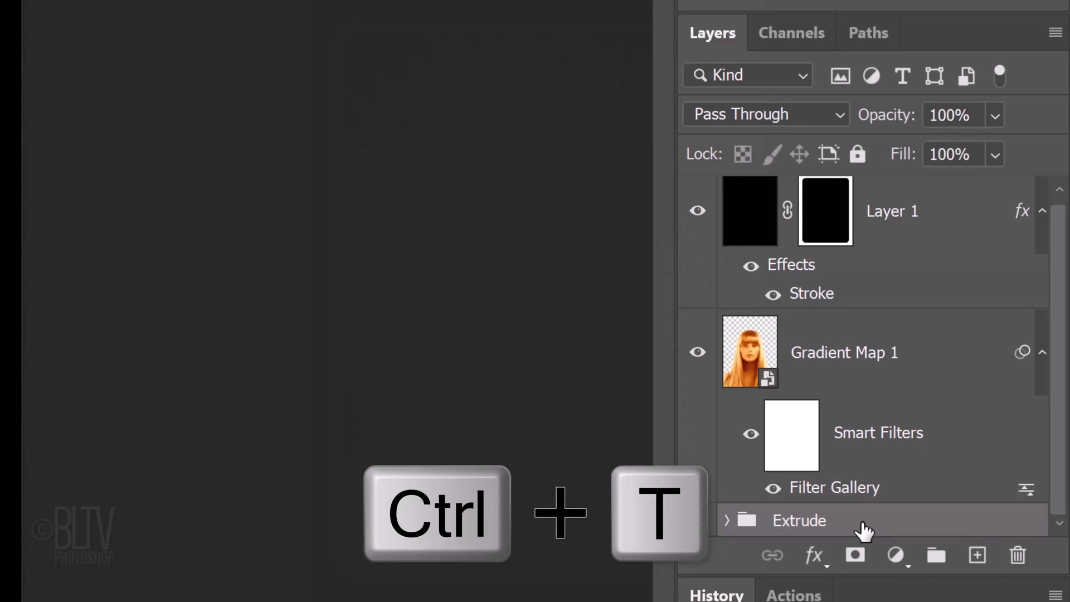
{"action": "key", "text": "ctrl+t"}
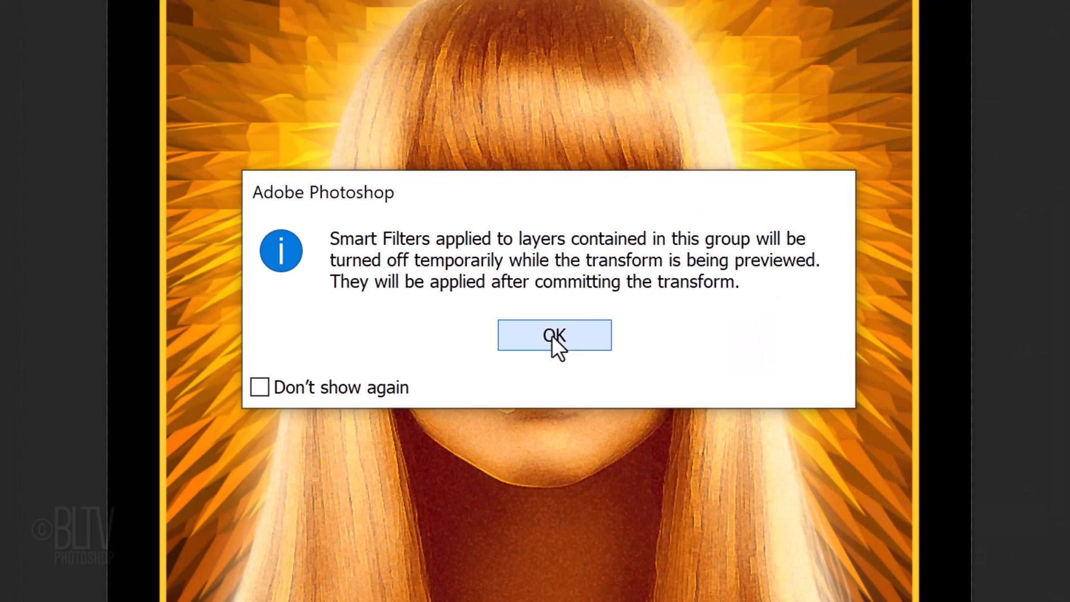
{"action": "left_click", "coordinate": [554, 335]}
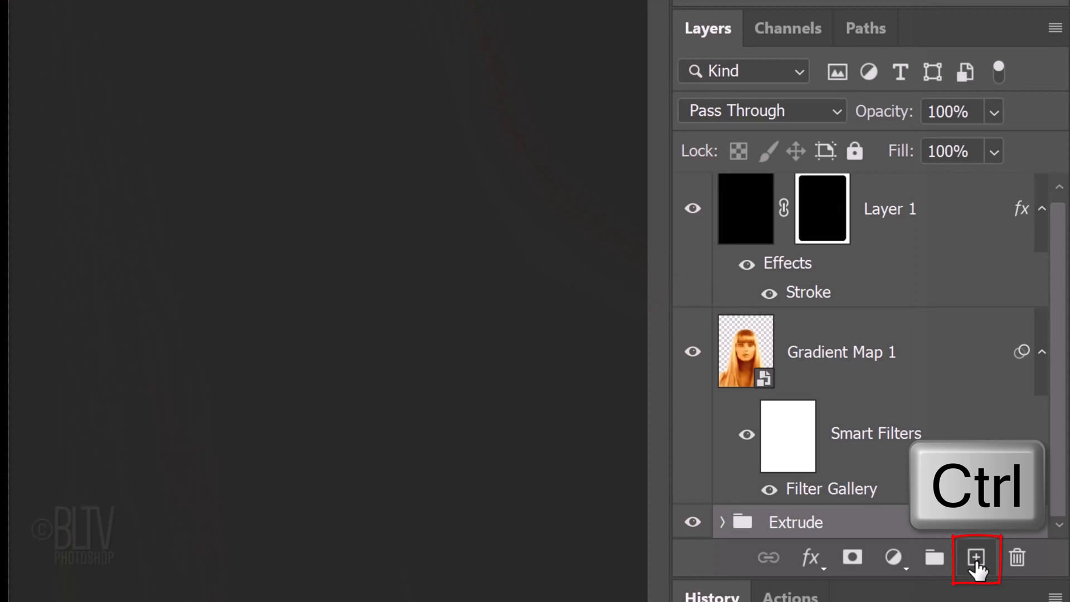
- Add a new Layer 2 beneath the Extrude group and fill it black
{"action": "left_click", "coordinate": [975, 558]}
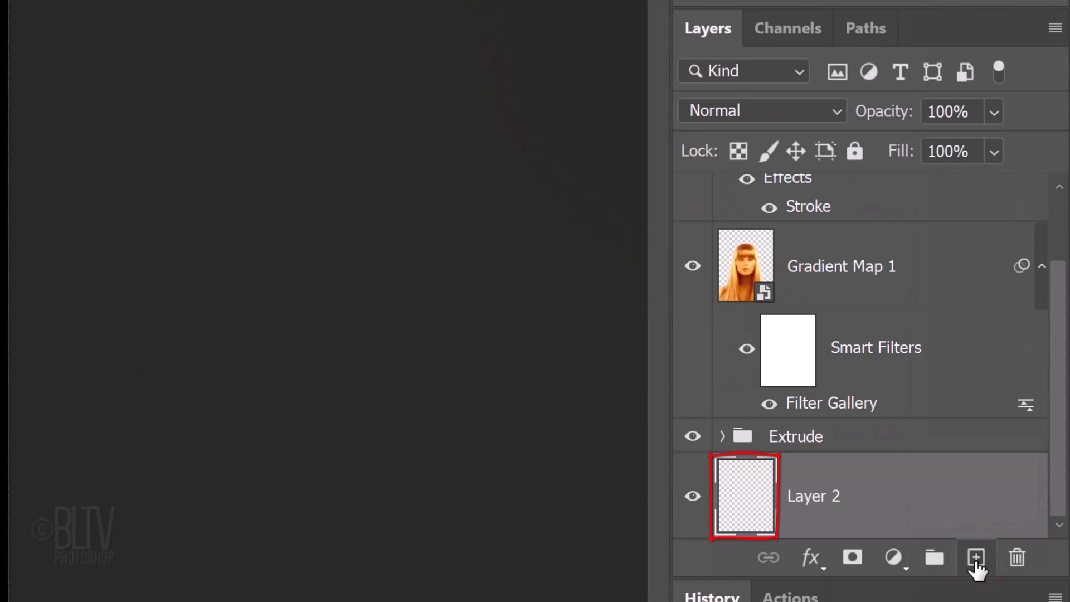
{"action": "key", "text": "alt+delete"}
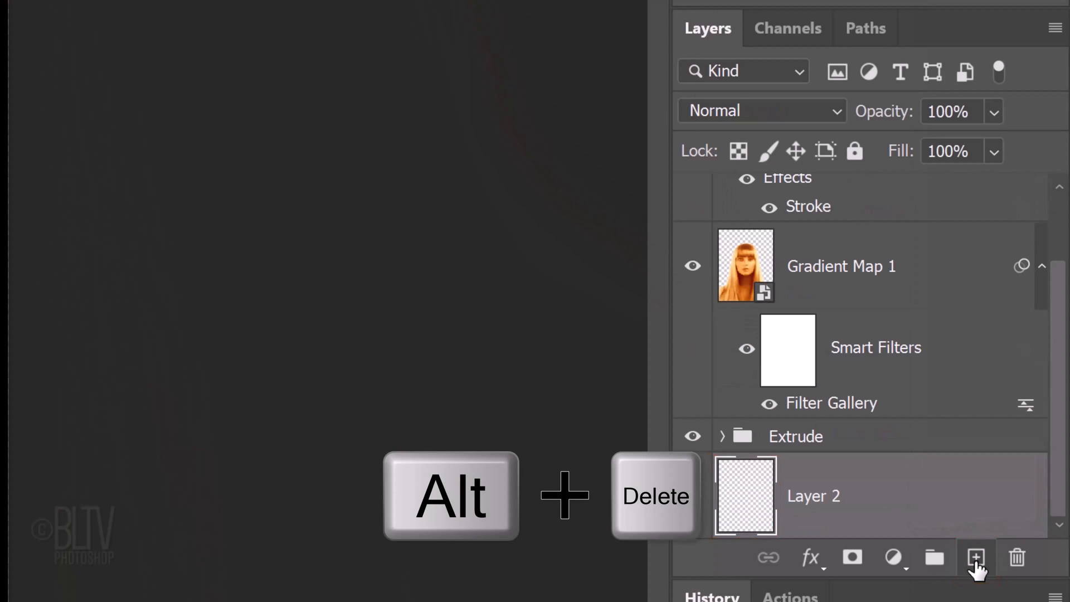
{"action": "key", "text": "alt+Delete"}
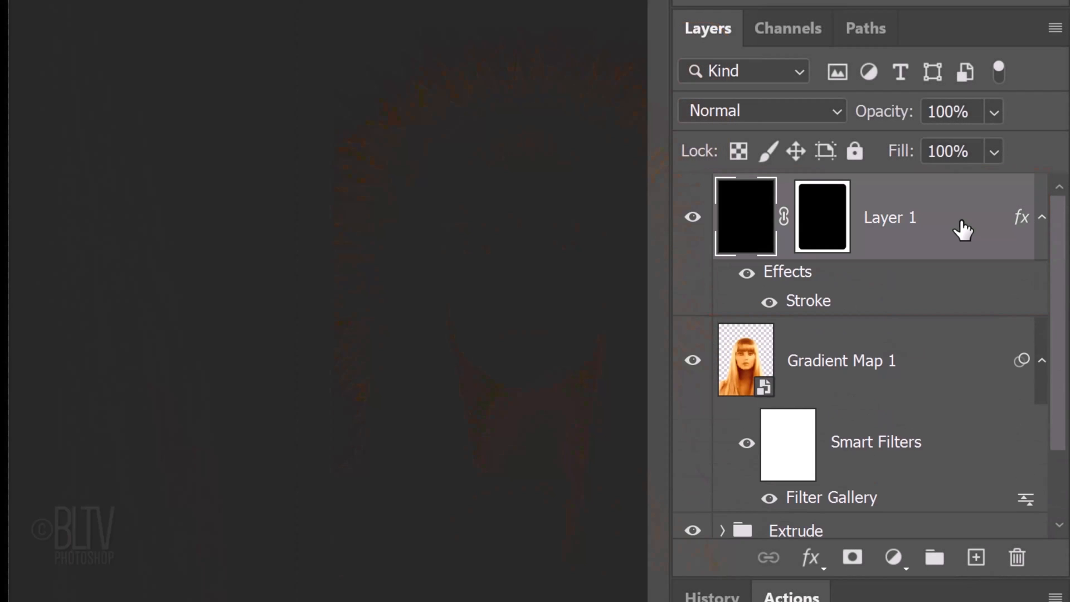
{"action": "mouse_move", "coordinate": [893, 557]}
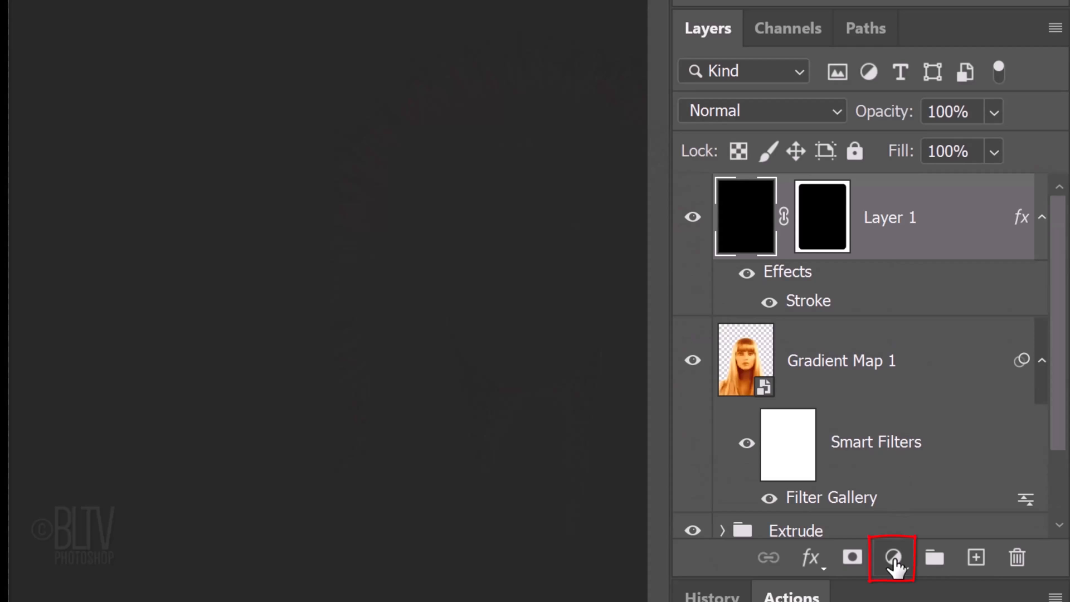
- Add a Hue/Saturation adjustment layer above Layer 1, left at defaults
{"action": "left_click", "coordinate": [892, 557]}
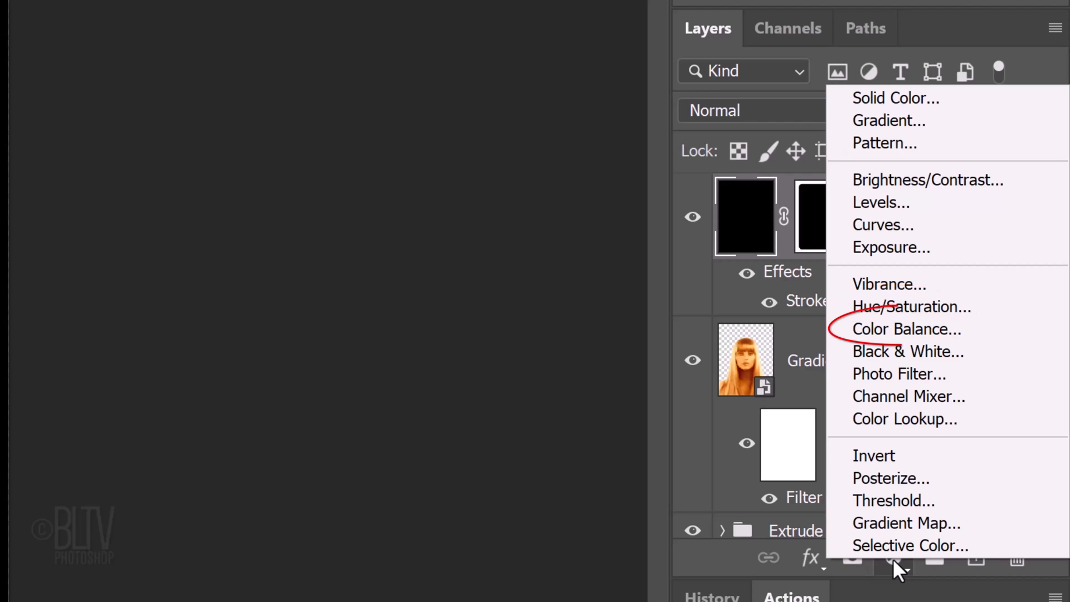
{"action": "mouse_move", "coordinate": [901, 307]}
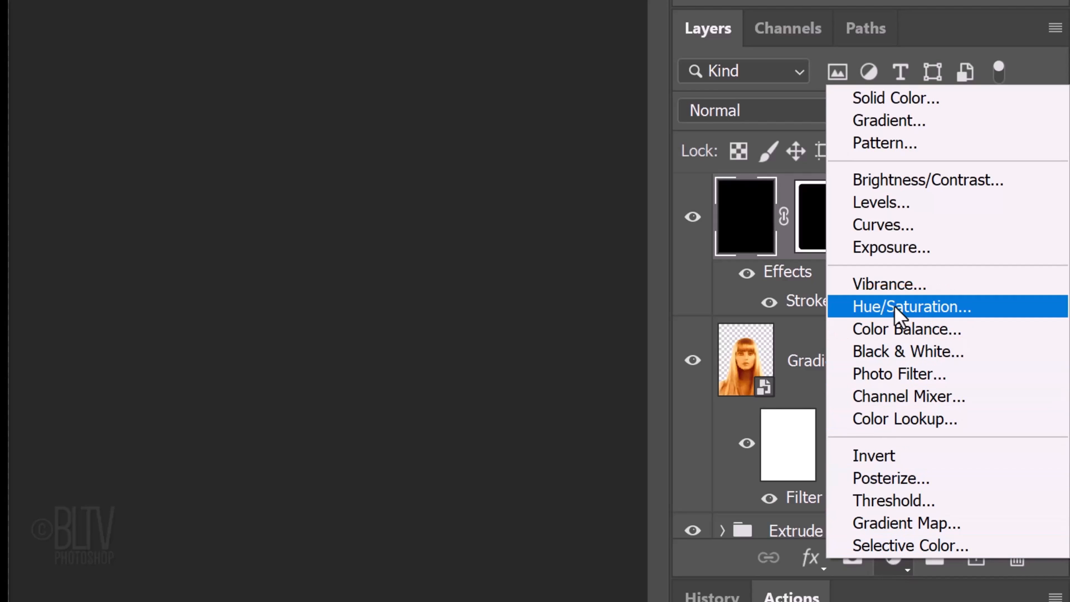
{"action": "left_click", "coordinate": [911, 306]}
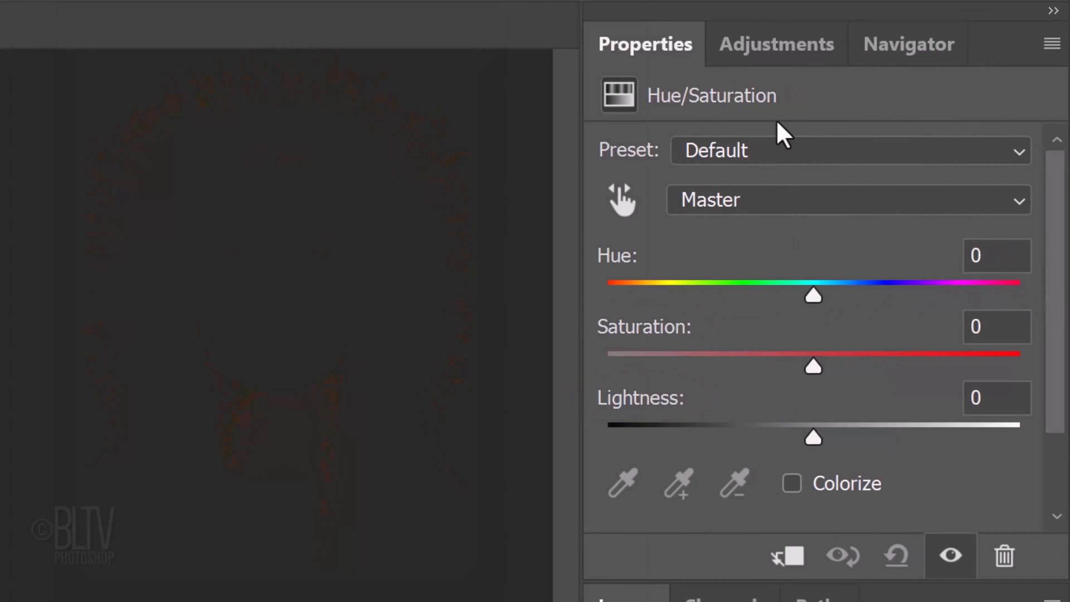
- Add a Color Balance adjustment with Highlights -36, -46, +35 and Shadows Cyan/Red -22
{"action": "left_click", "coordinate": [776, 44]}
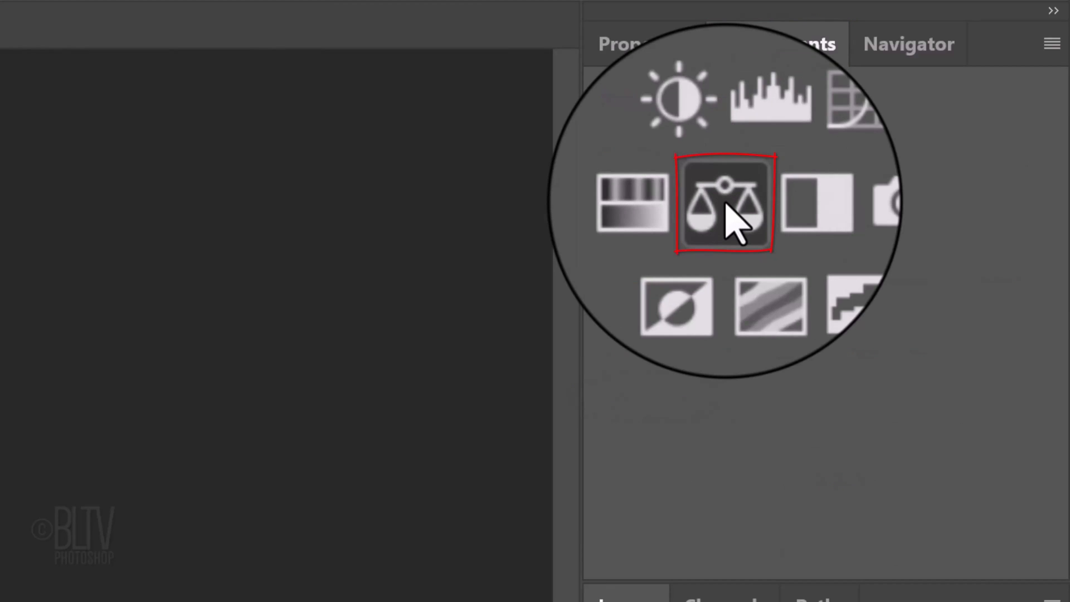
{"action": "left_click", "coordinate": [726, 203]}
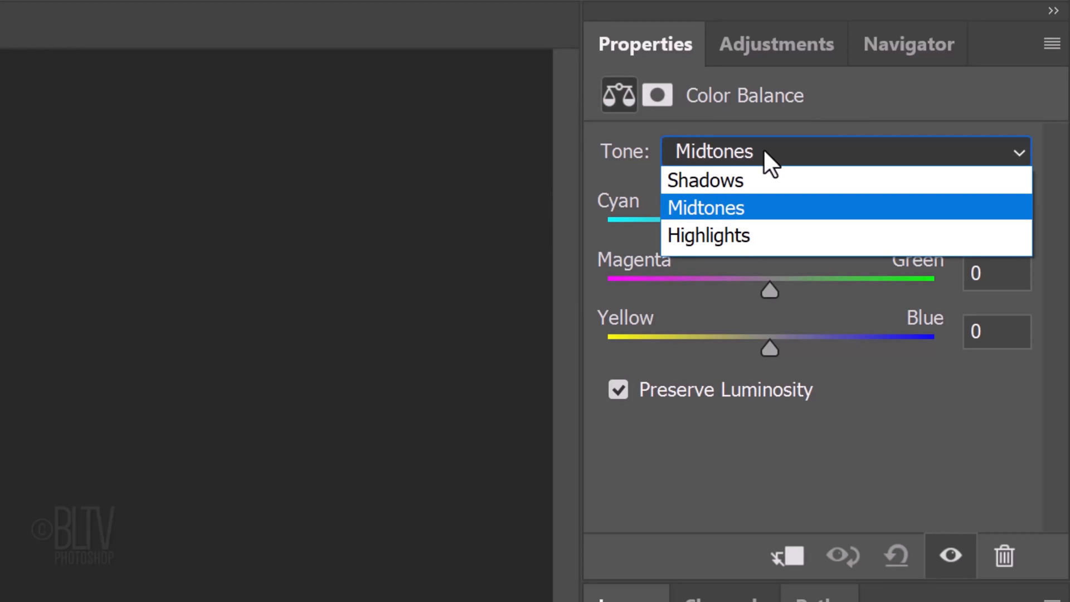
{"action": "left_click", "coordinate": [706, 208]}
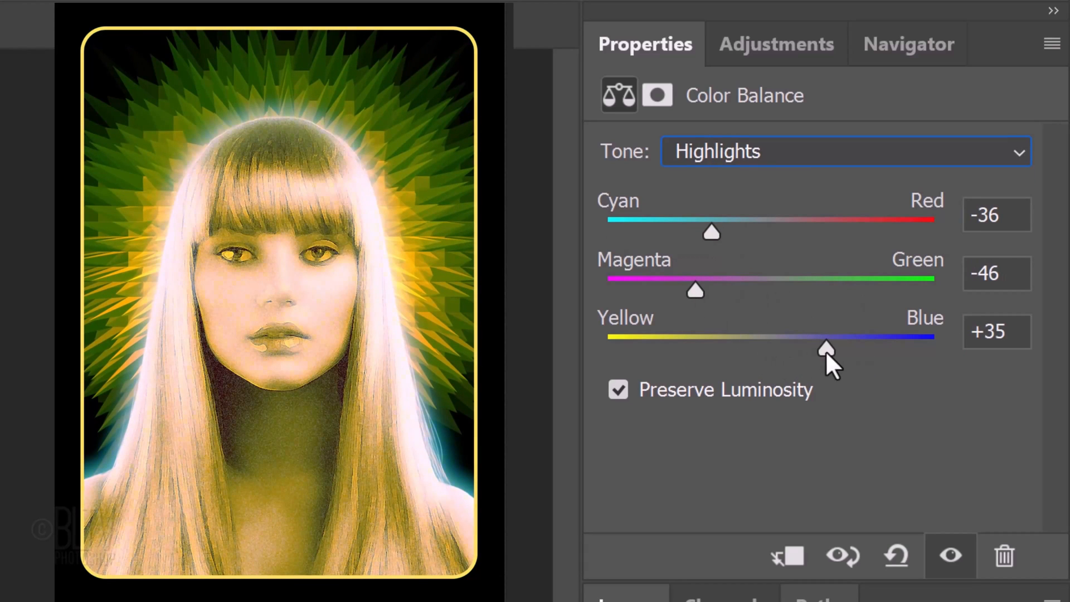
{"action": "left_click", "coordinate": [844, 152]}
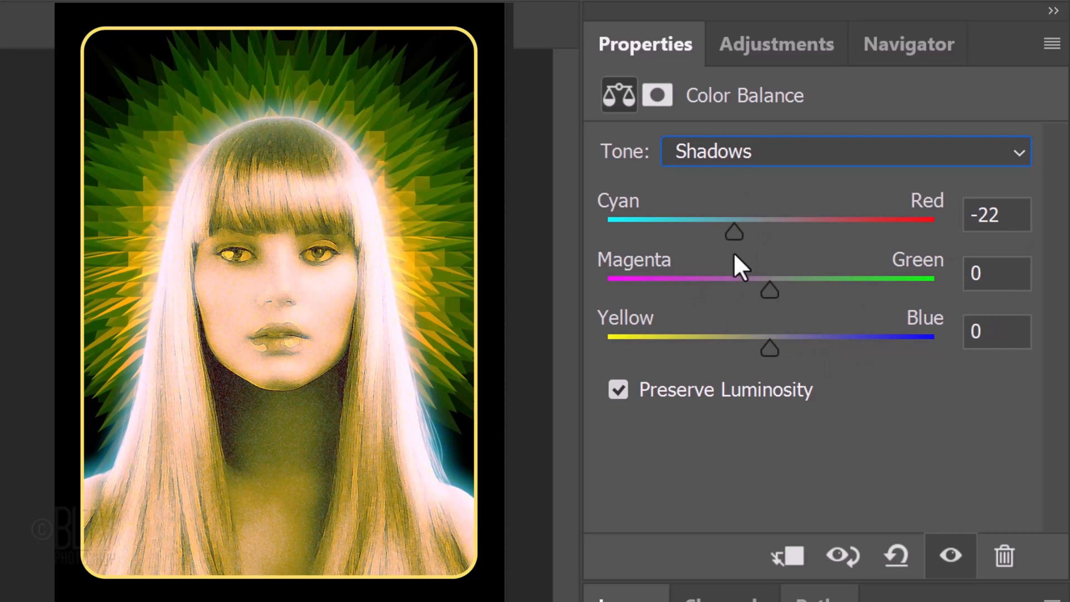